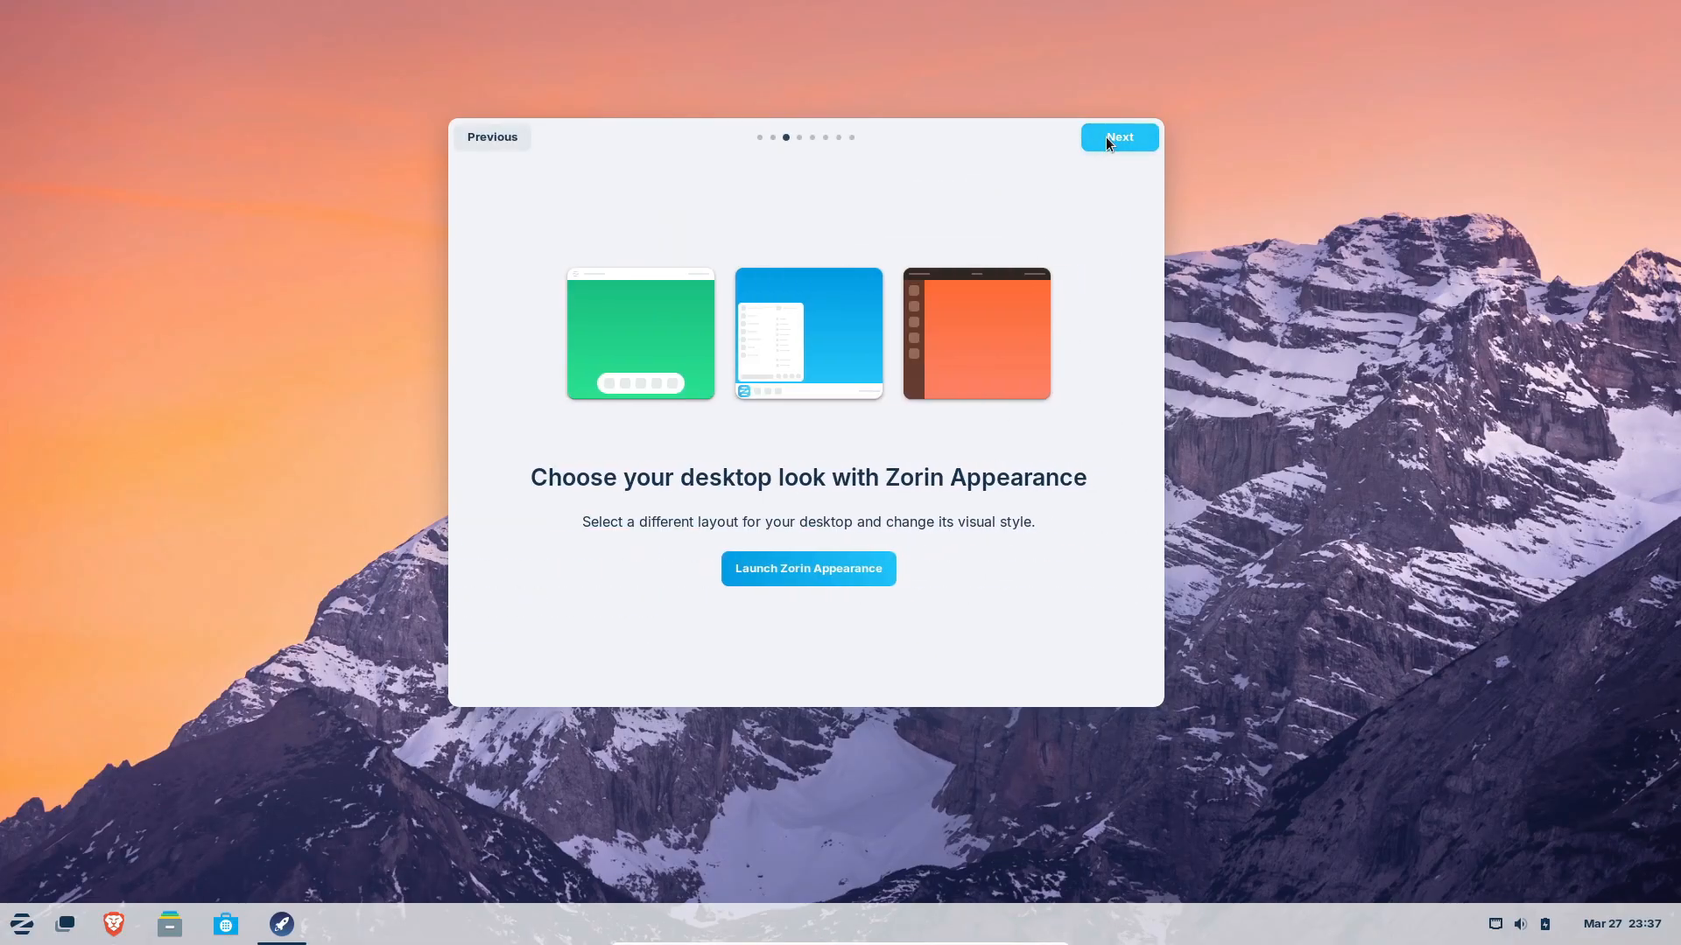
# - Page through the last Zorin OS Tour introduction pages and close the tour window
pyautogui.click(1118, 137)
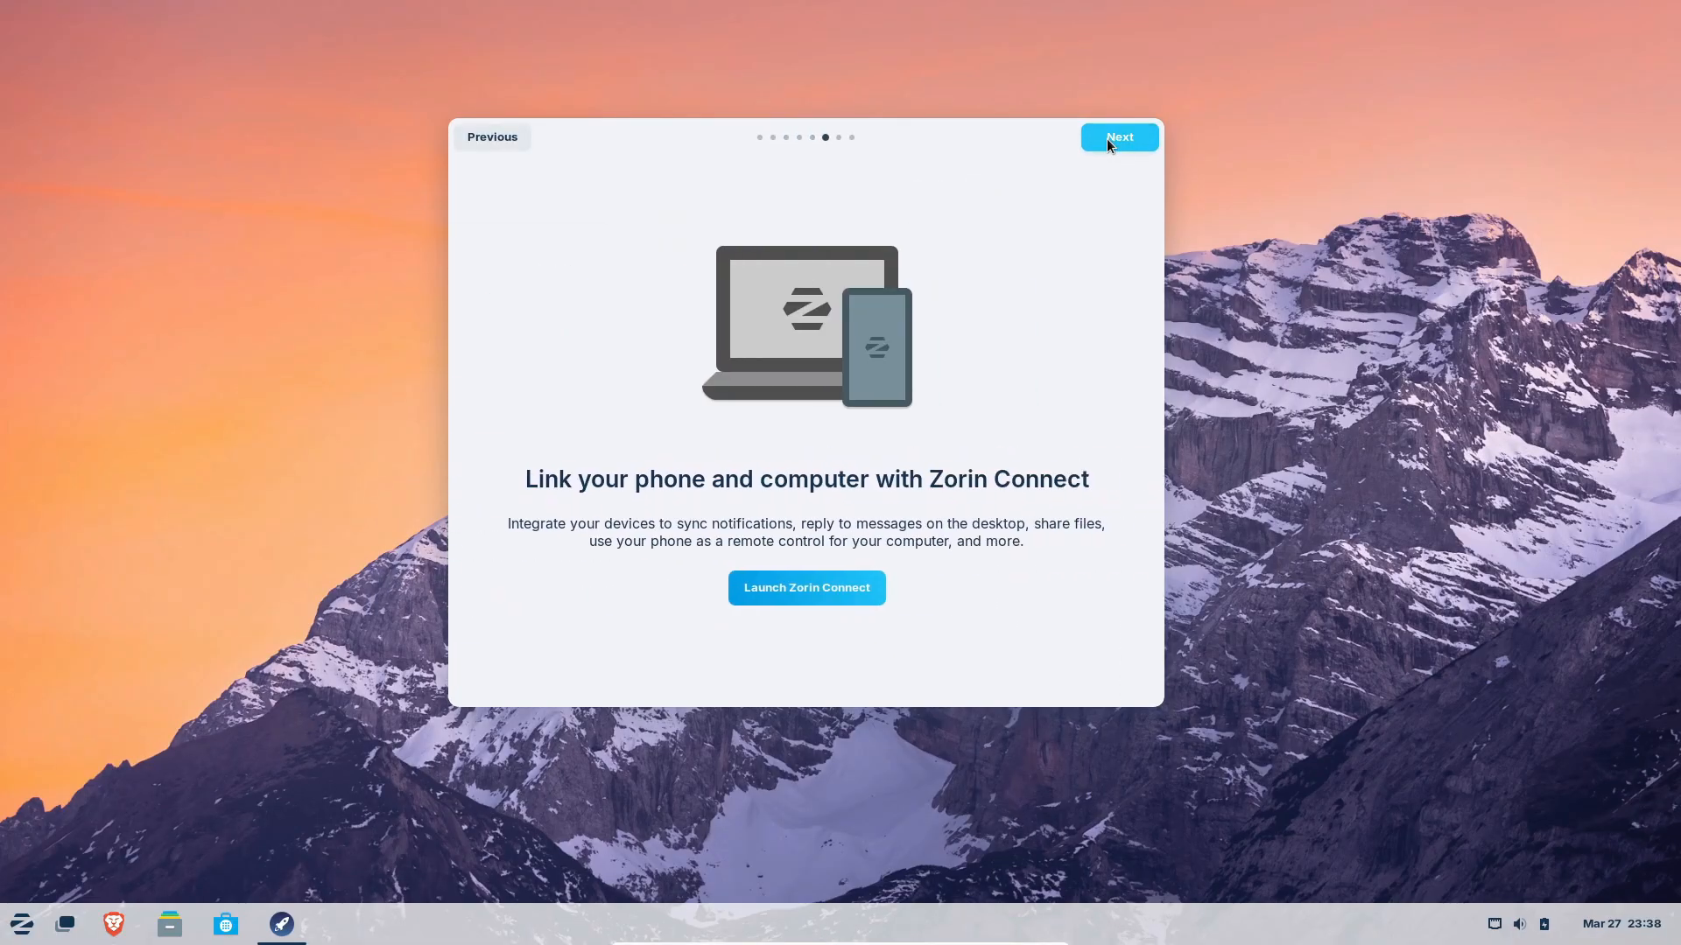
pyautogui.click(1118, 137)
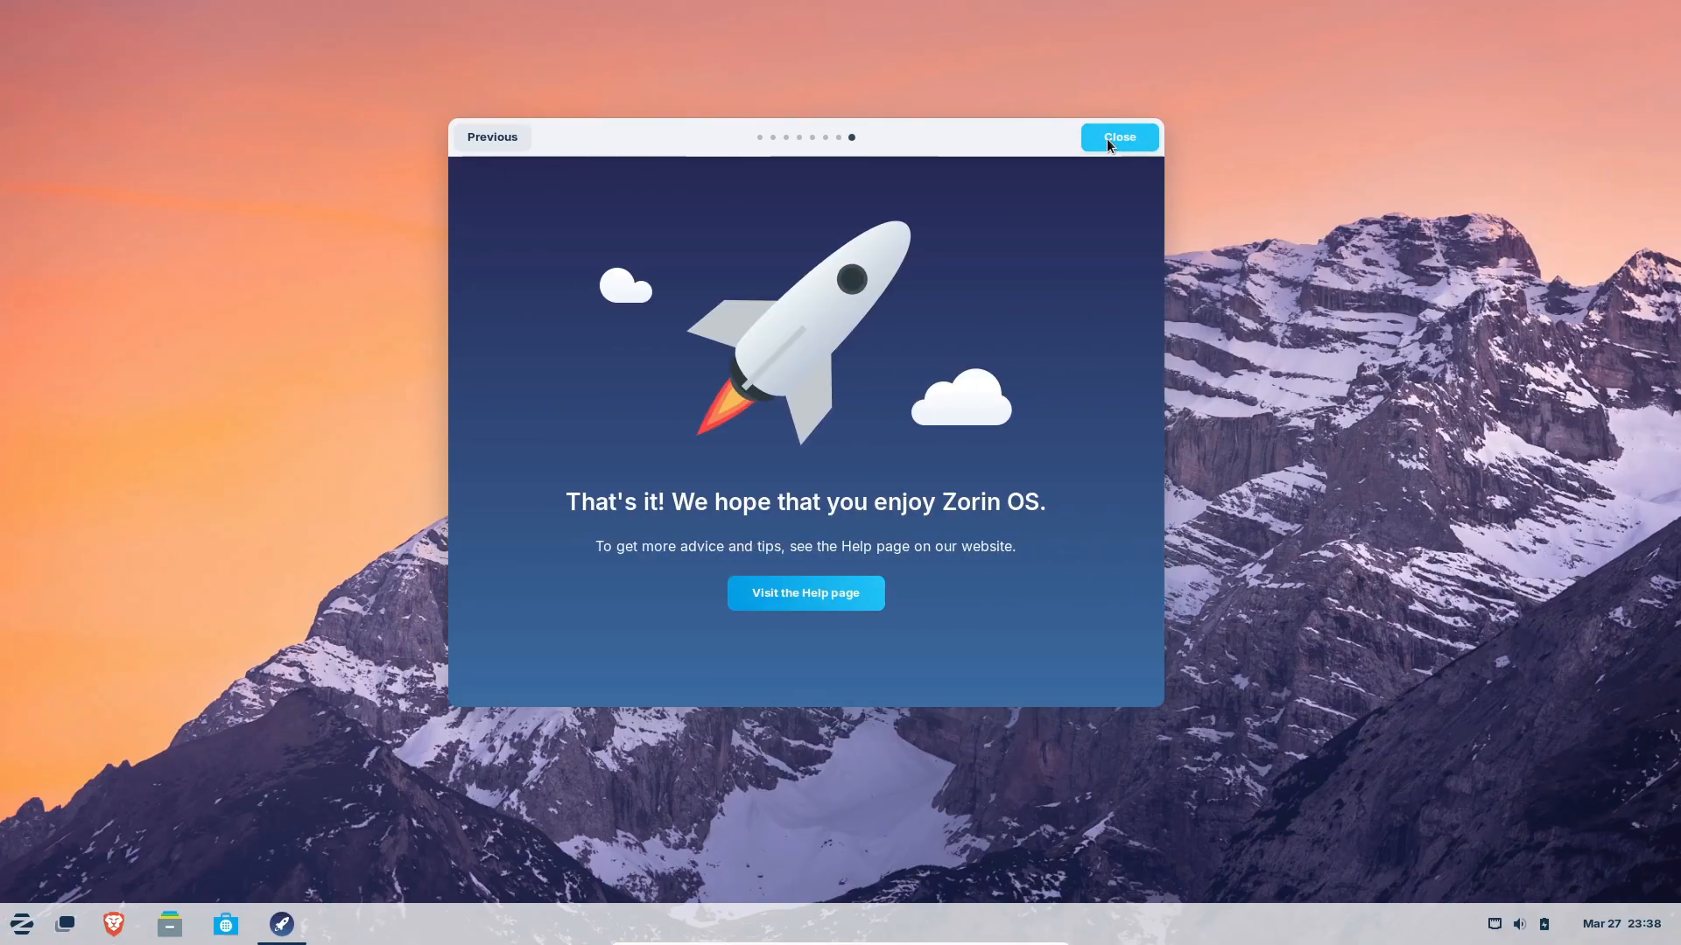
pyautogui.click(1118, 137)
pyautogui.write('neof')
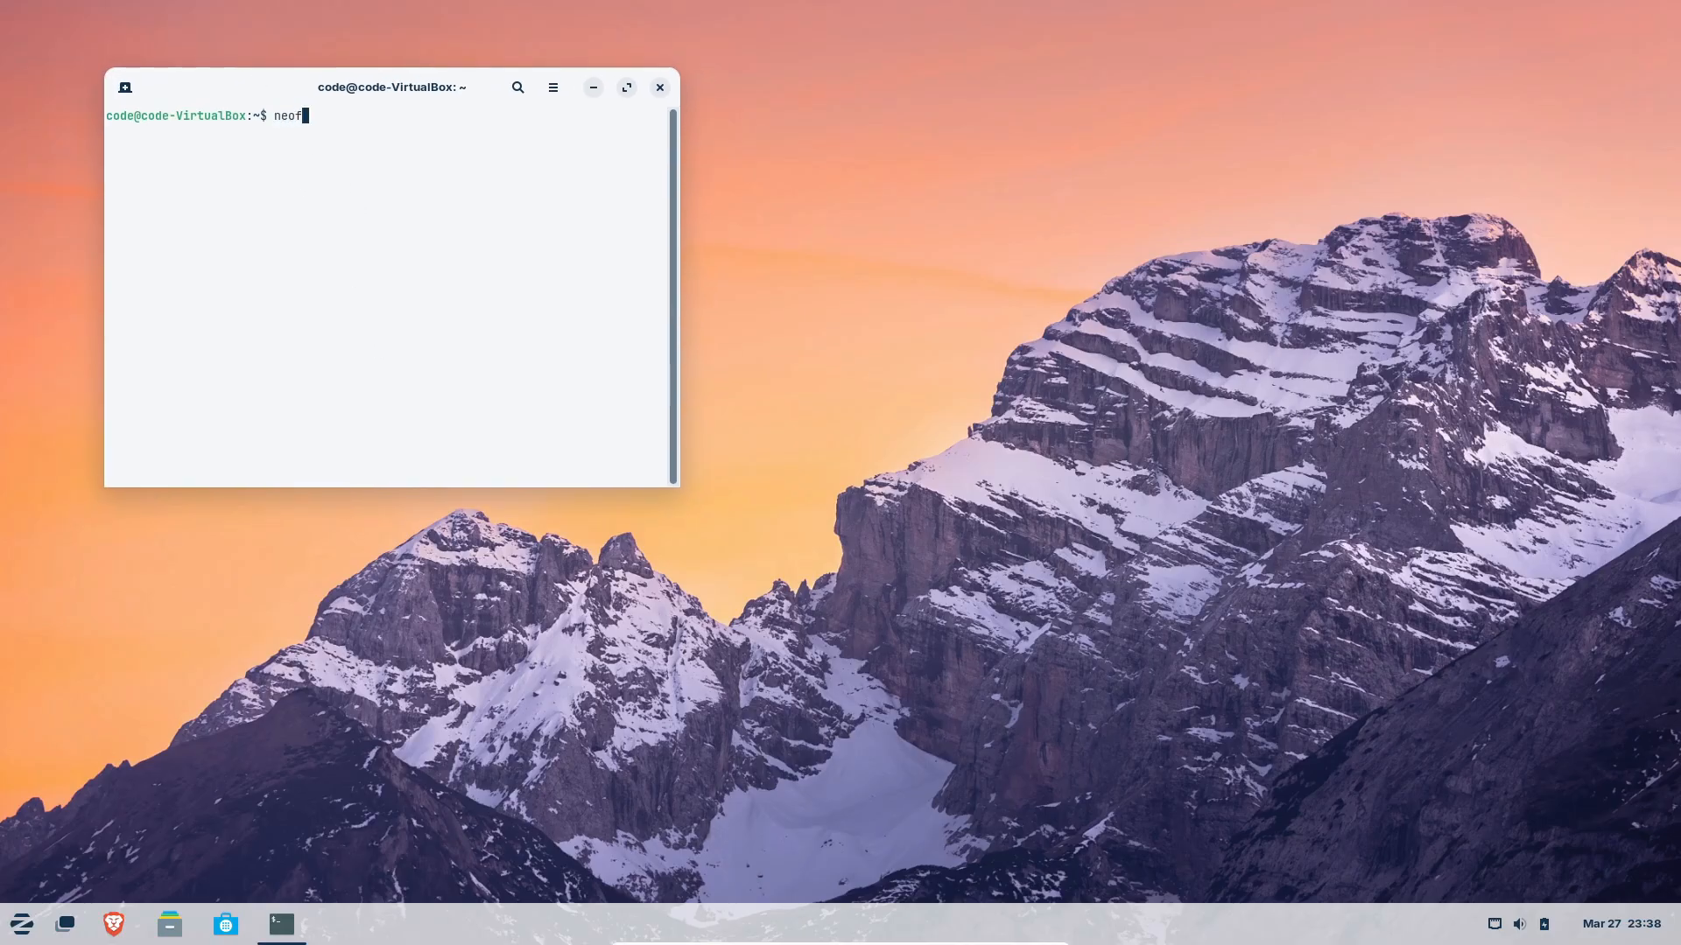
# - Run neofetch to show the Zorin OS 17.3 system details, then close GNOME Terminal
pyautogui.press('Return')
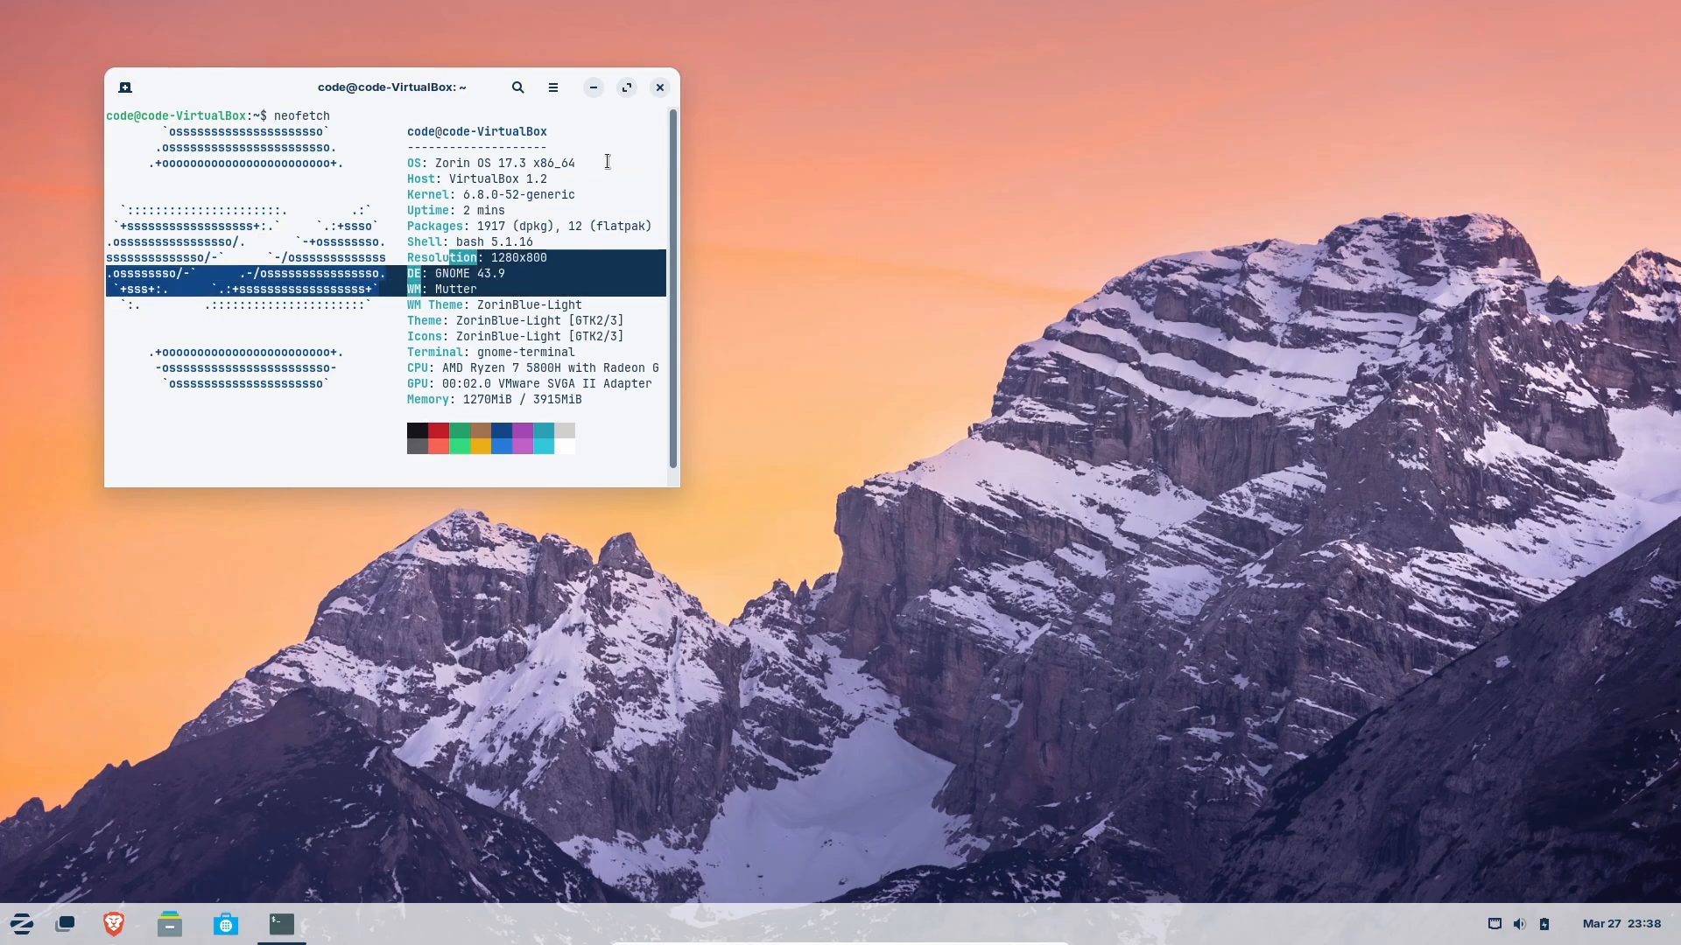
pyautogui.click(659, 86)
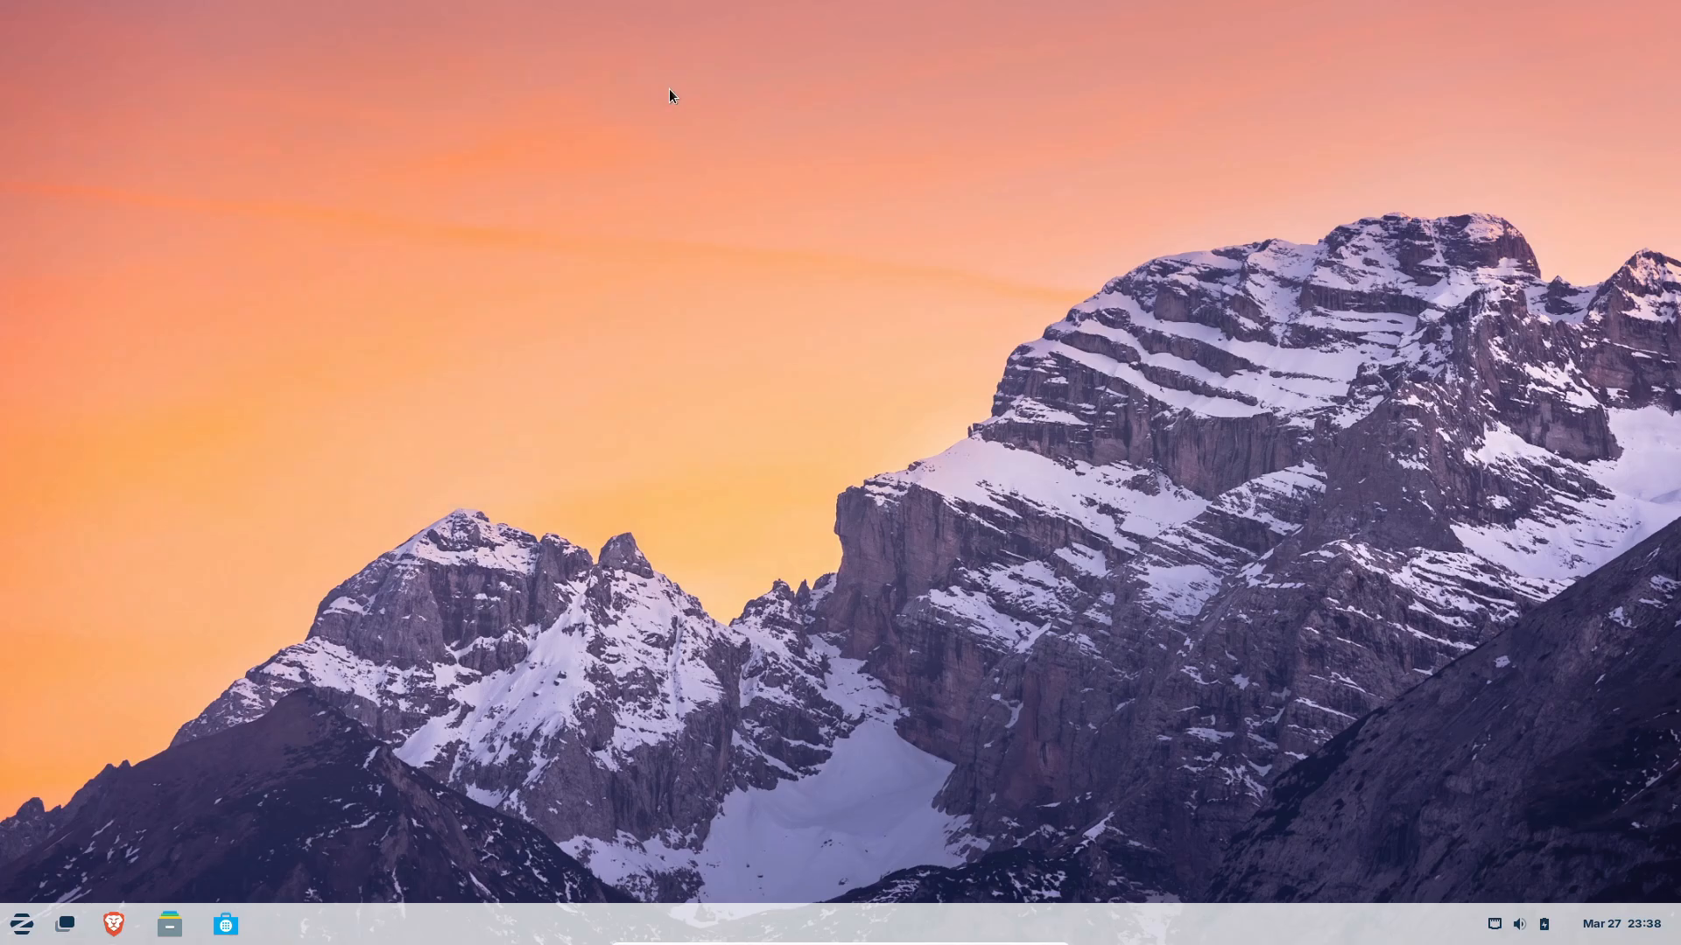
pyautogui.click(21, 924)
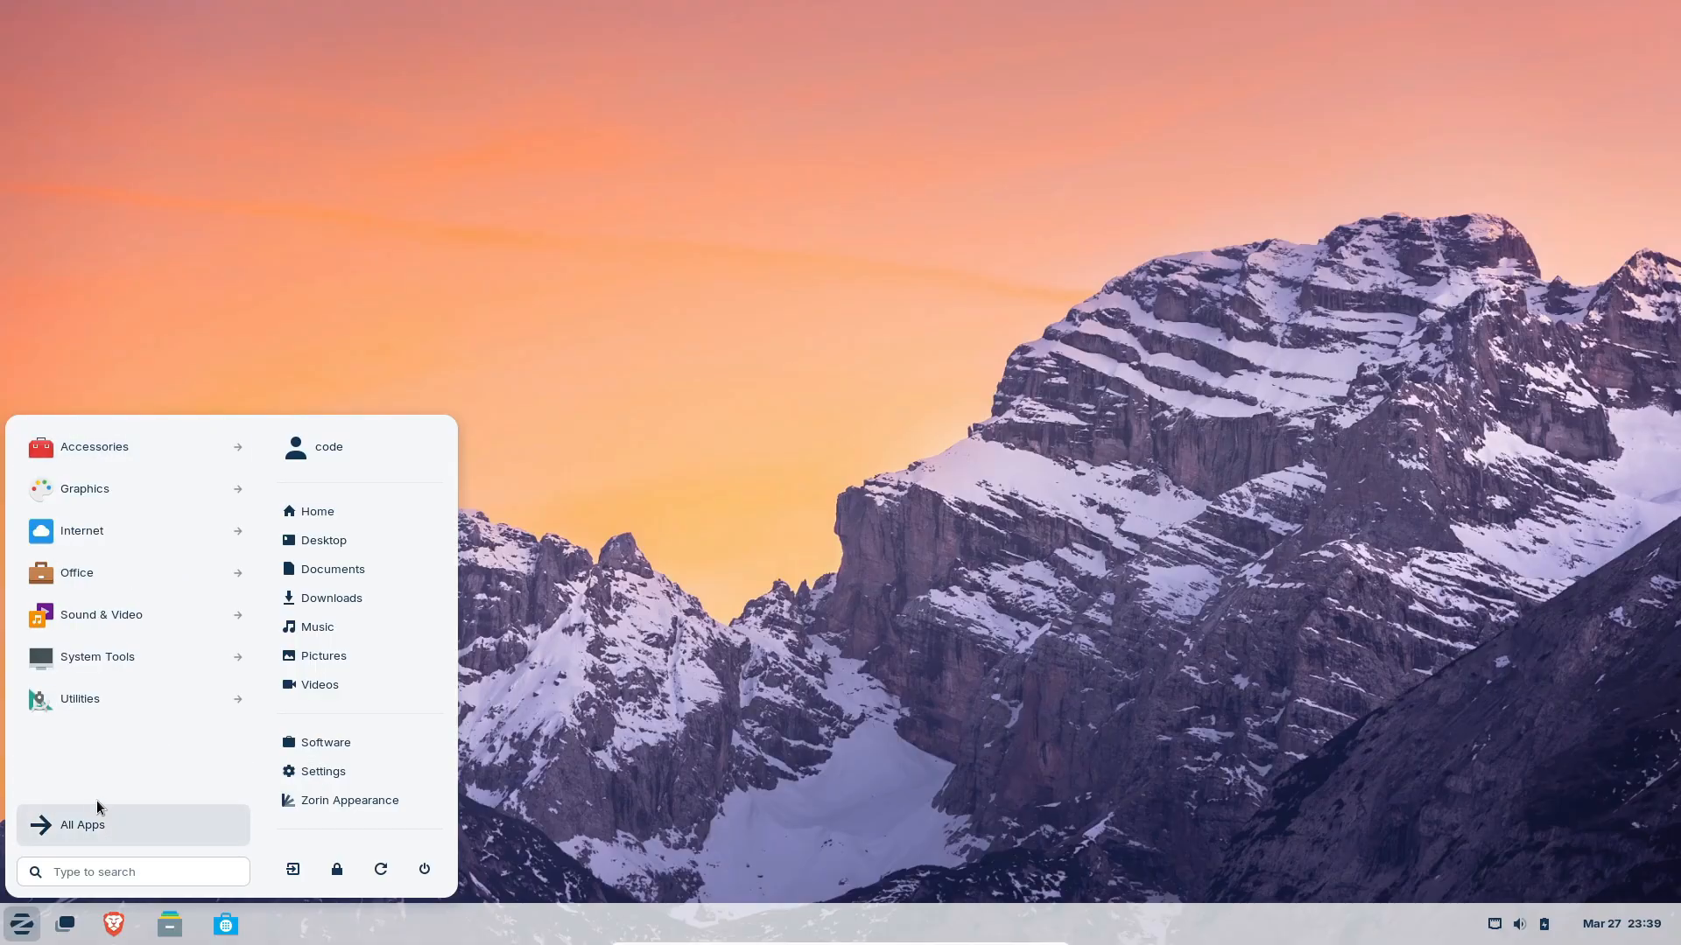
pyautogui.click(323, 770)
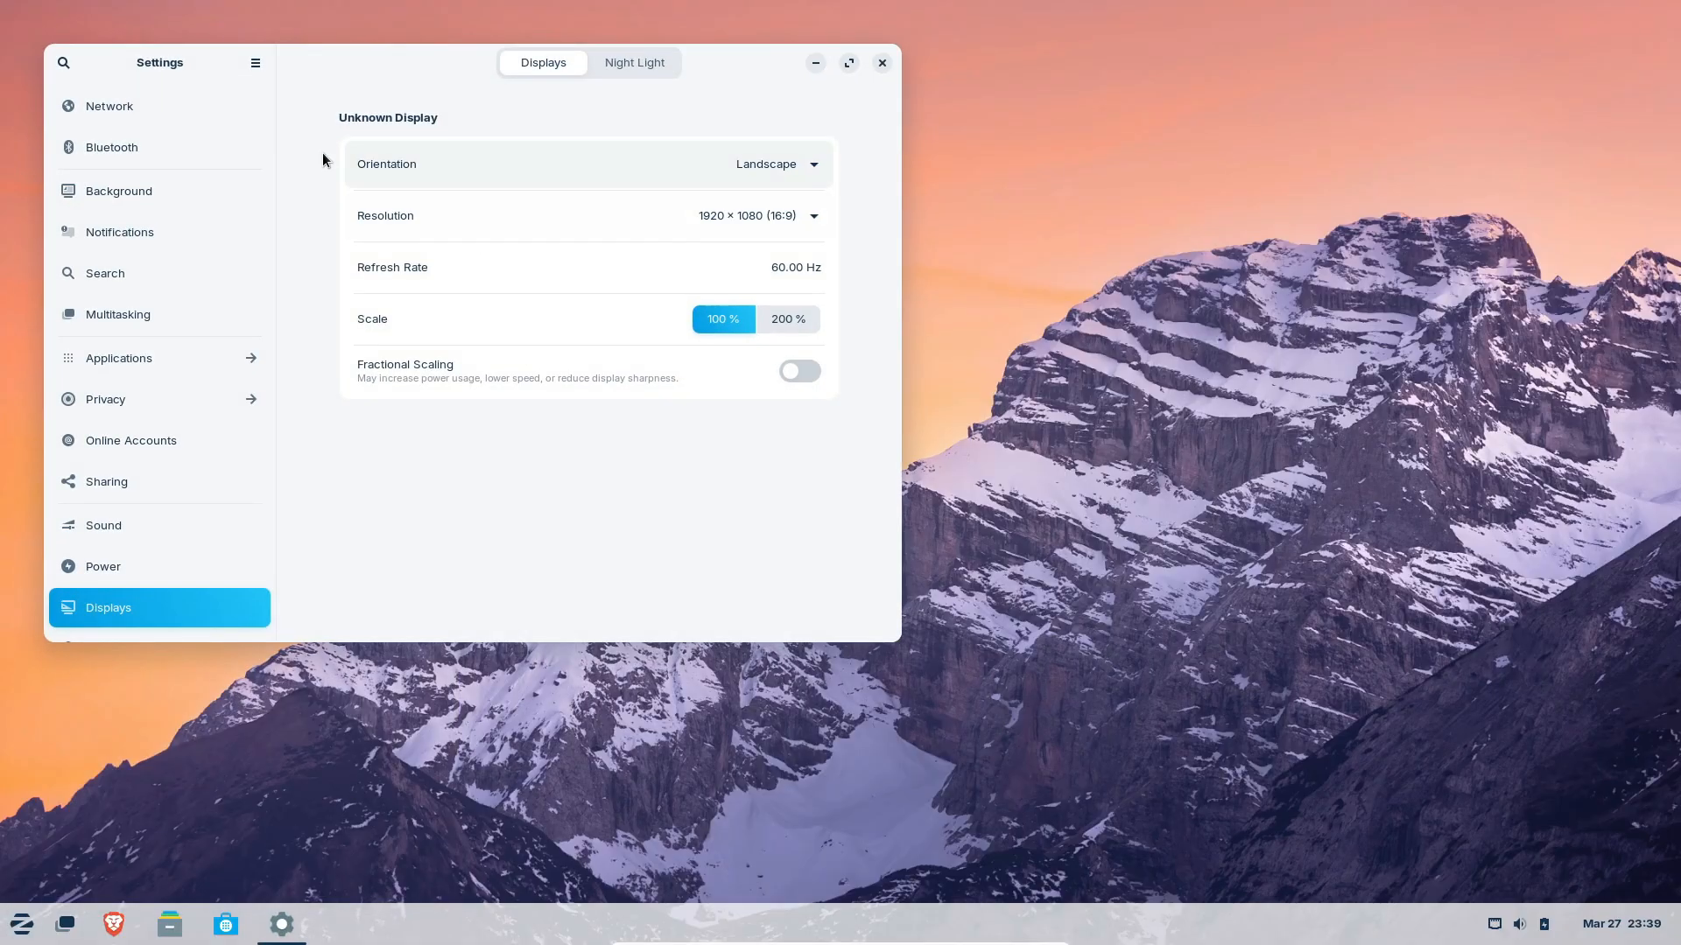
pyautogui.scroll(-3)
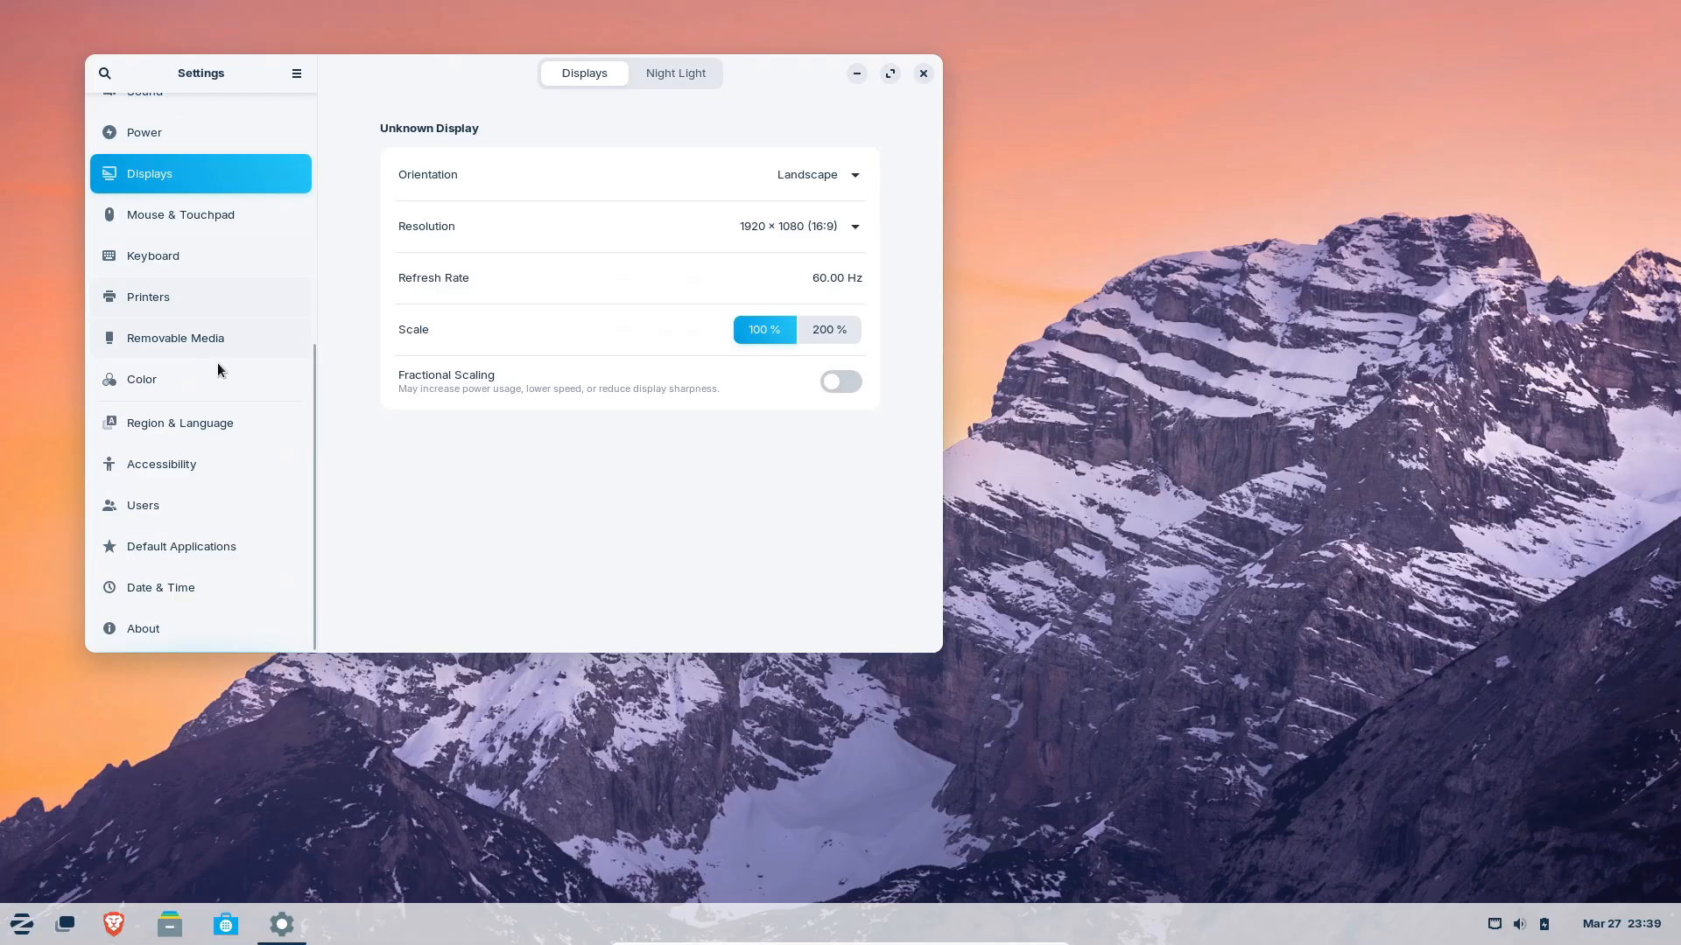
pyautogui.click(143, 628)
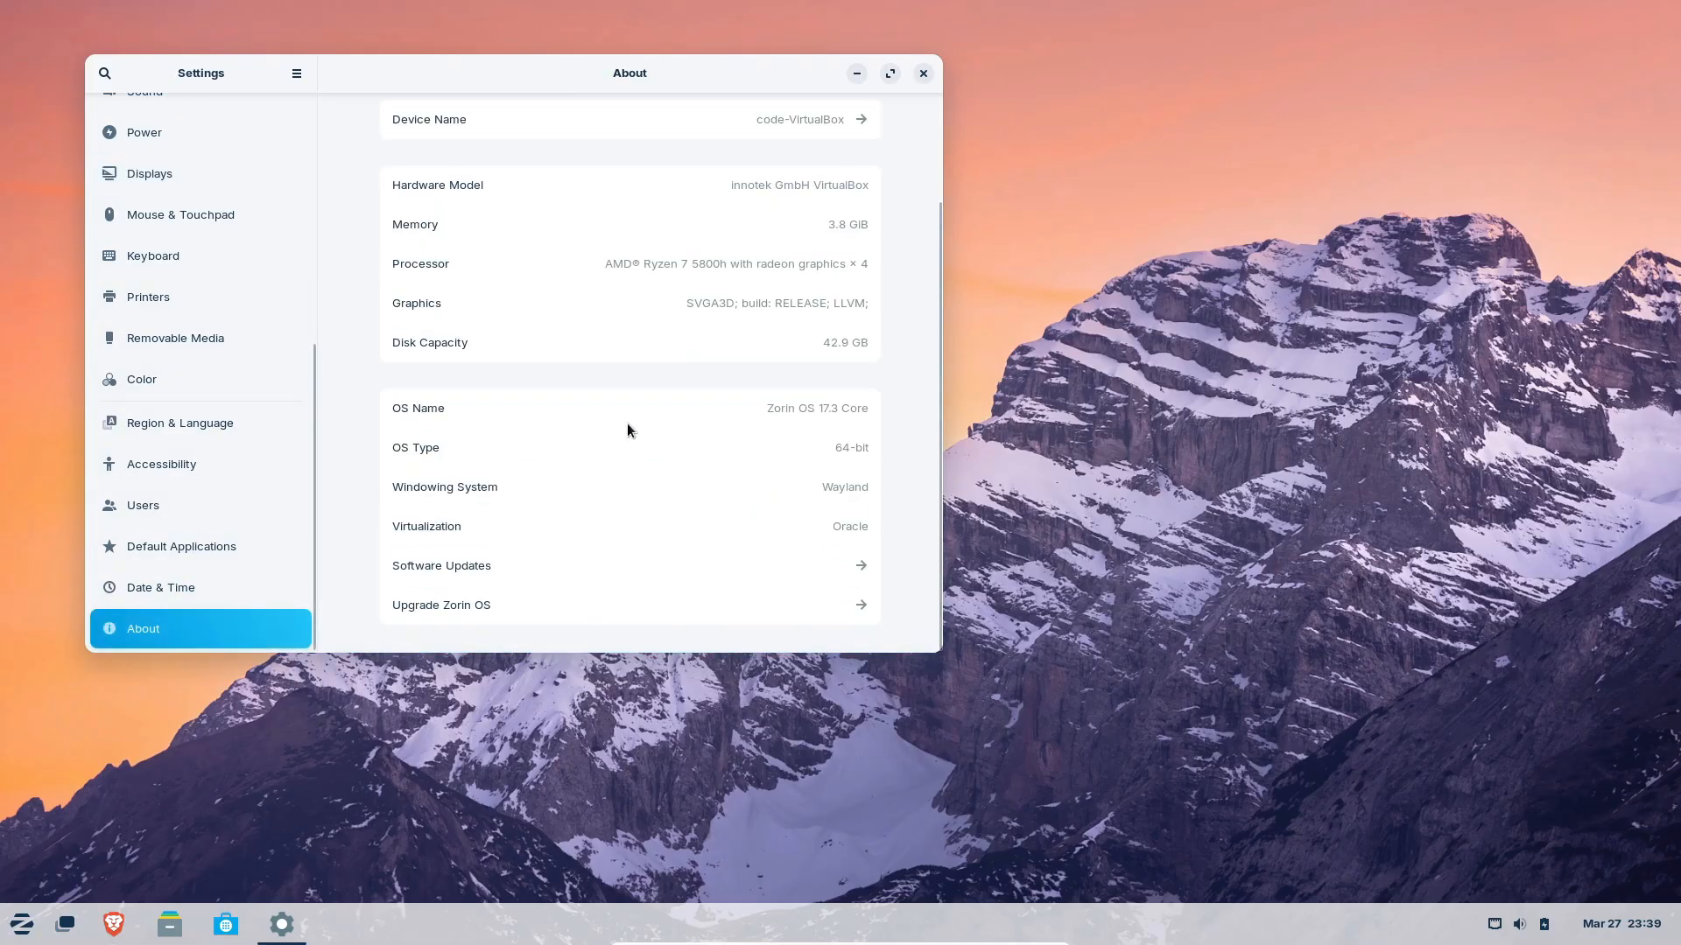
pyautogui.moveTo(655, 487)
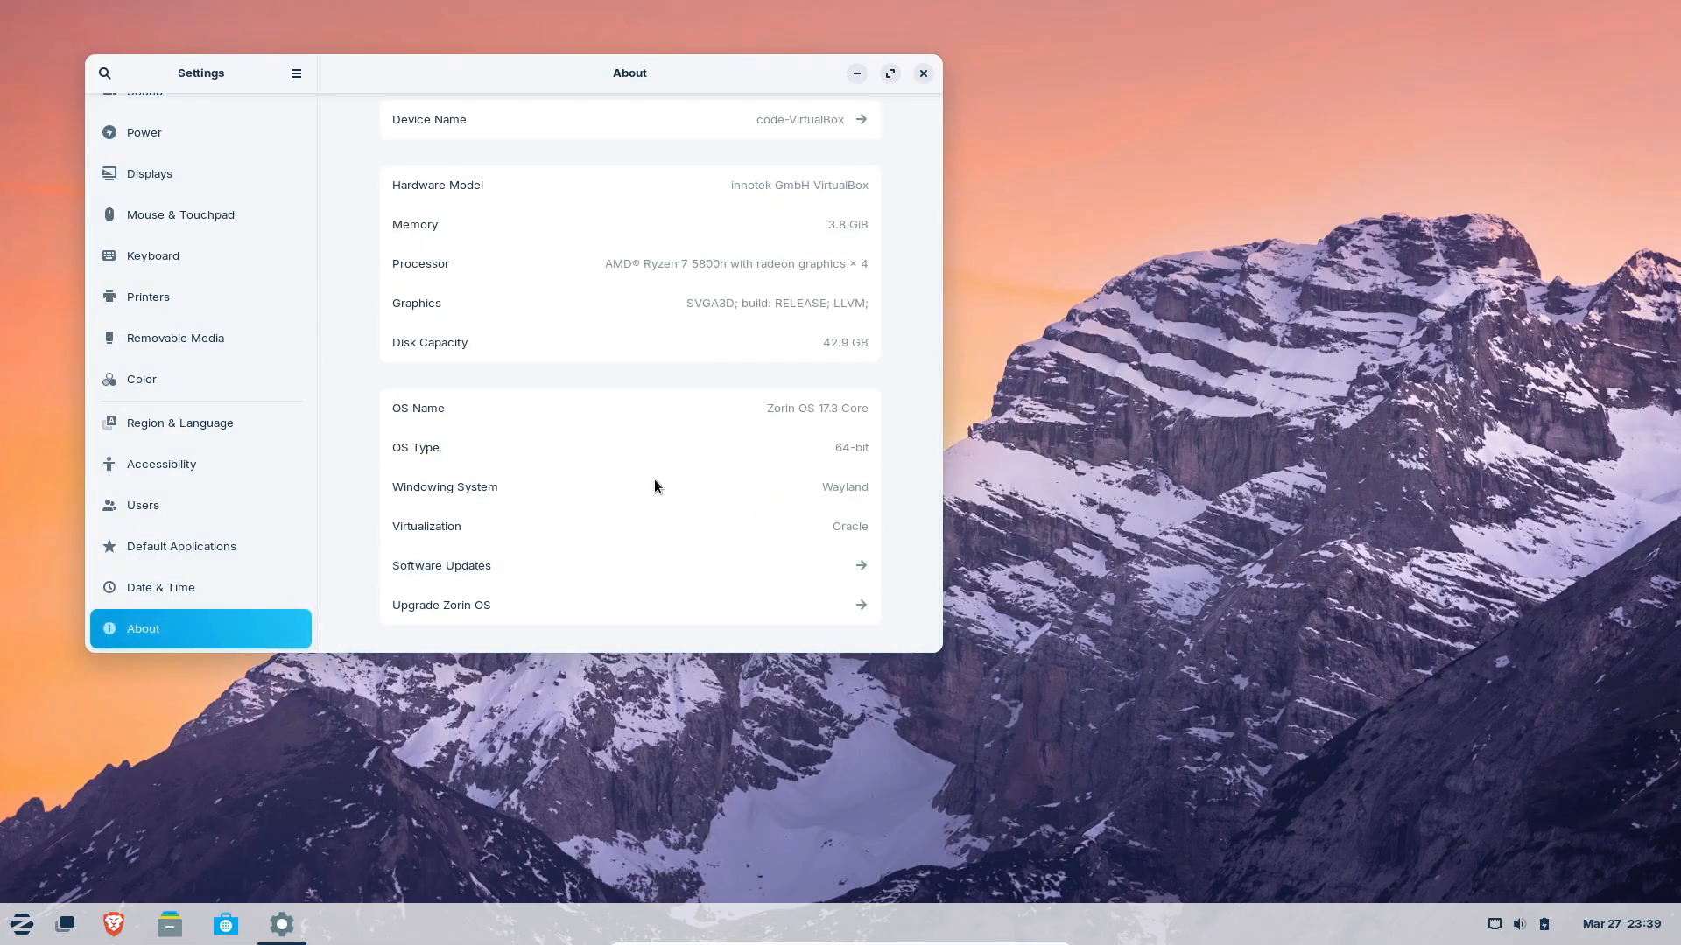
pyautogui.scroll(3)
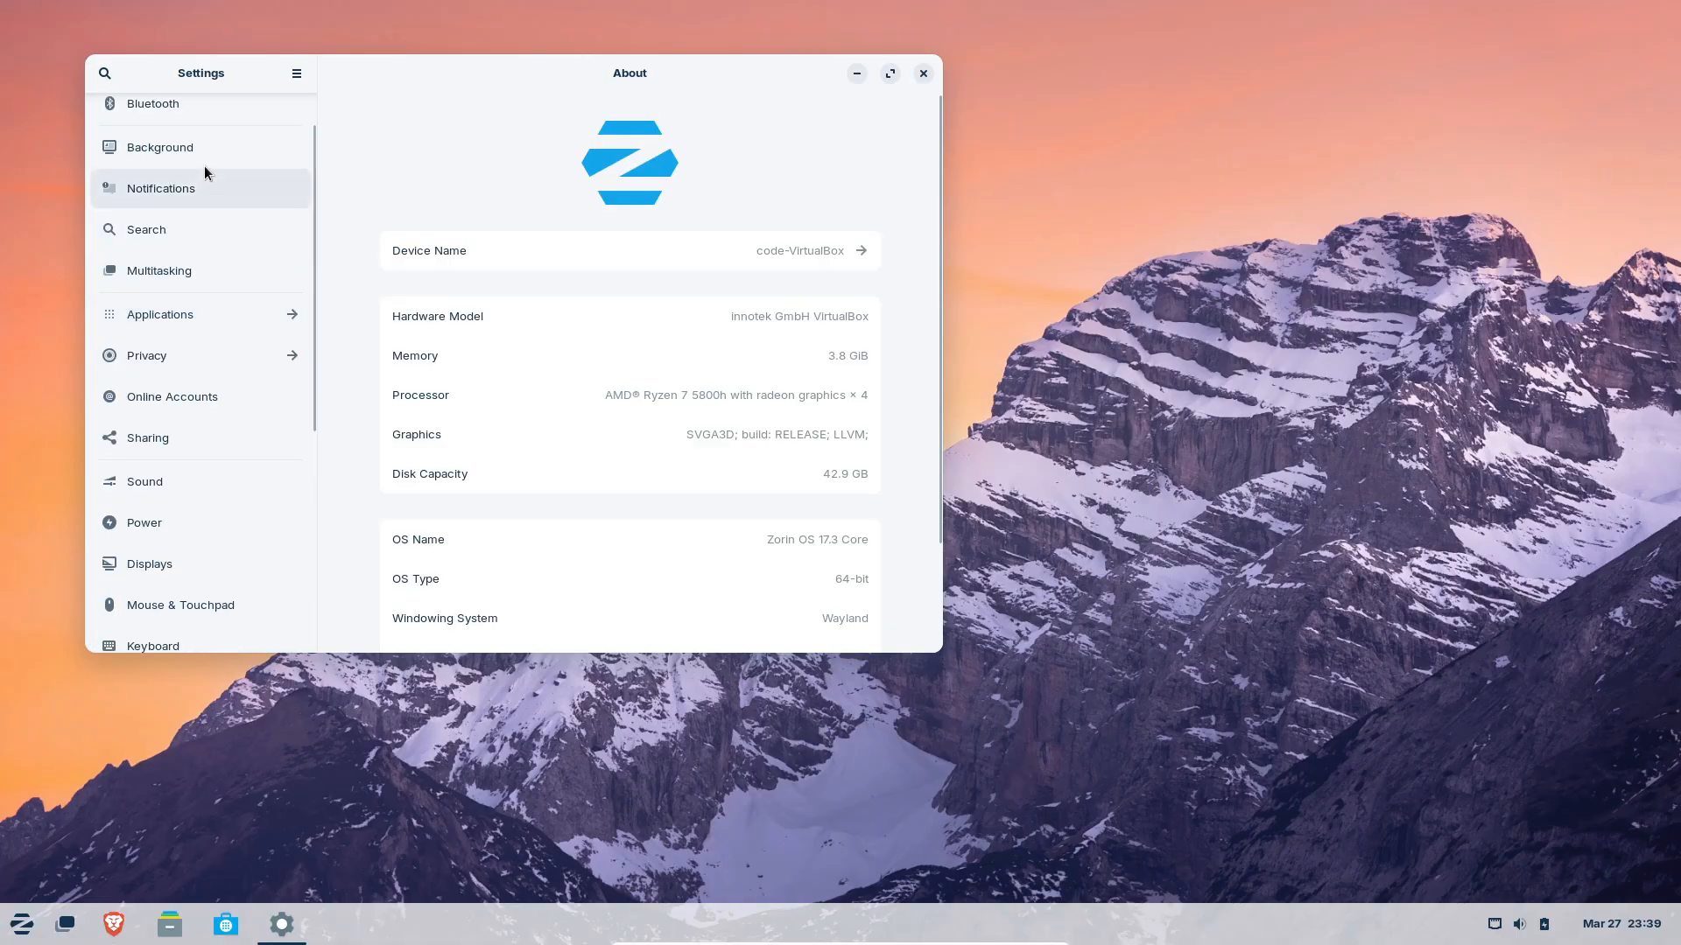
pyautogui.click(158, 147)
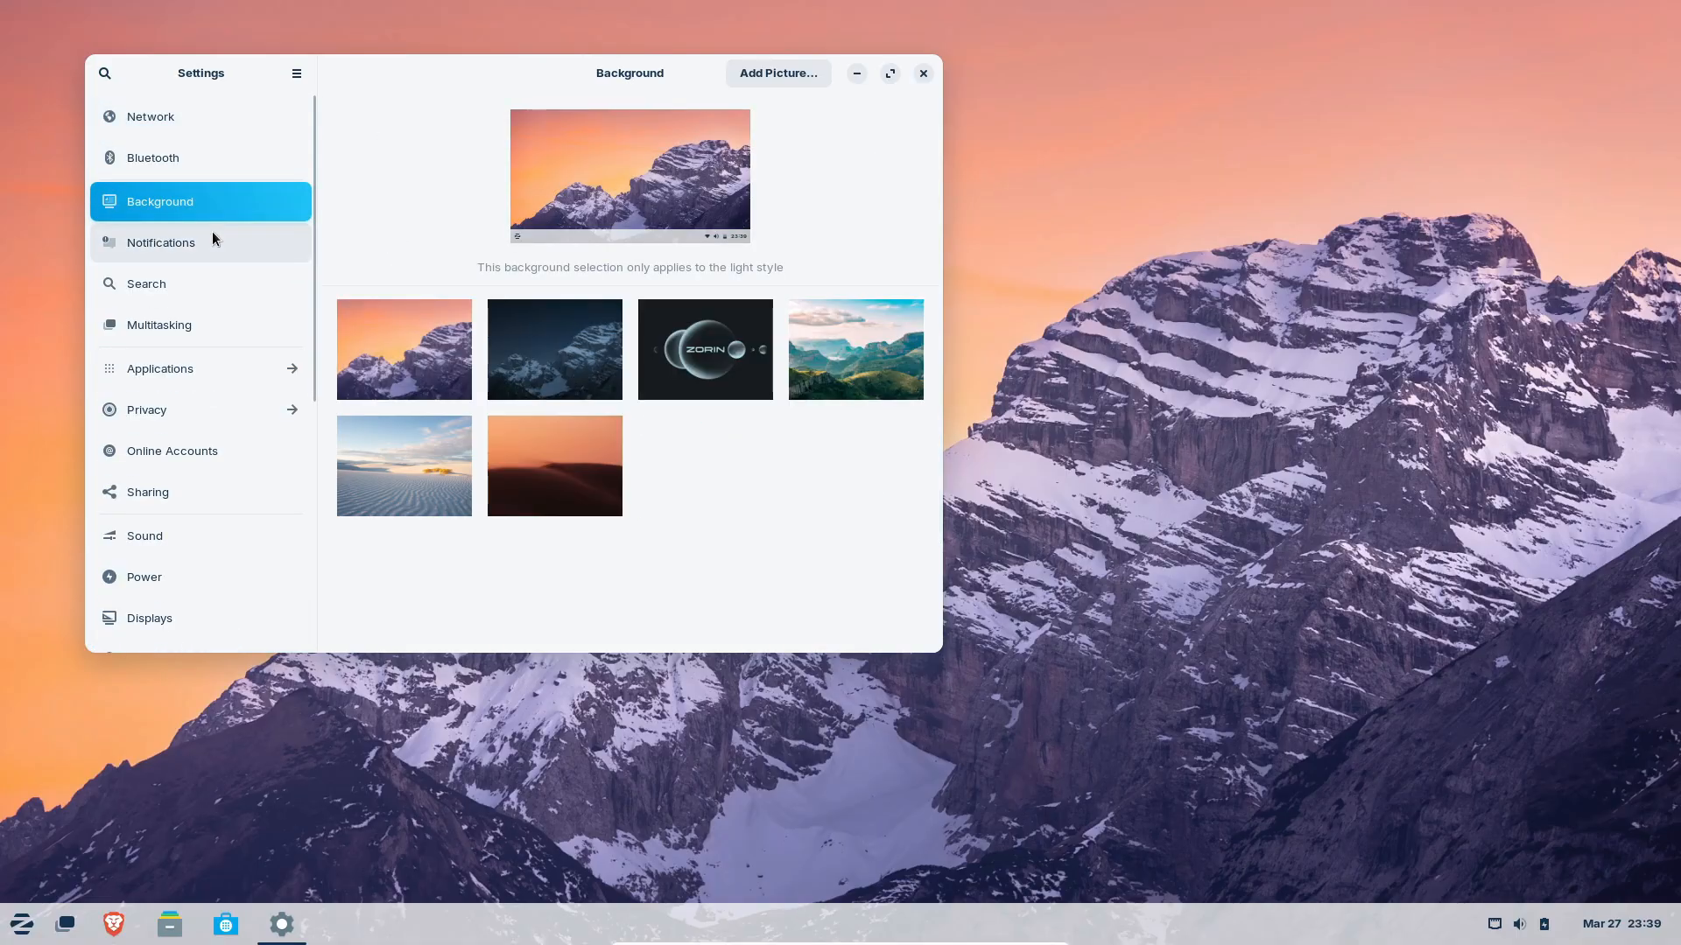
pyautogui.click(159, 368)
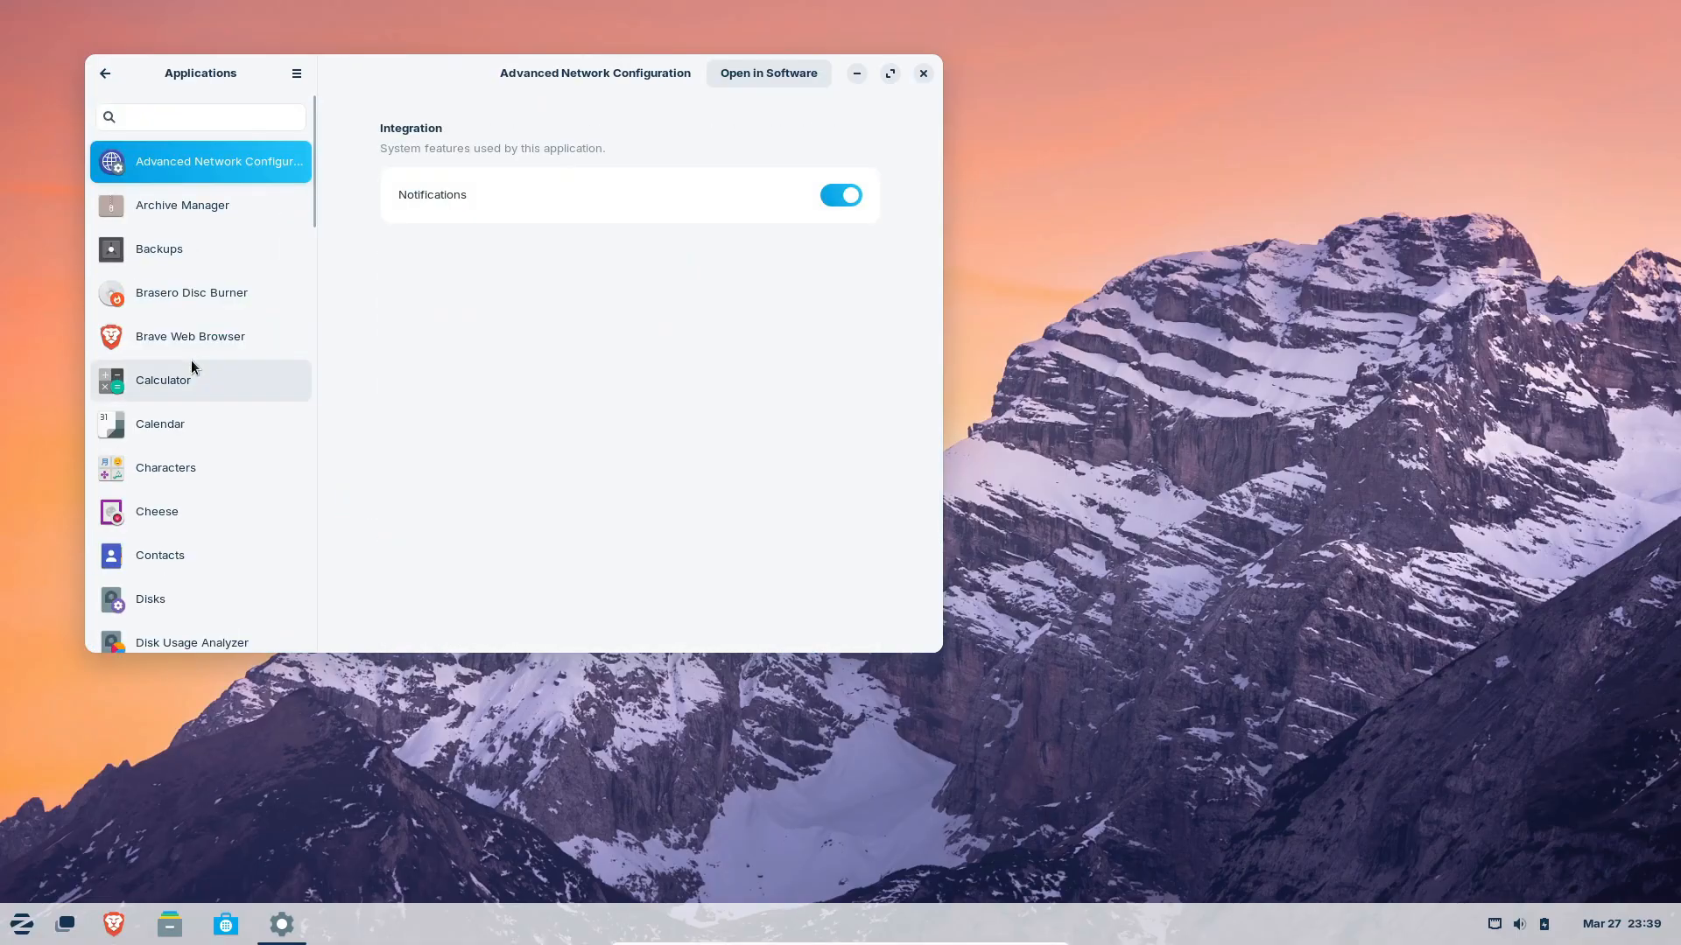
pyautogui.click(105, 72)
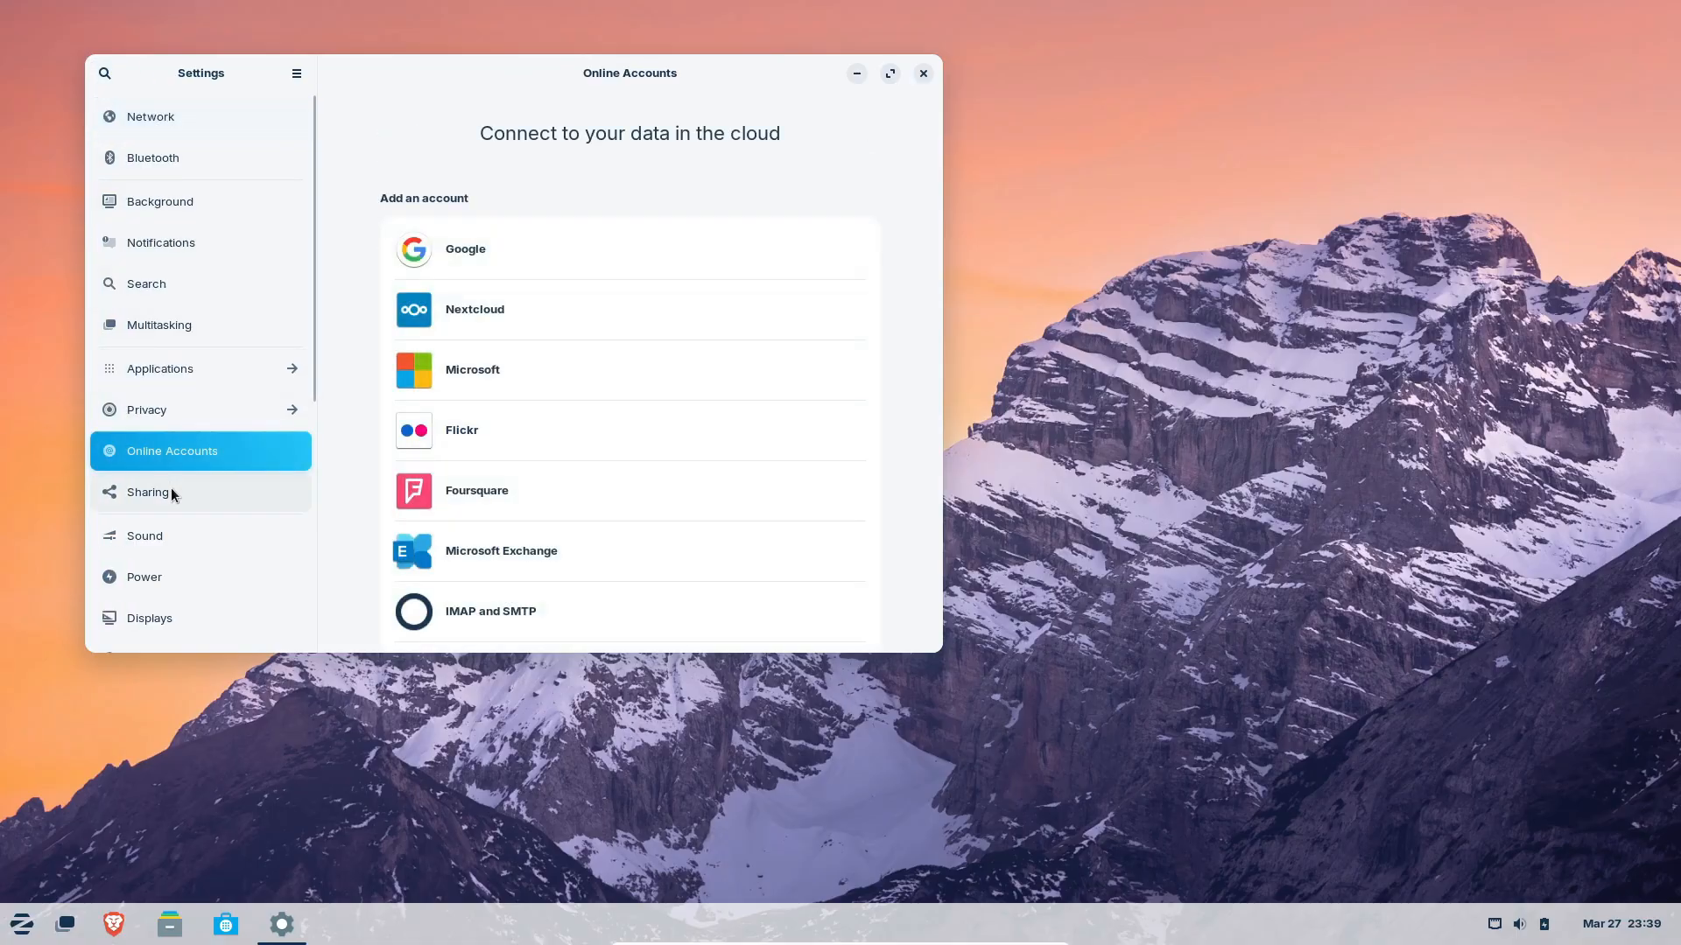
pyautogui.click(180, 595)
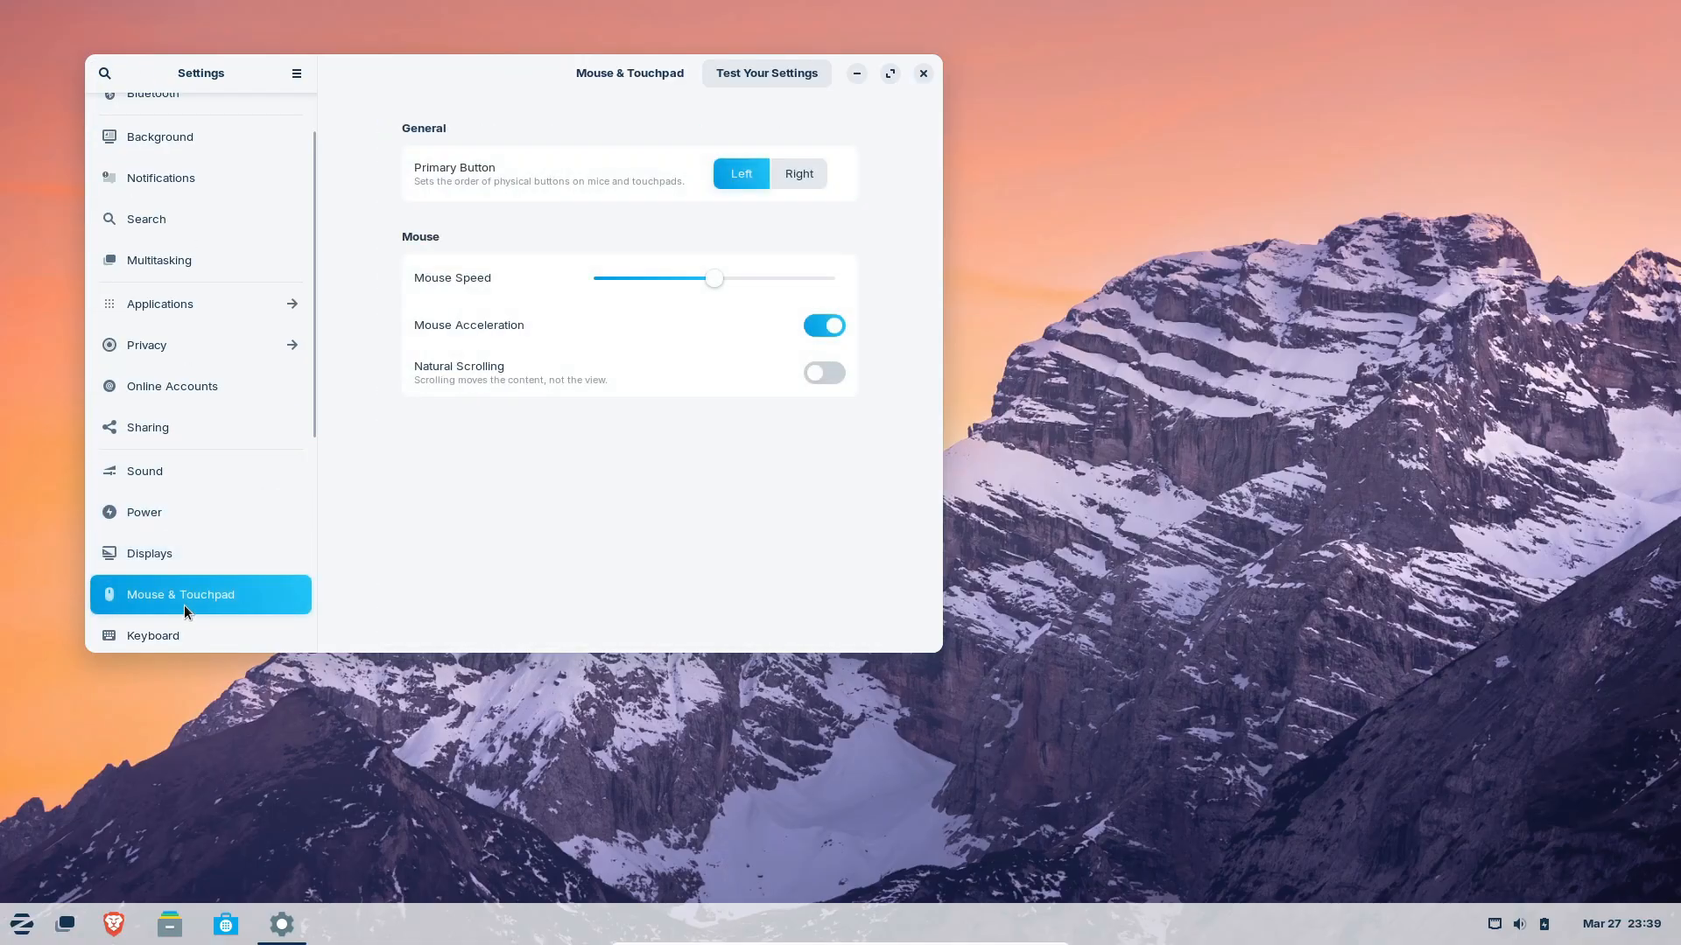
pyautogui.click(140, 434)
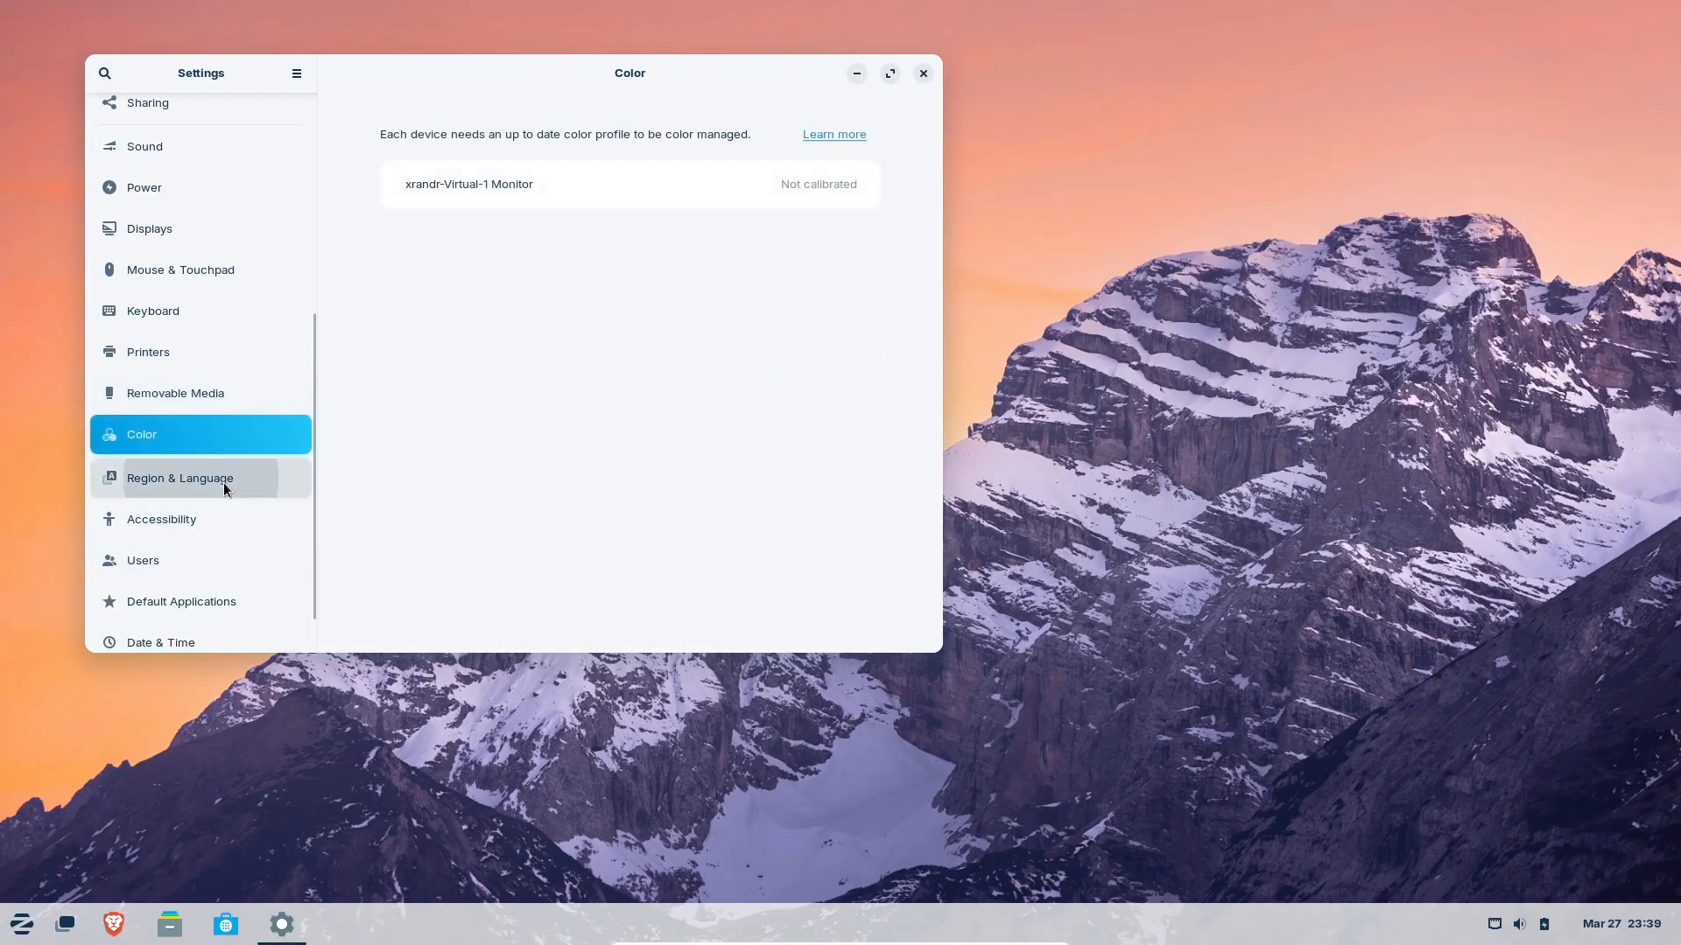
pyautogui.click(143, 628)
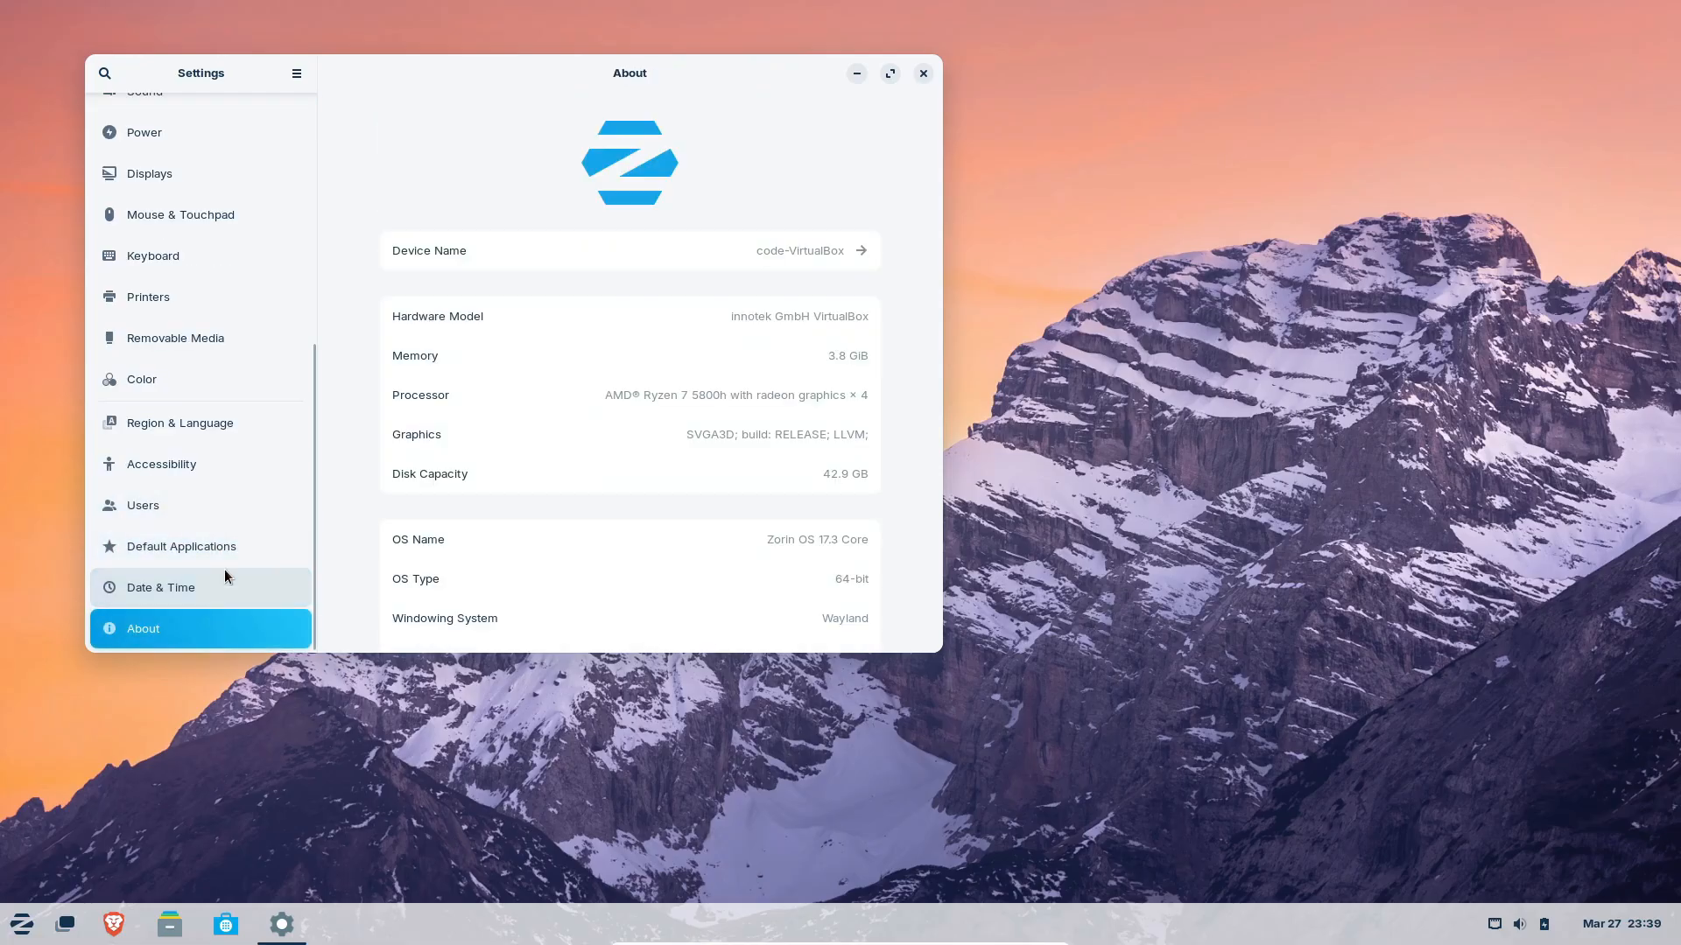
pyautogui.click(921, 73)
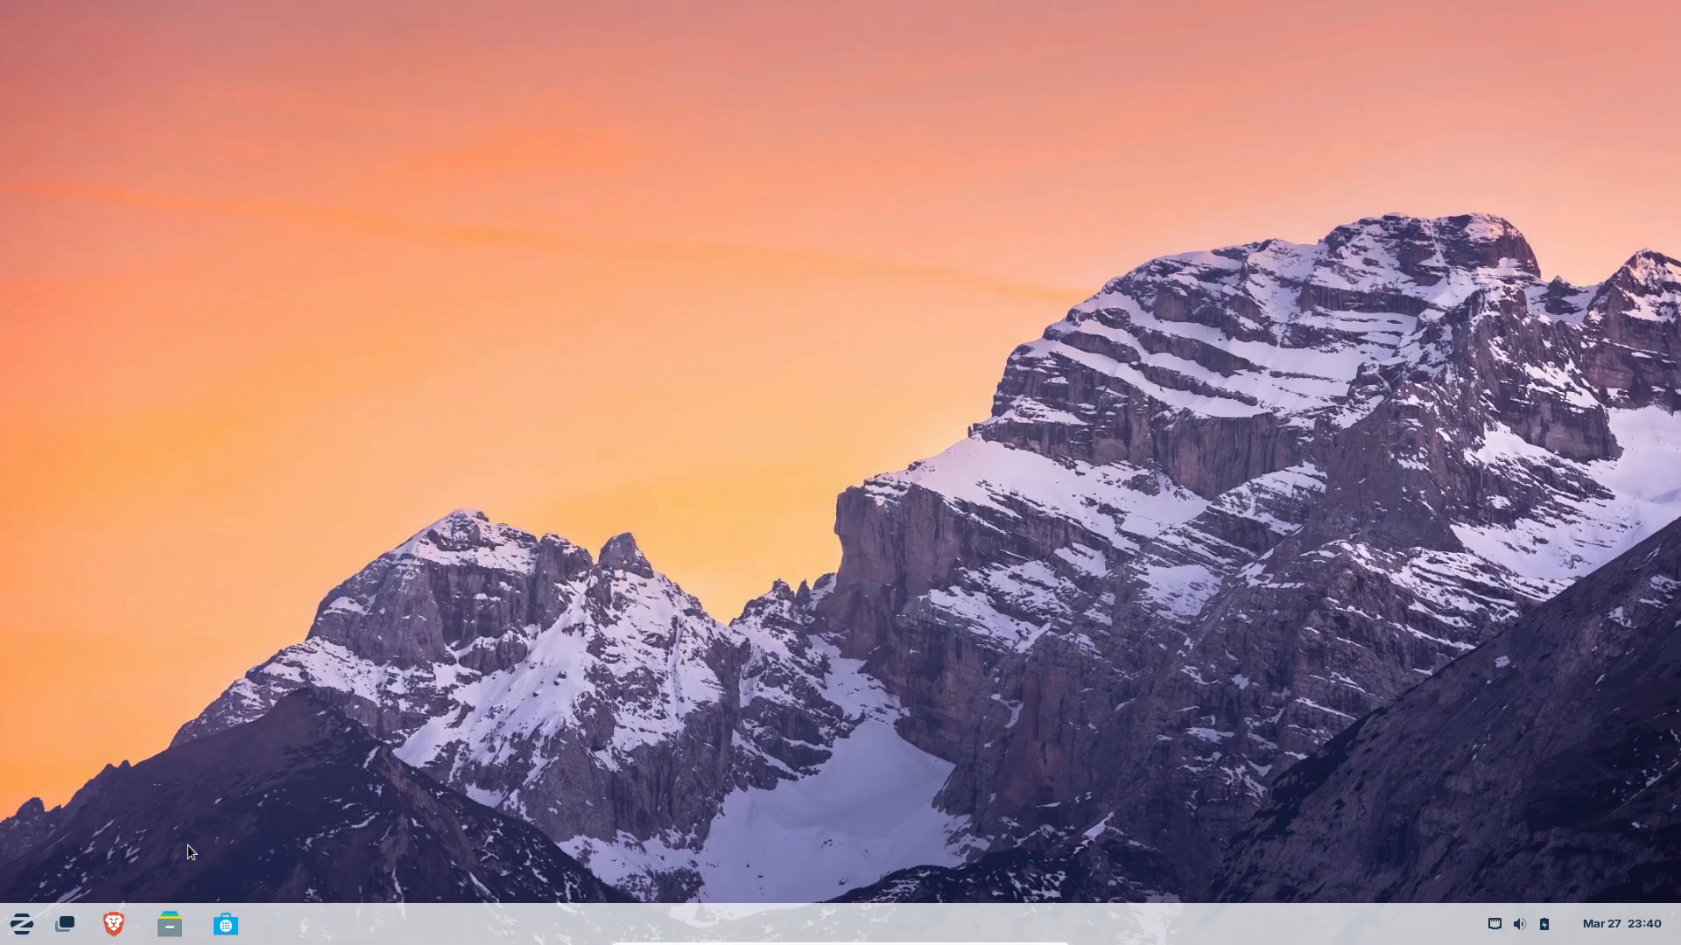
# - Apply the fourth, GNOME-style top-bar layout in Zorin Appearance
pyautogui.click(21, 923)
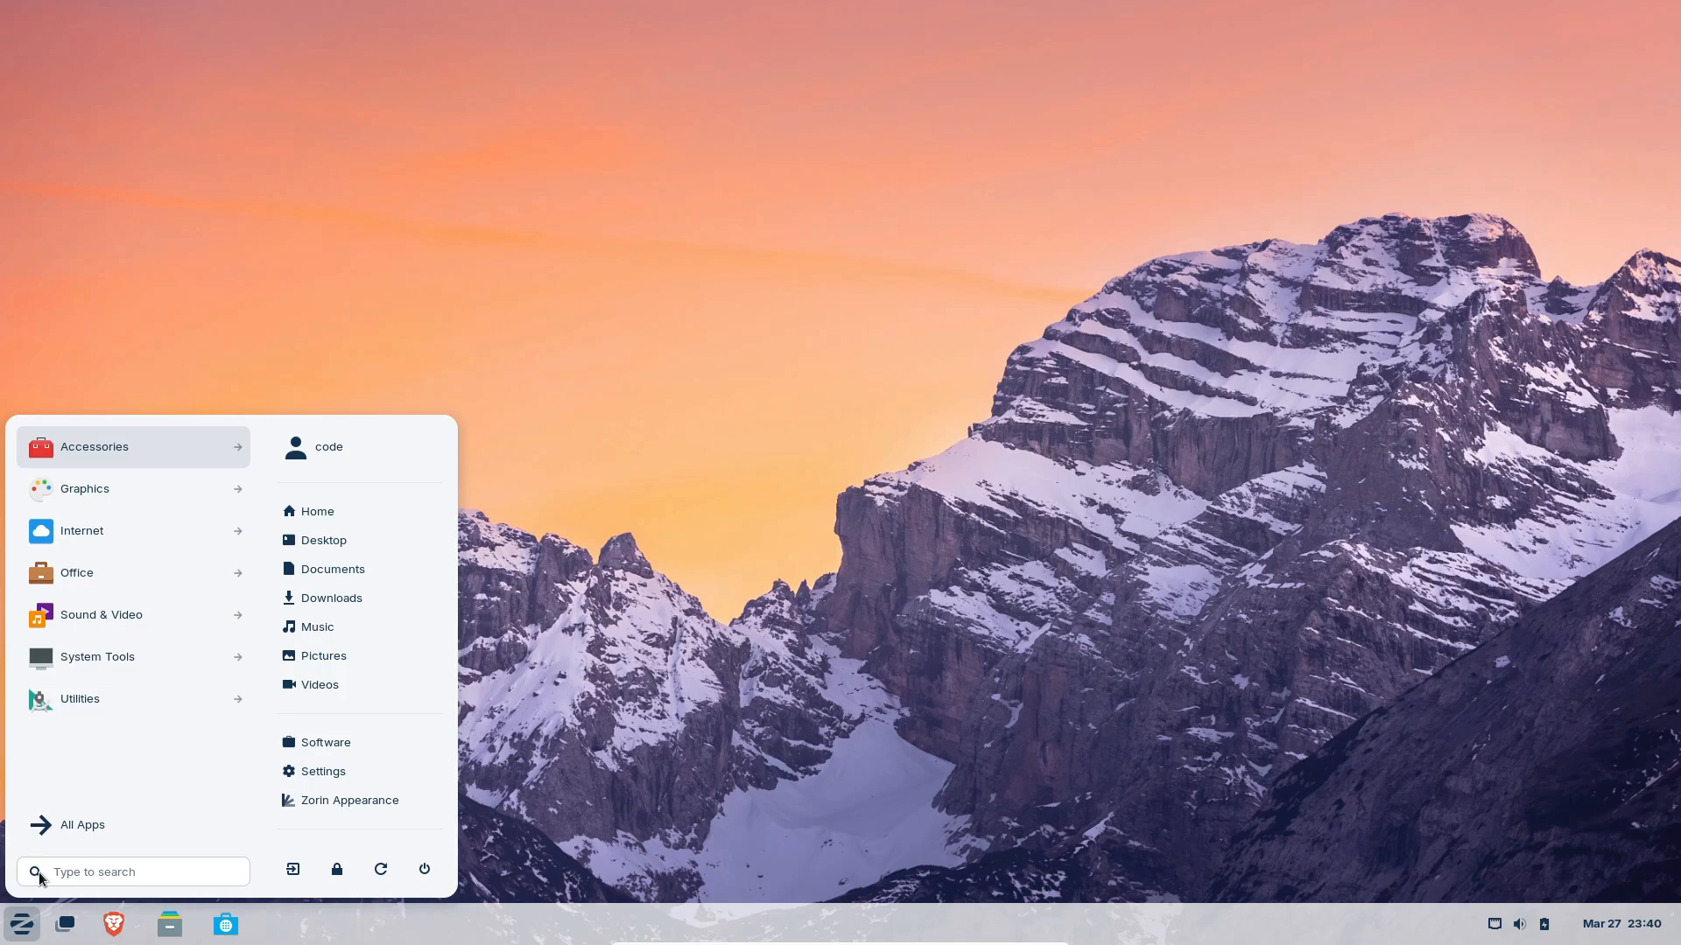
pyautogui.moveTo(155, 489)
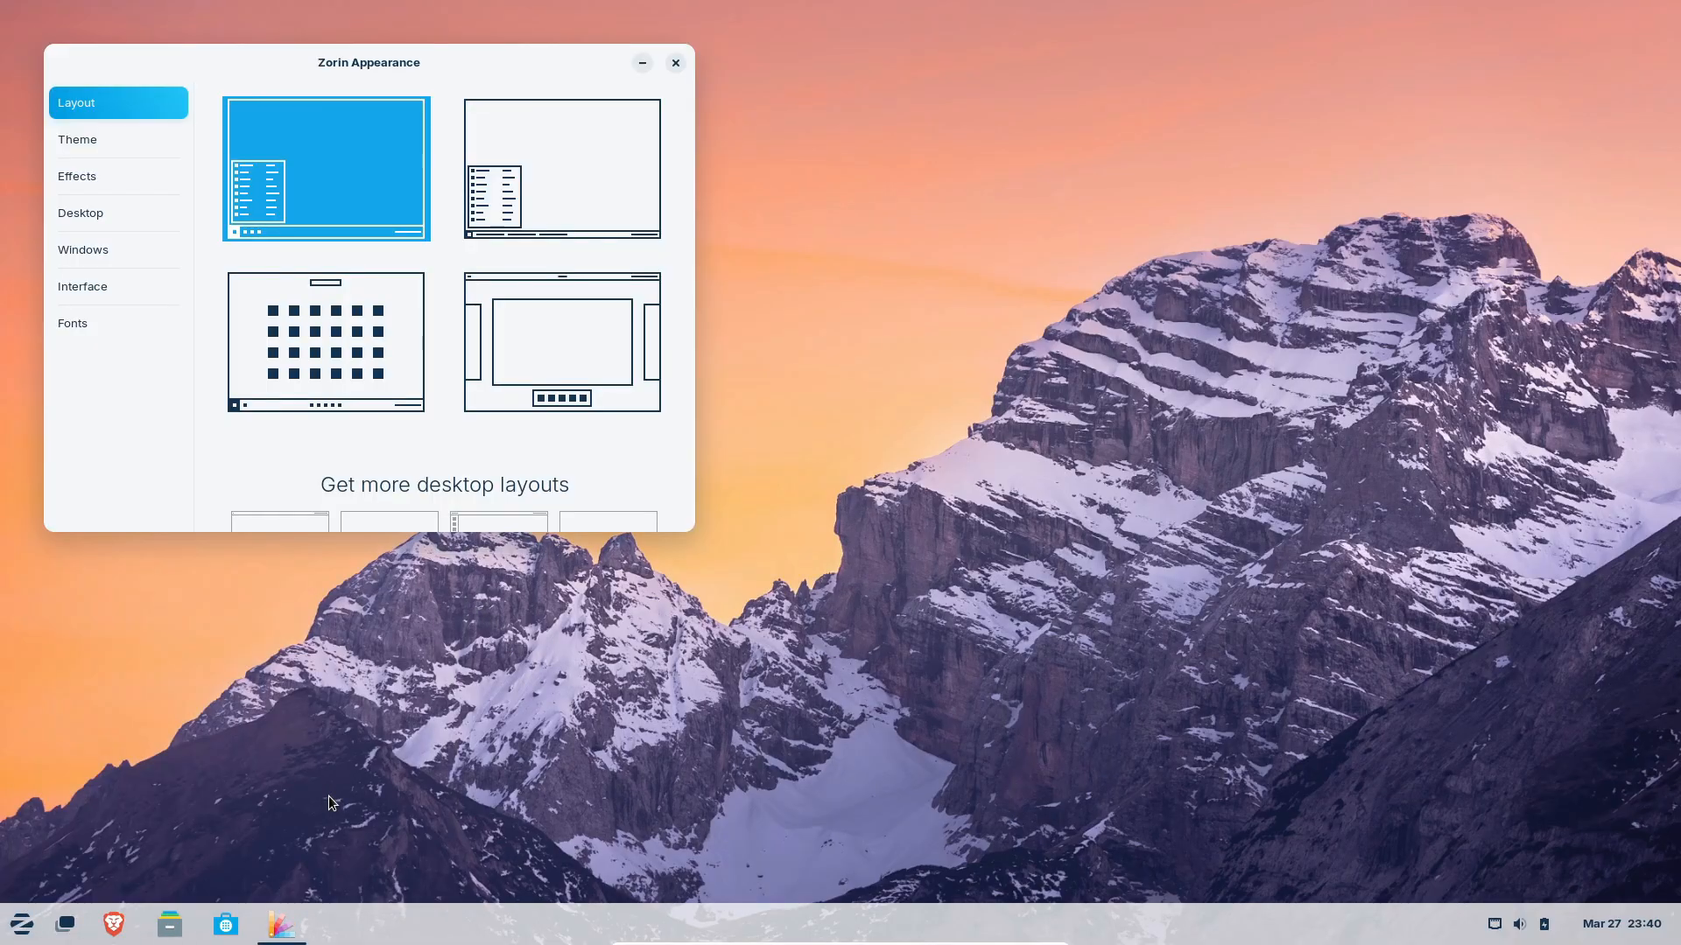
pyautogui.click(560, 167)
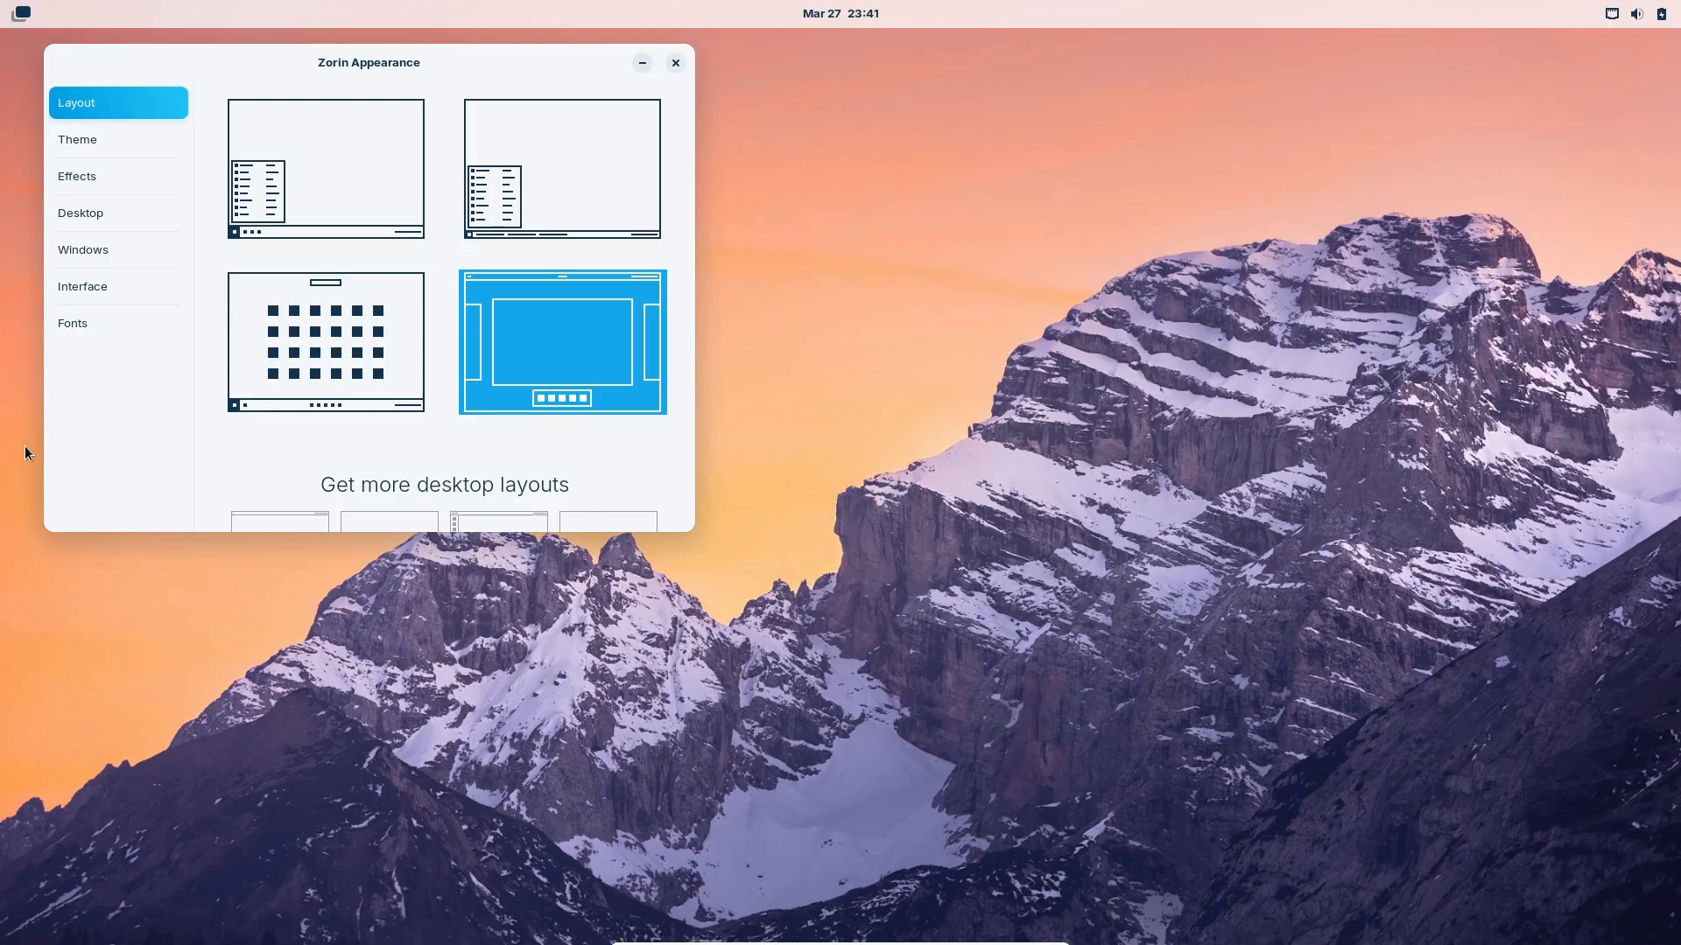
pyautogui.moveTo(238, 162)
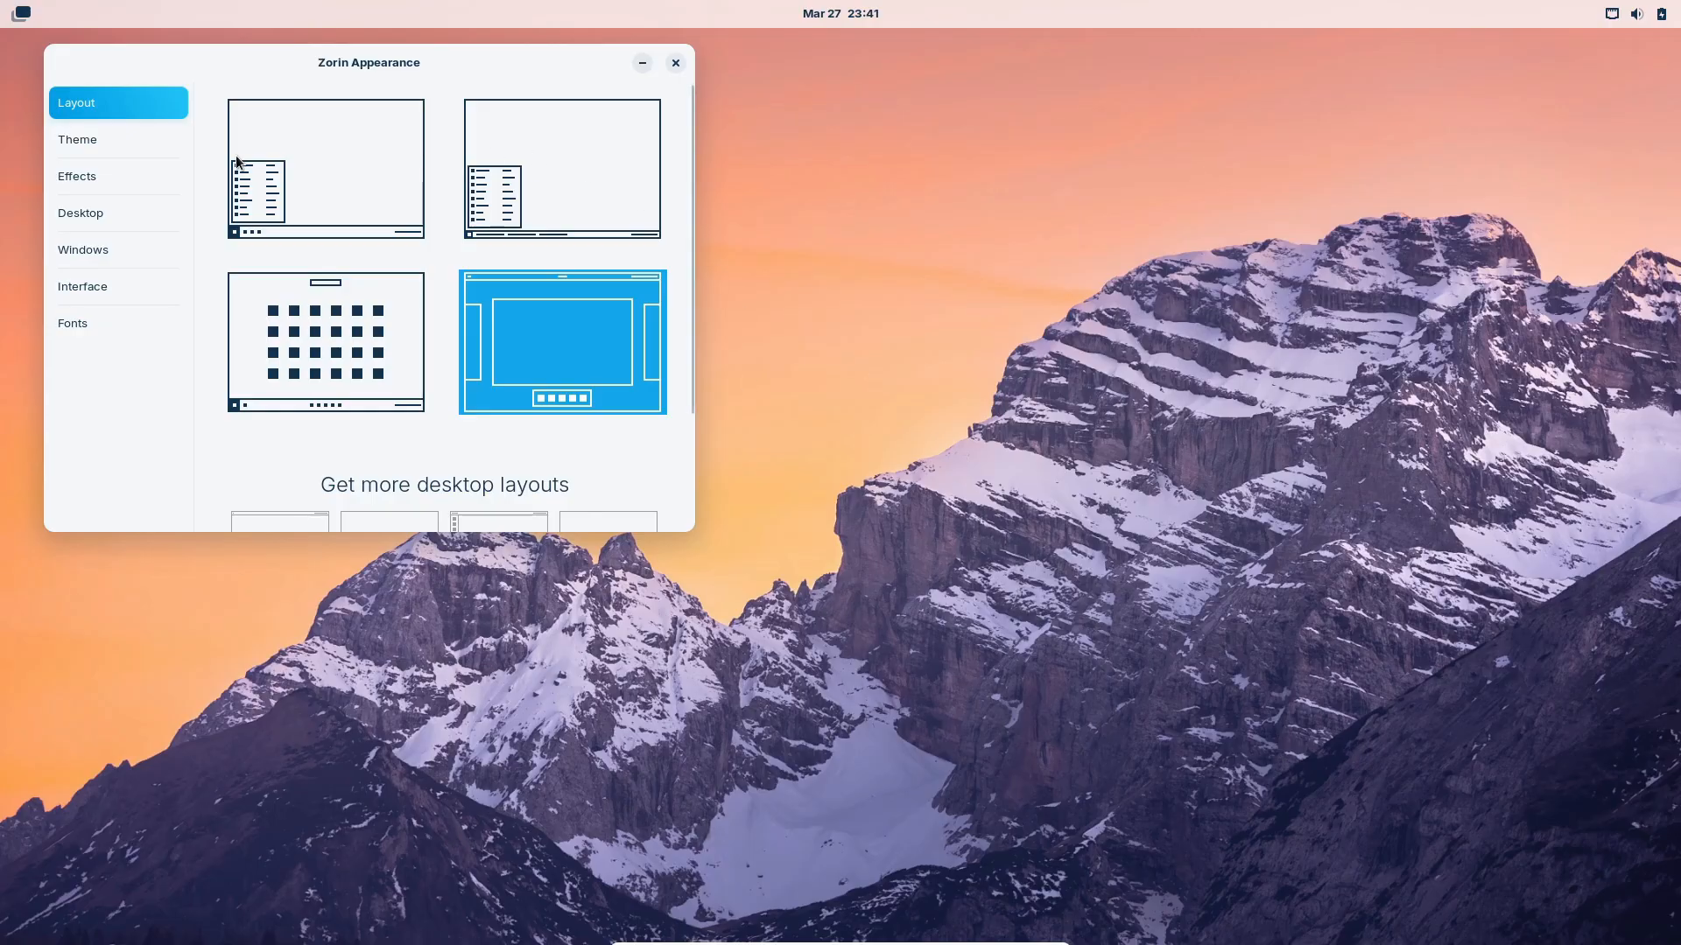
pyautogui.click(77, 176)
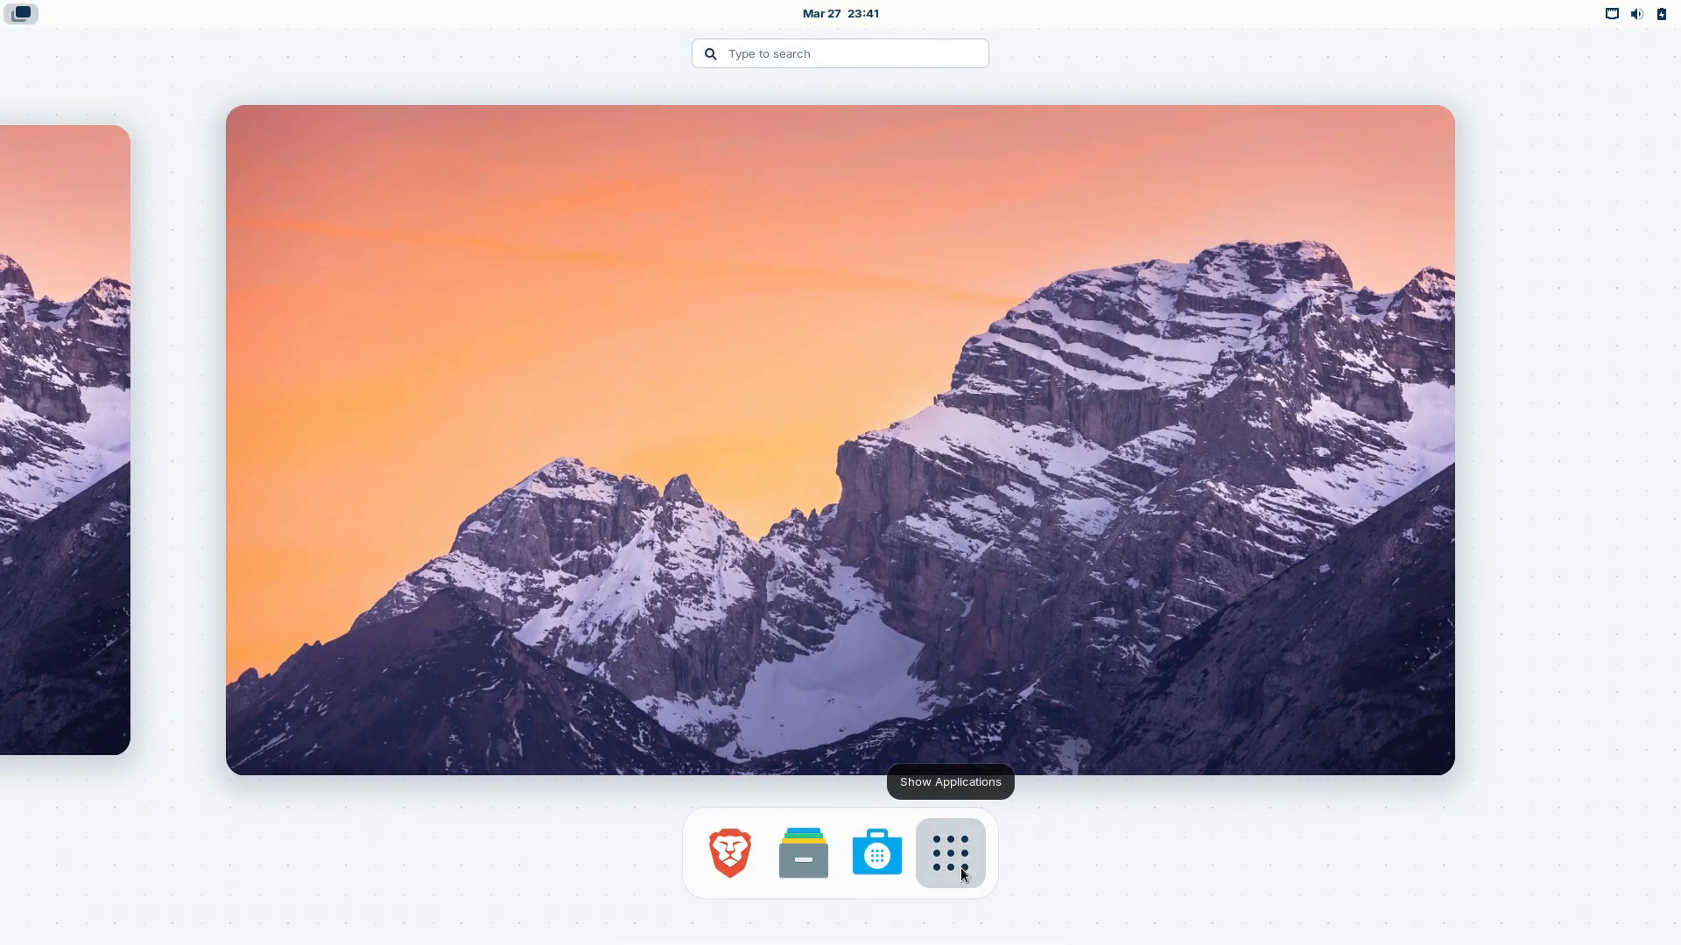
# - View Brave's About page (version 1.76.81), then close the browser and both tabs
pyautogui.click(947, 853)
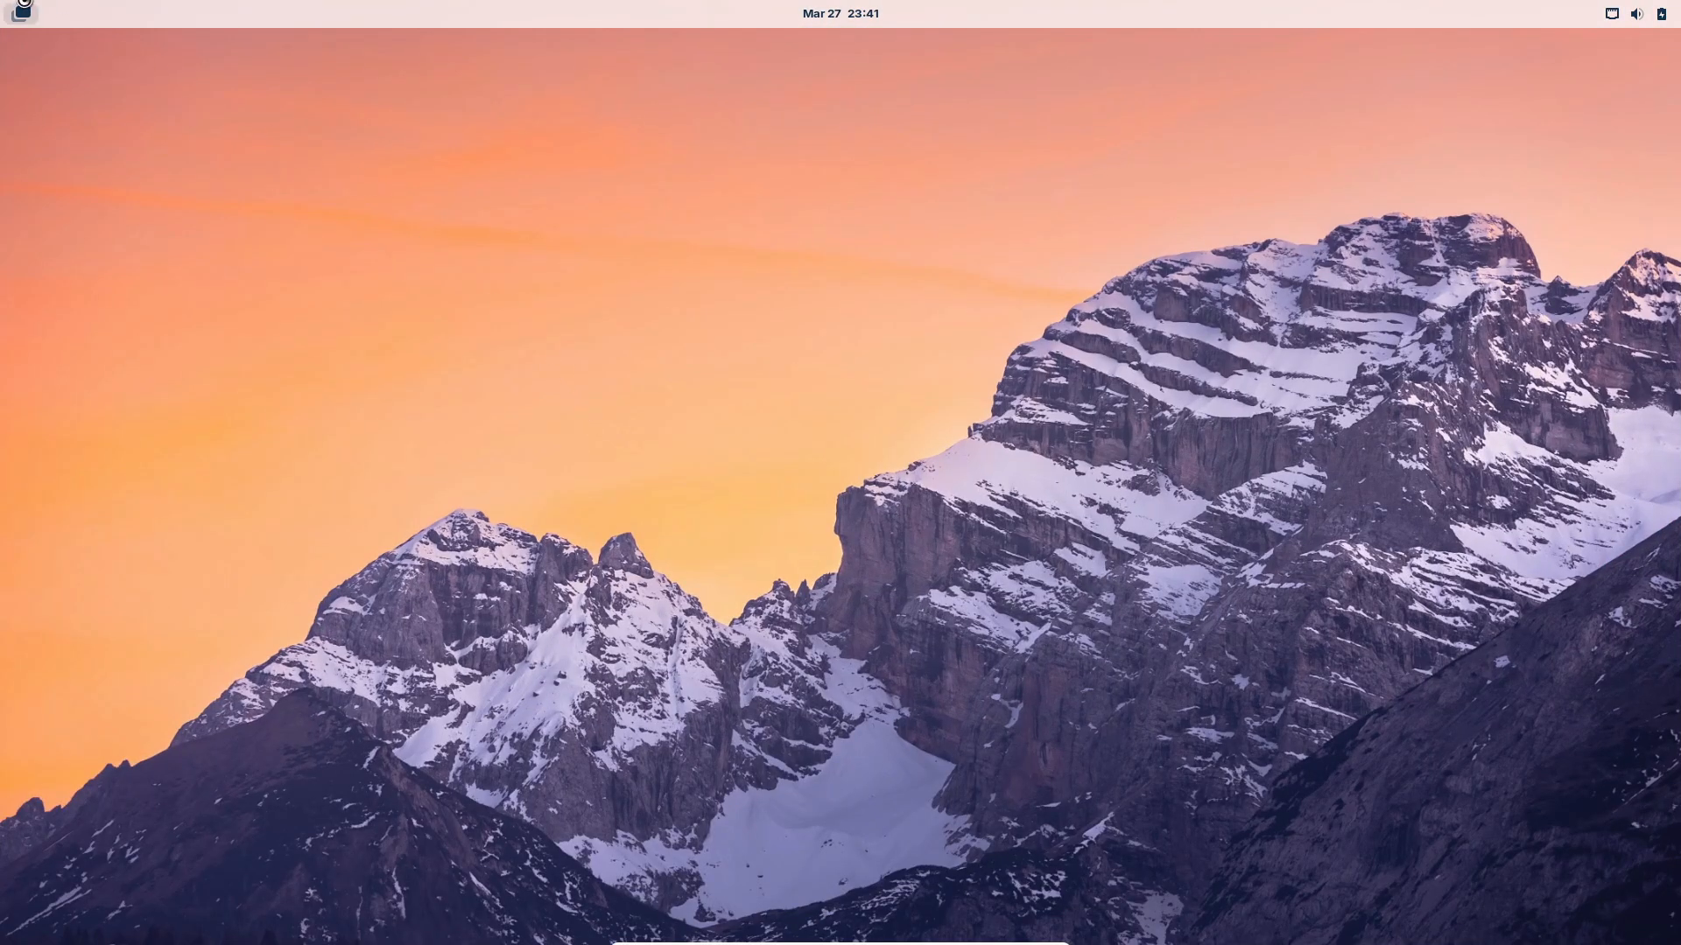
pyautogui.click(19, 14)
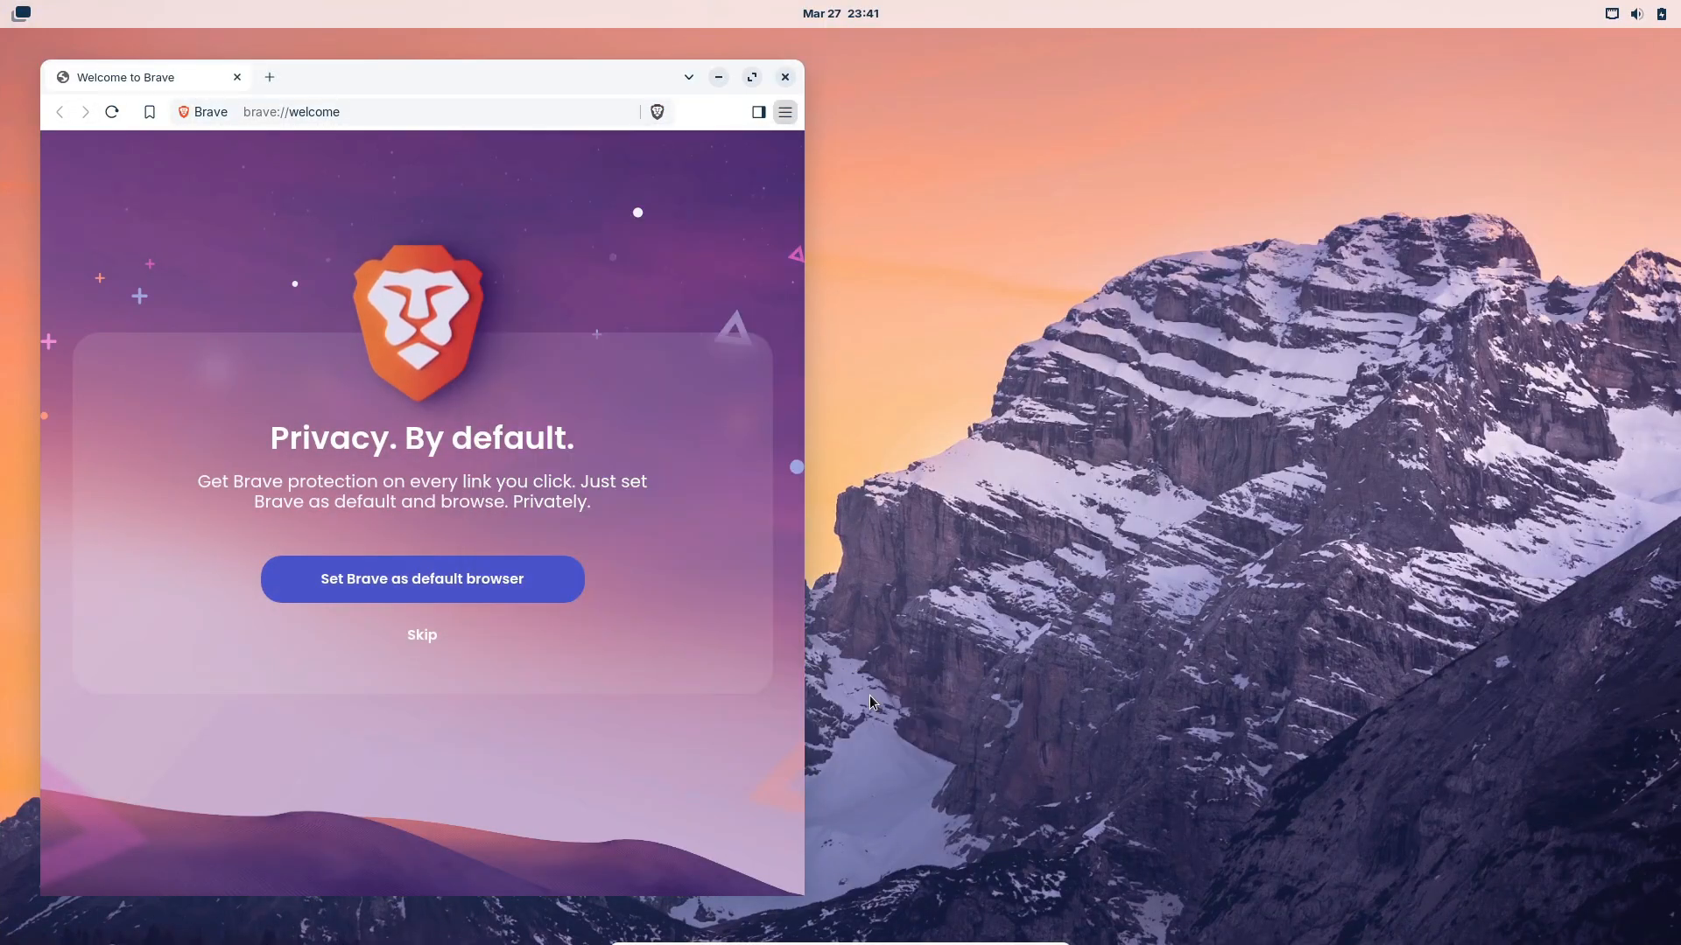
pyautogui.click(783, 76)
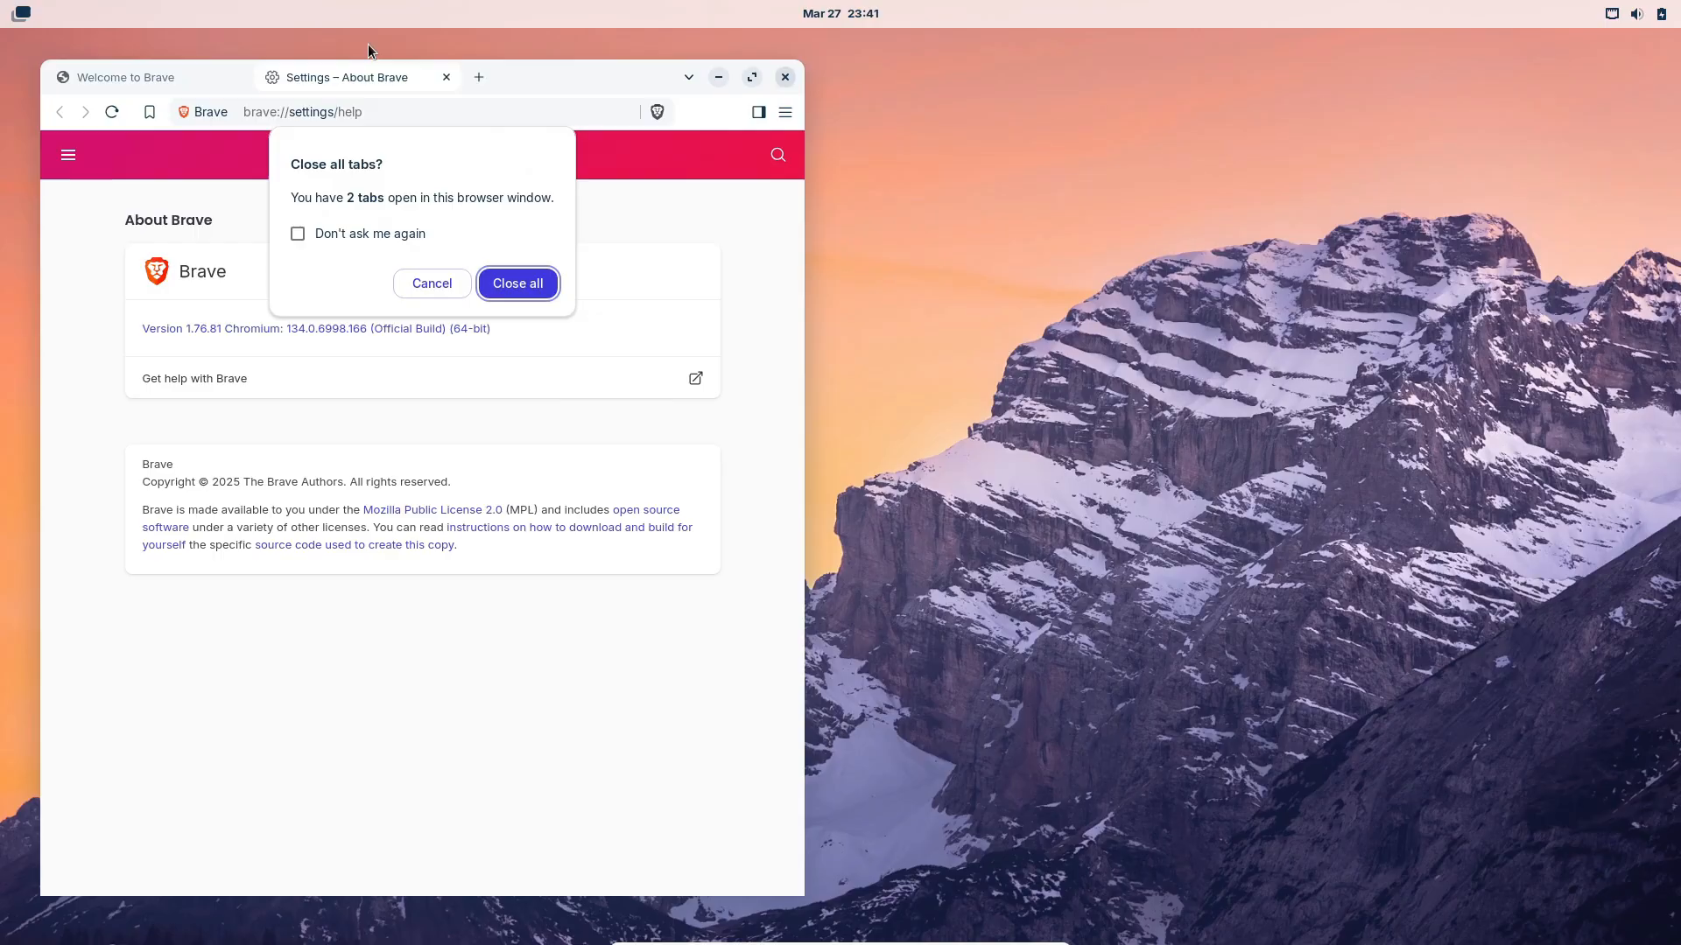
pyautogui.click(517, 283)
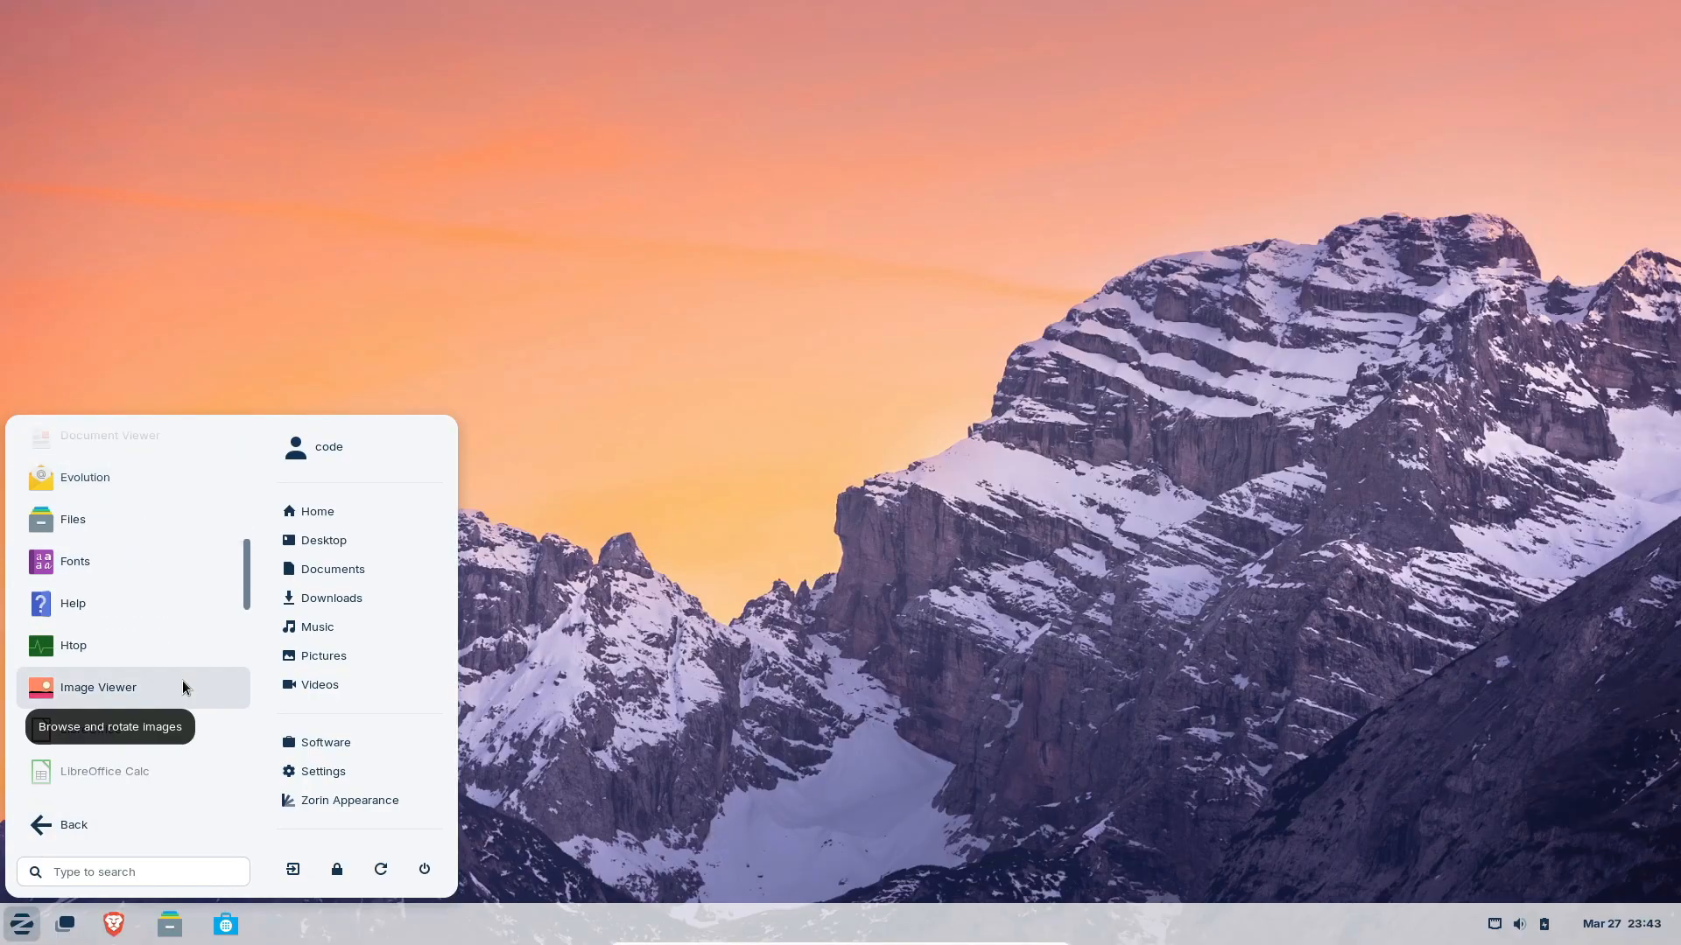
# - Scroll through All Apps in the Zorin menu and launch Software
pyautogui.scroll(-3)
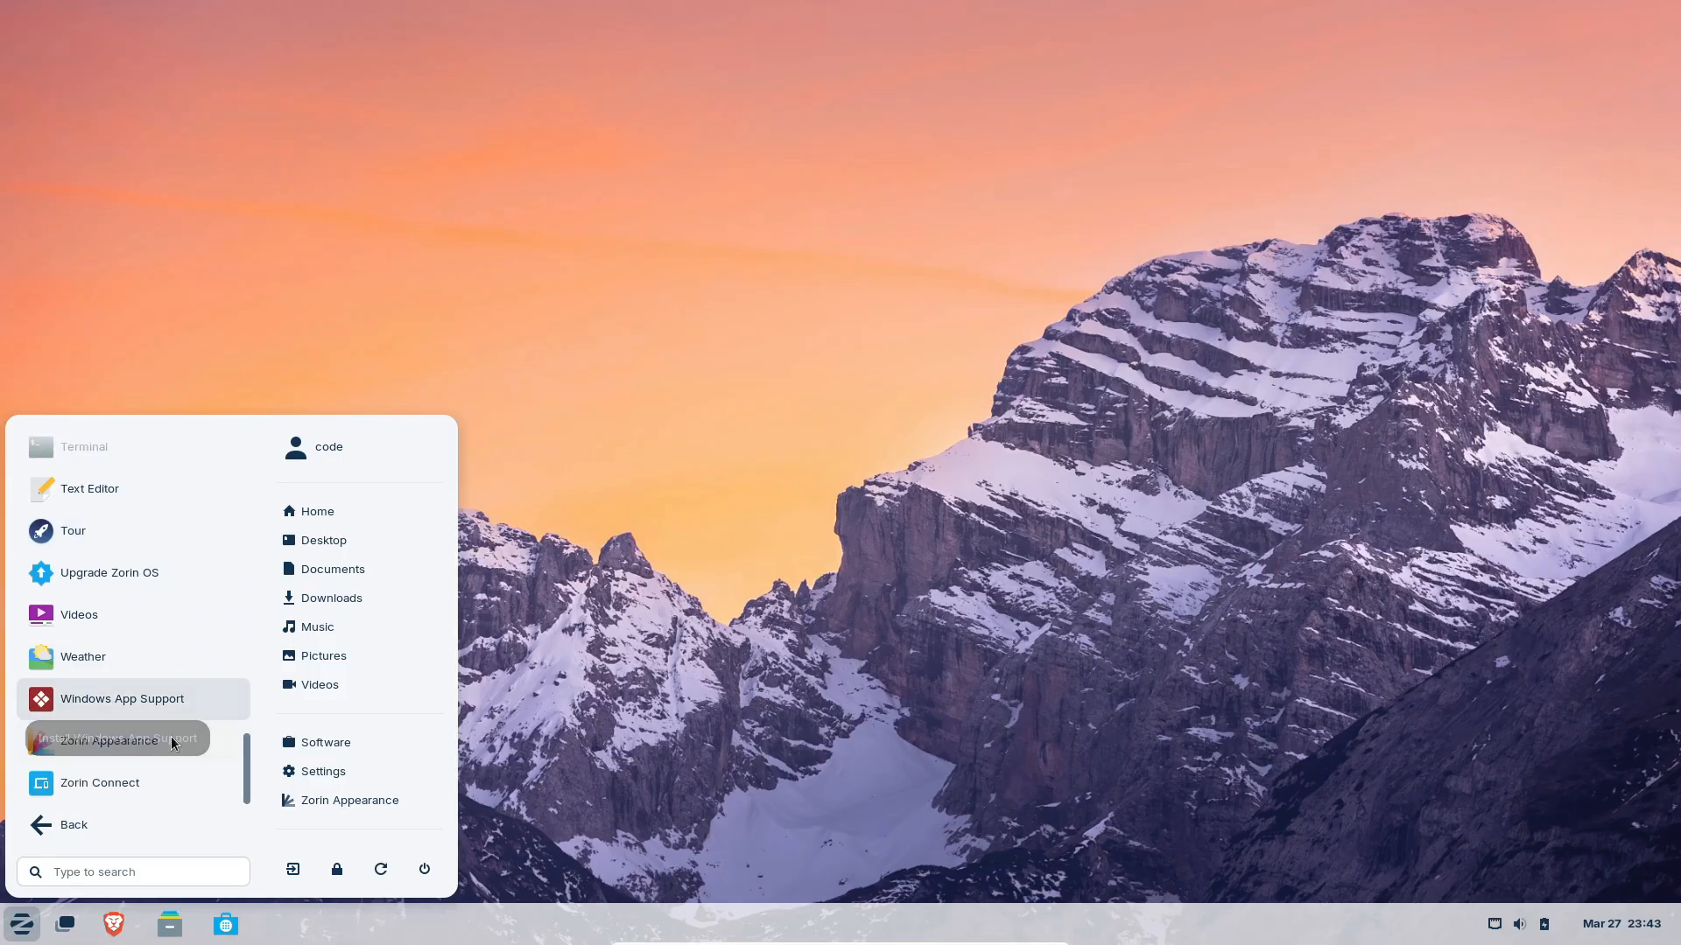
pyautogui.click(326, 742)
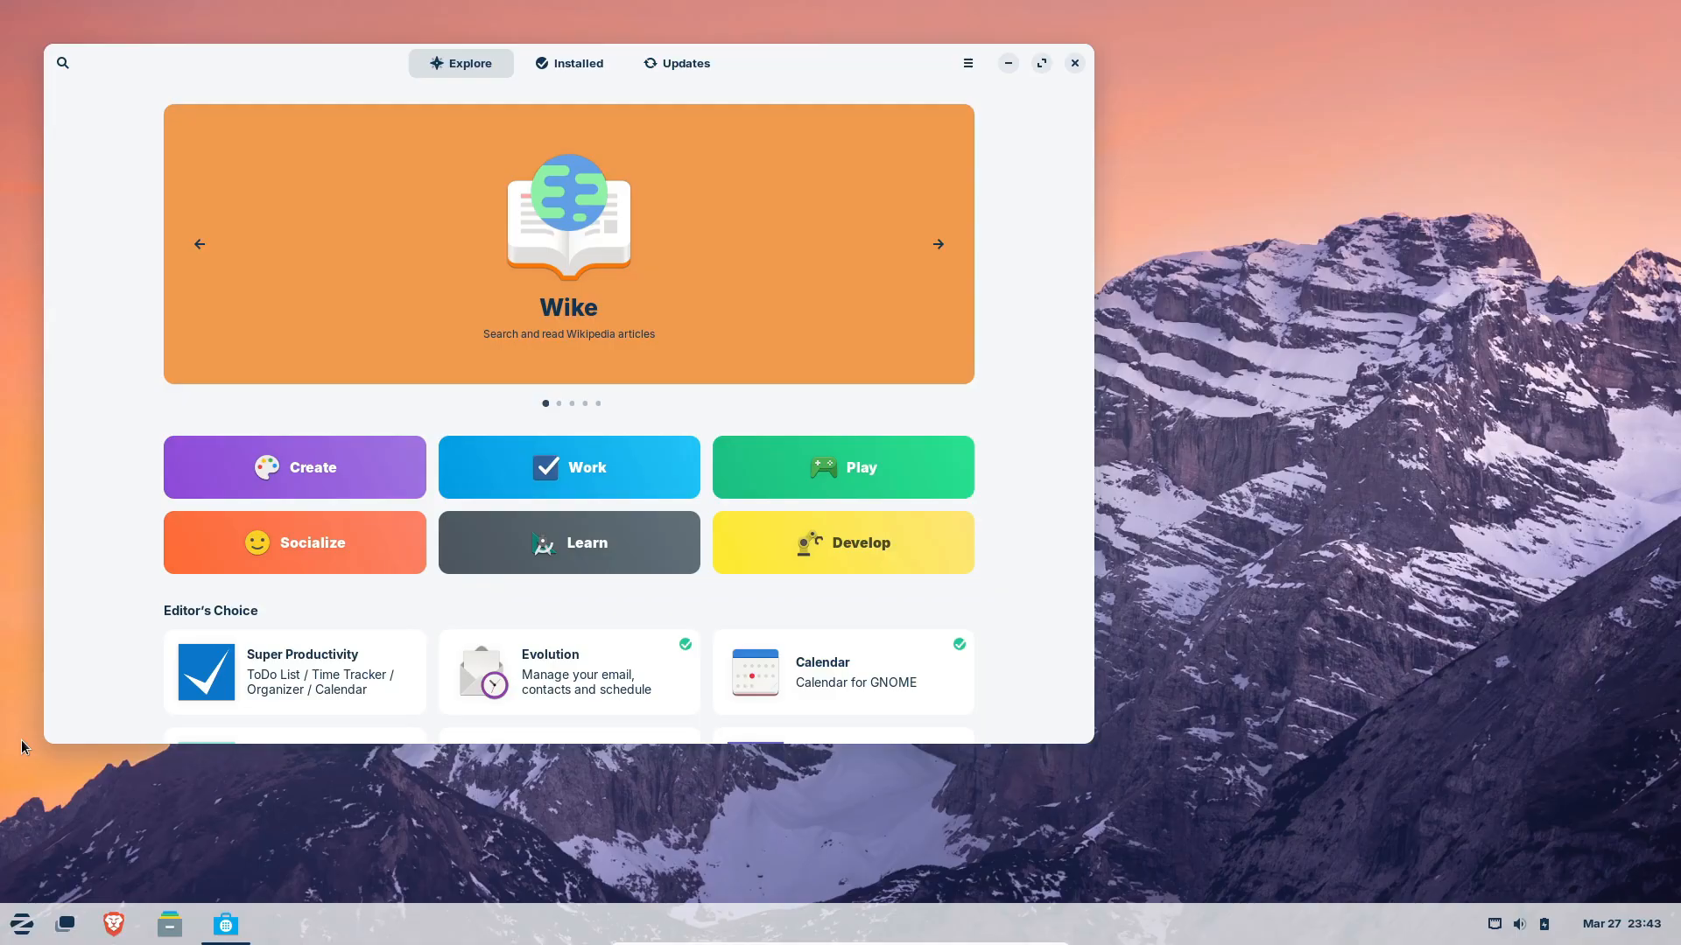
# - Browse the Create category and confirm the Updates page shows the system up to date
pyautogui.scroll(-3)
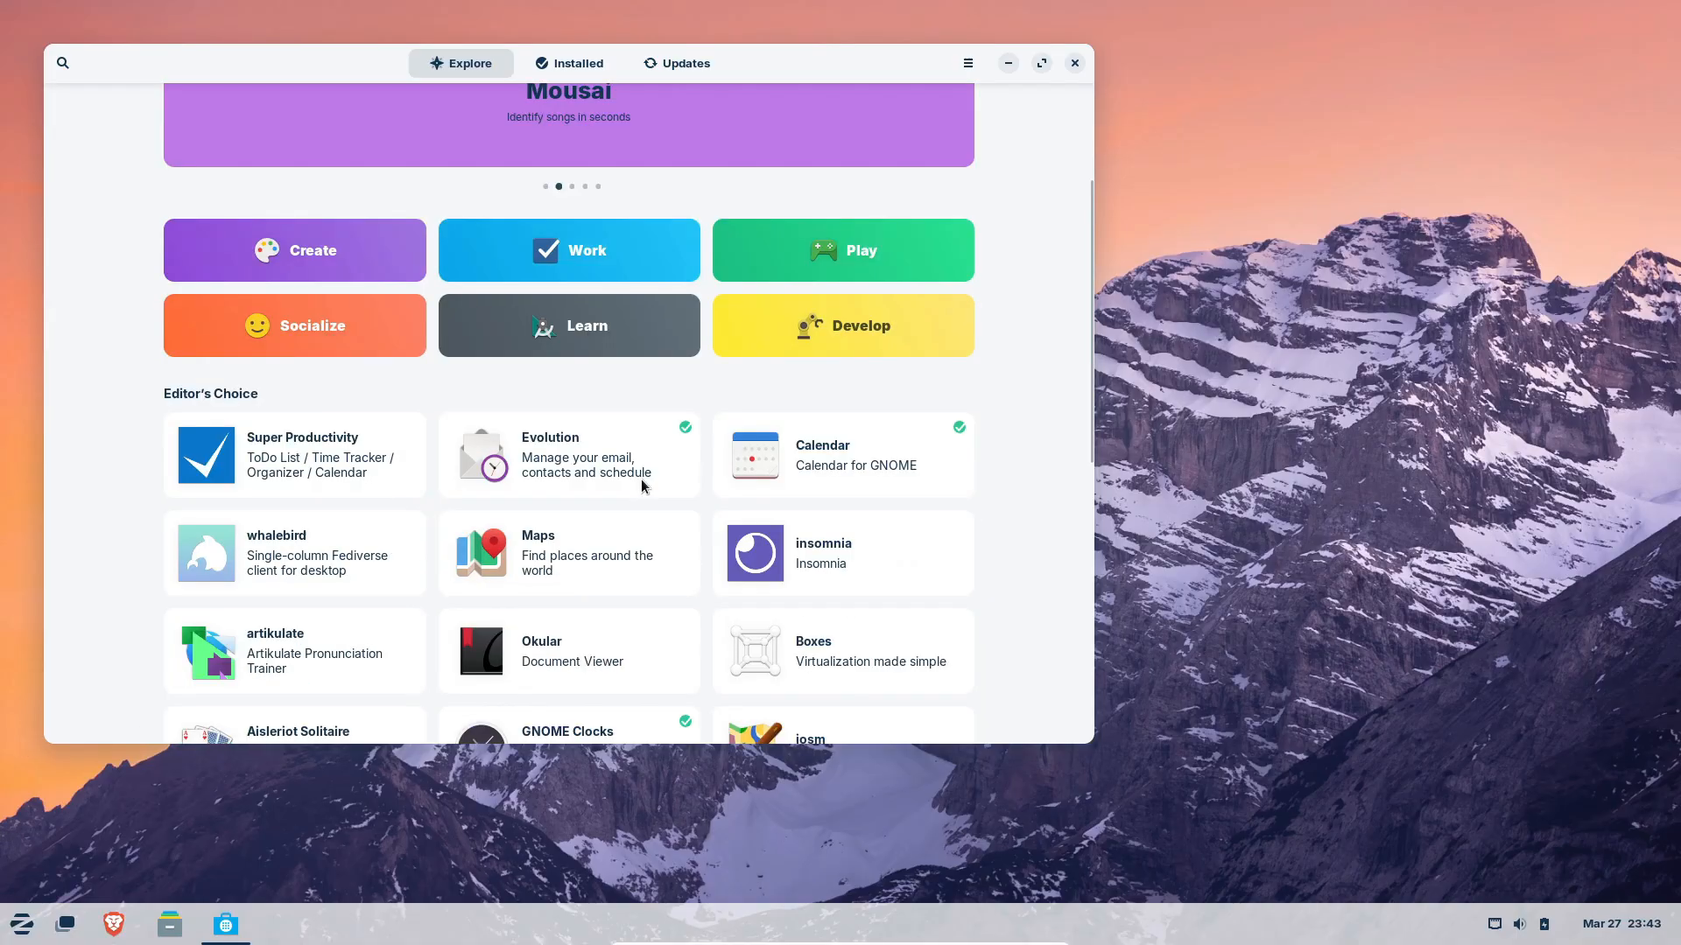
pyautogui.click(294, 250)
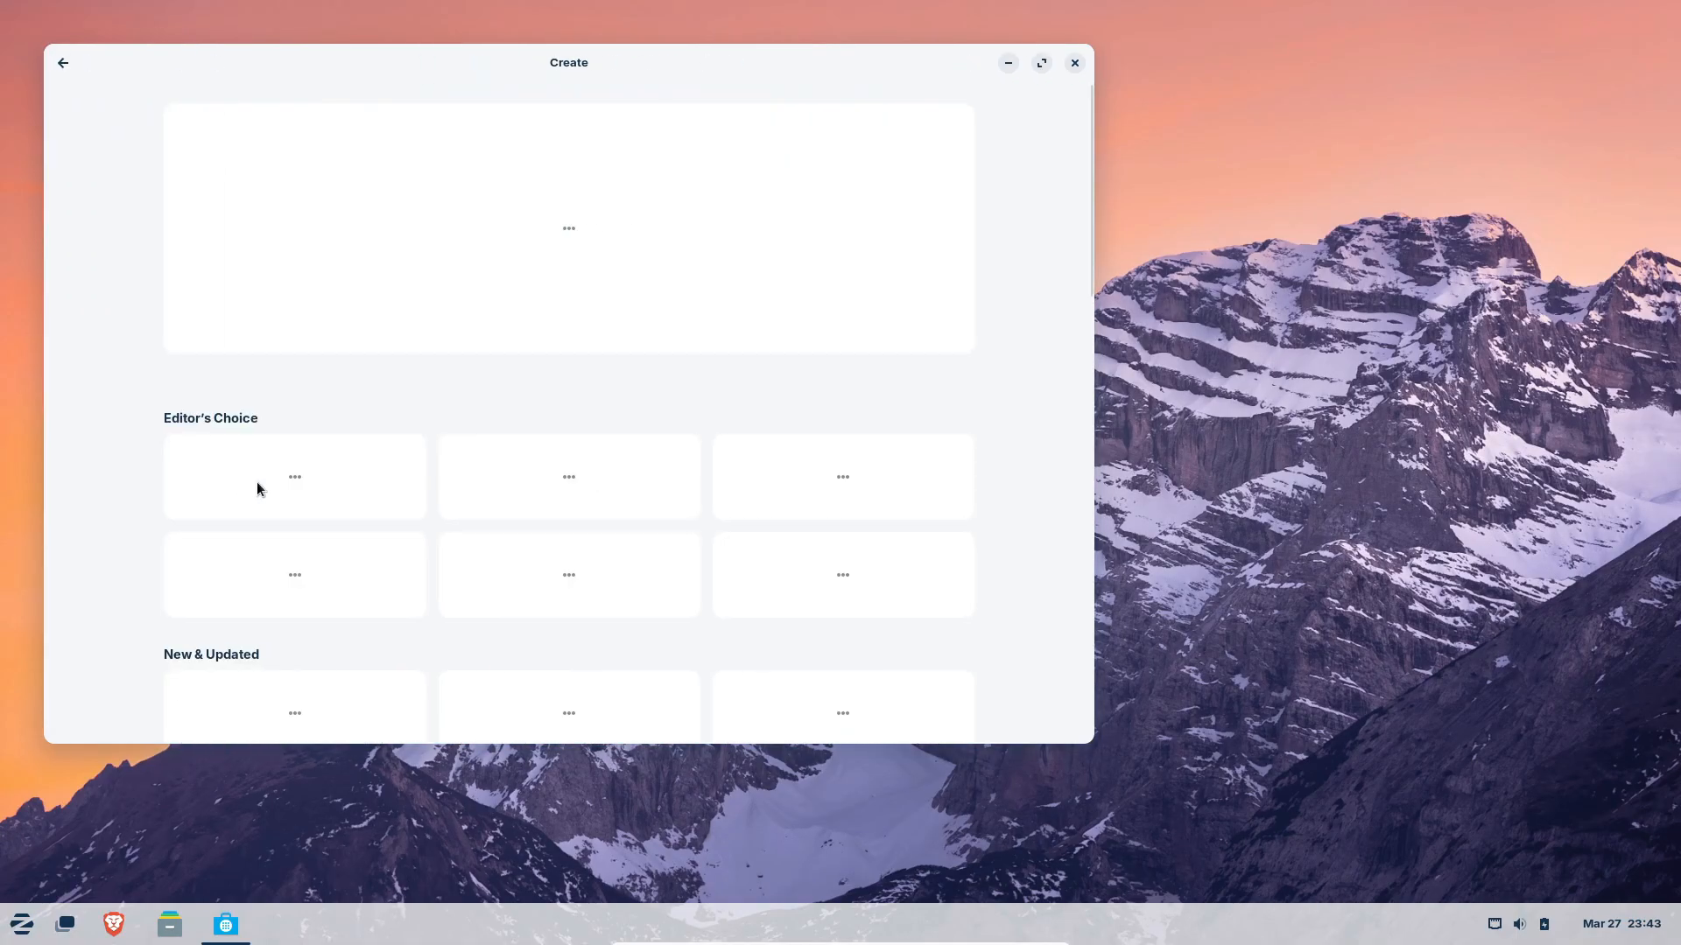
pyautogui.moveTo(78, 83)
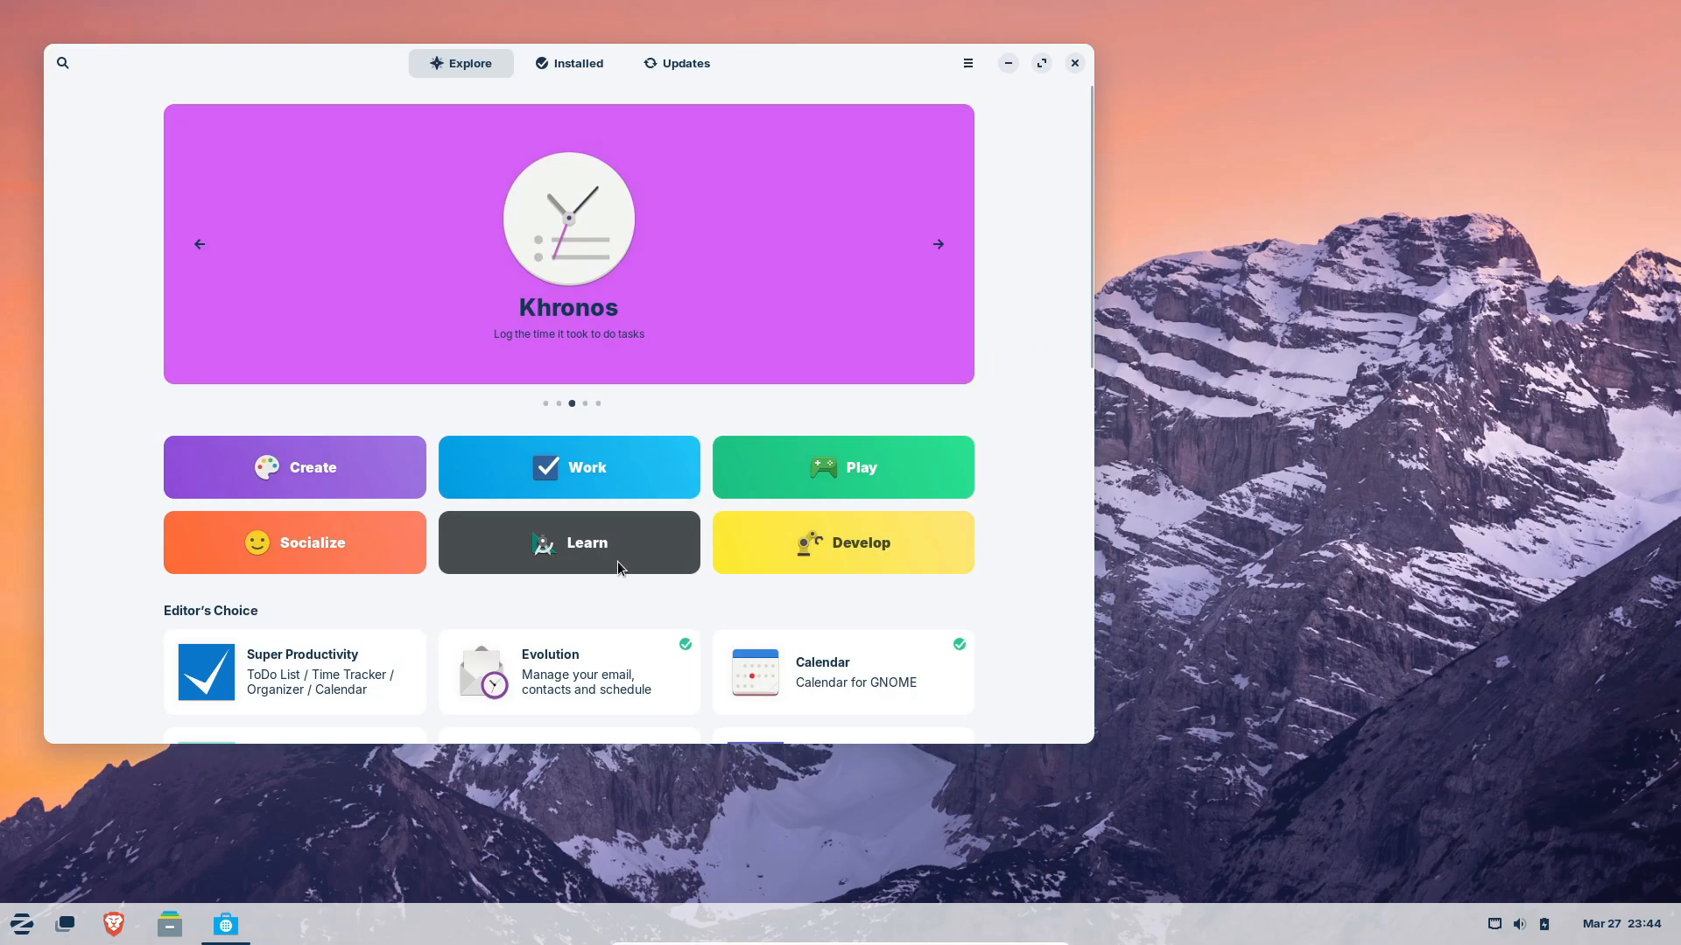
pyautogui.click(568, 543)
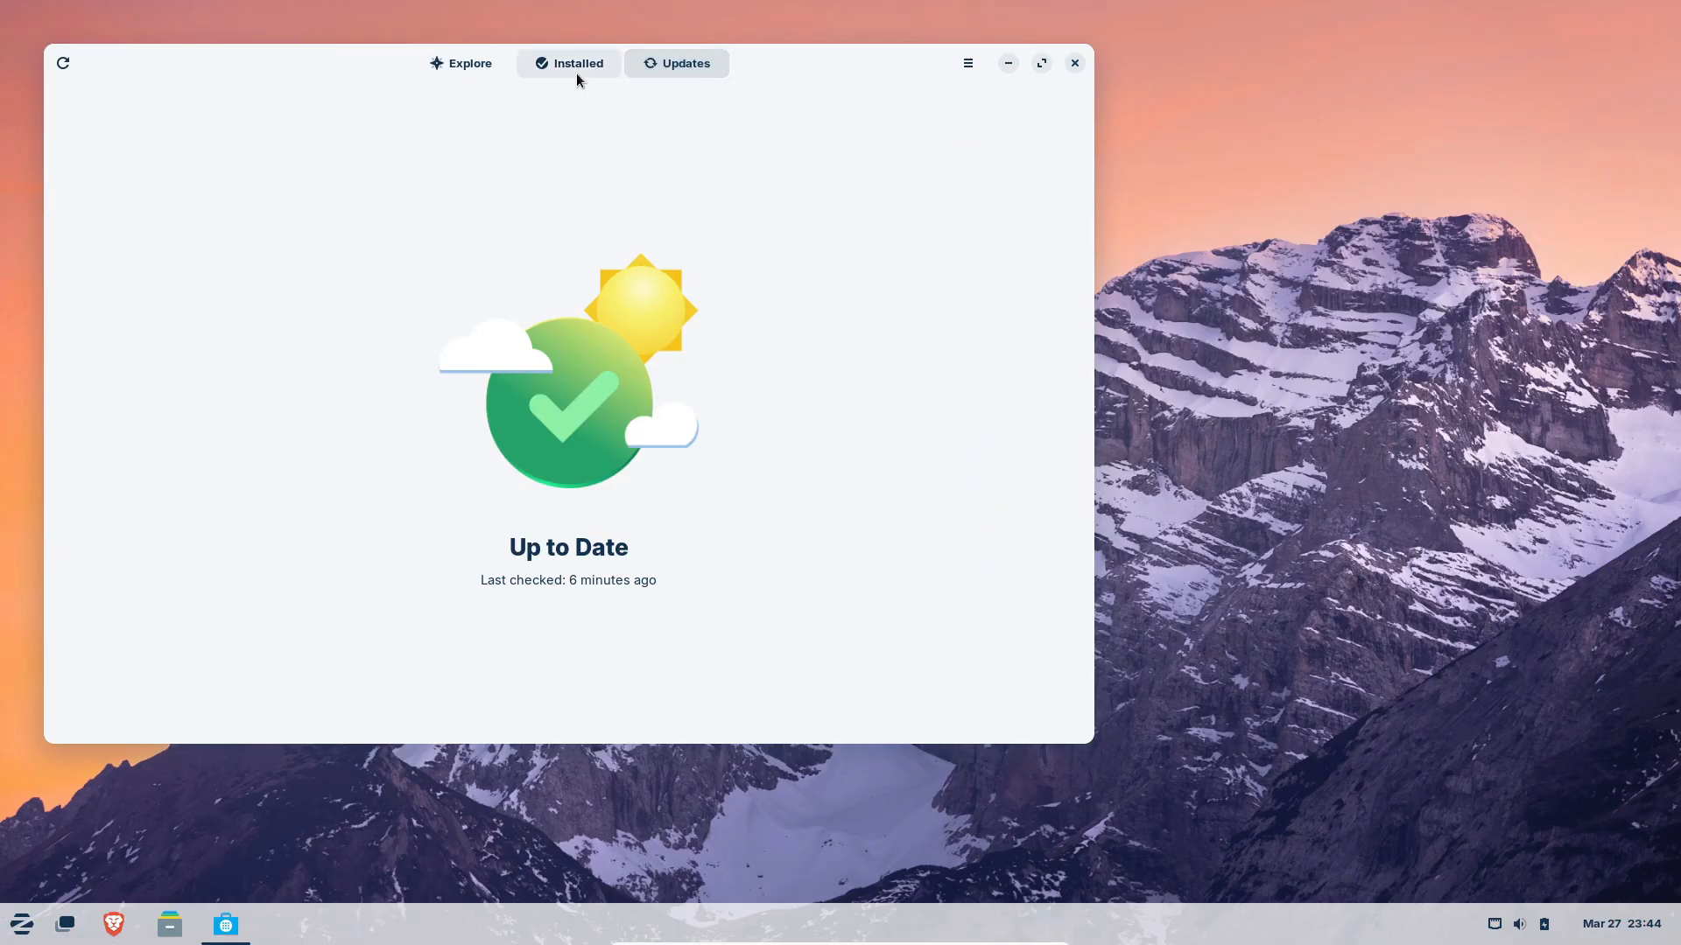
# - Scroll through the full Explore listing, then close the Software store
pyautogui.click(460, 63)
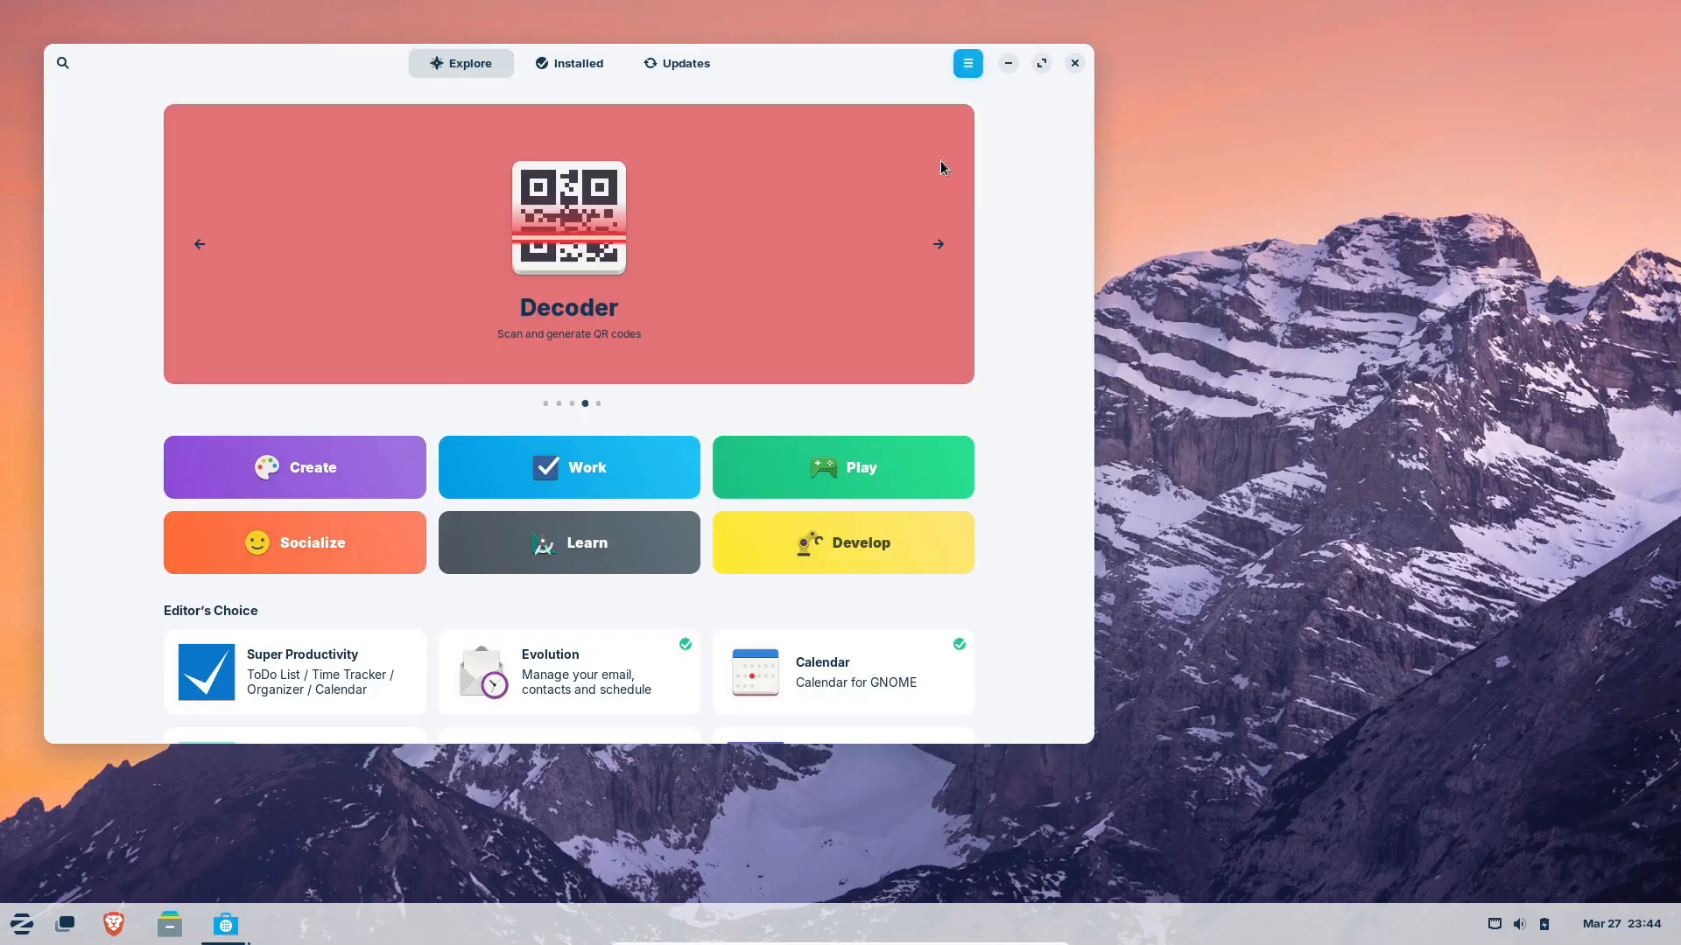
pyautogui.scroll(-3)
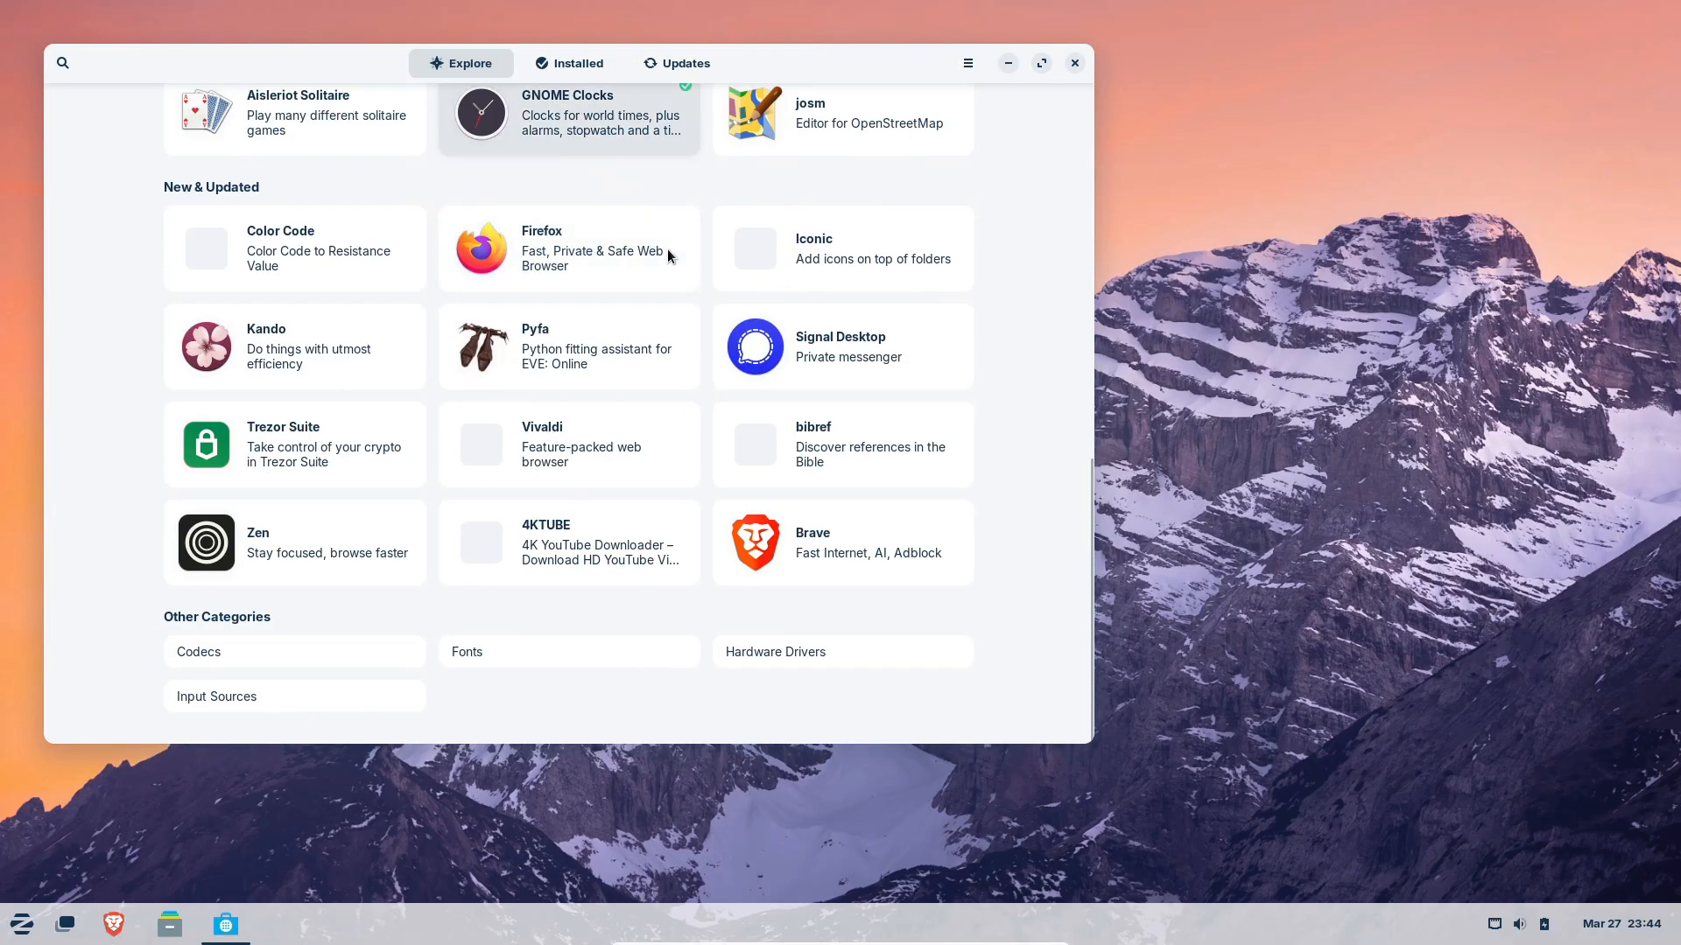
pyautogui.click(1073, 62)
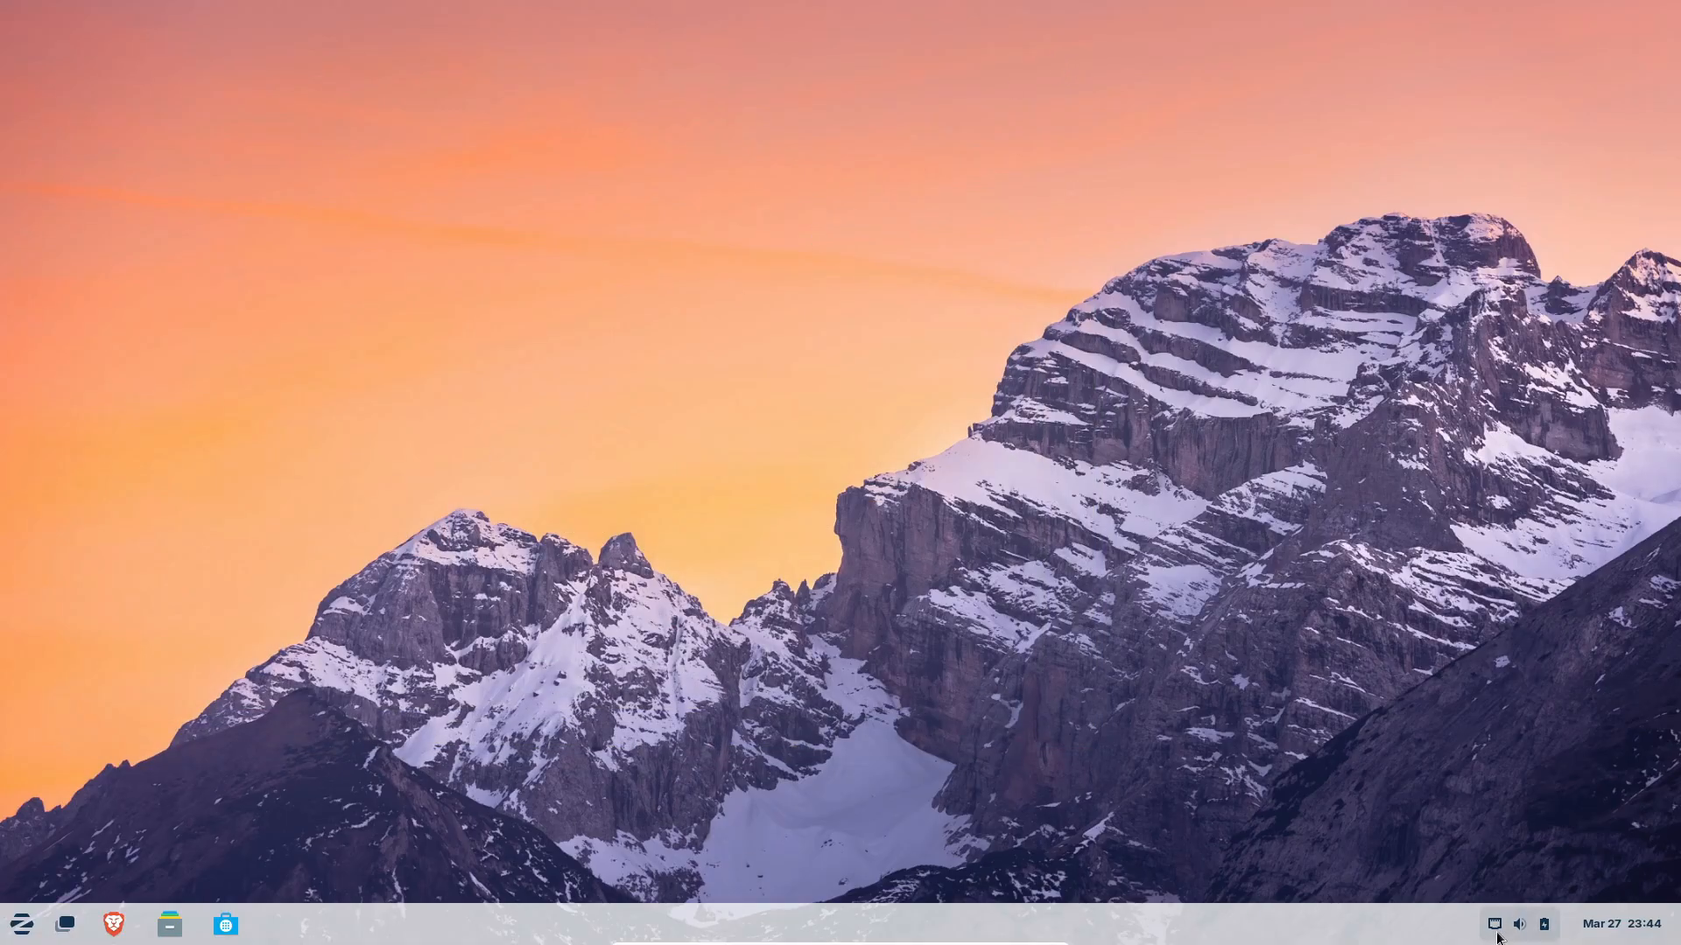
# - Launch Brave and reach zorin.com/os/download by entering 'zor' in the address bar
pyautogui.click(21, 924)
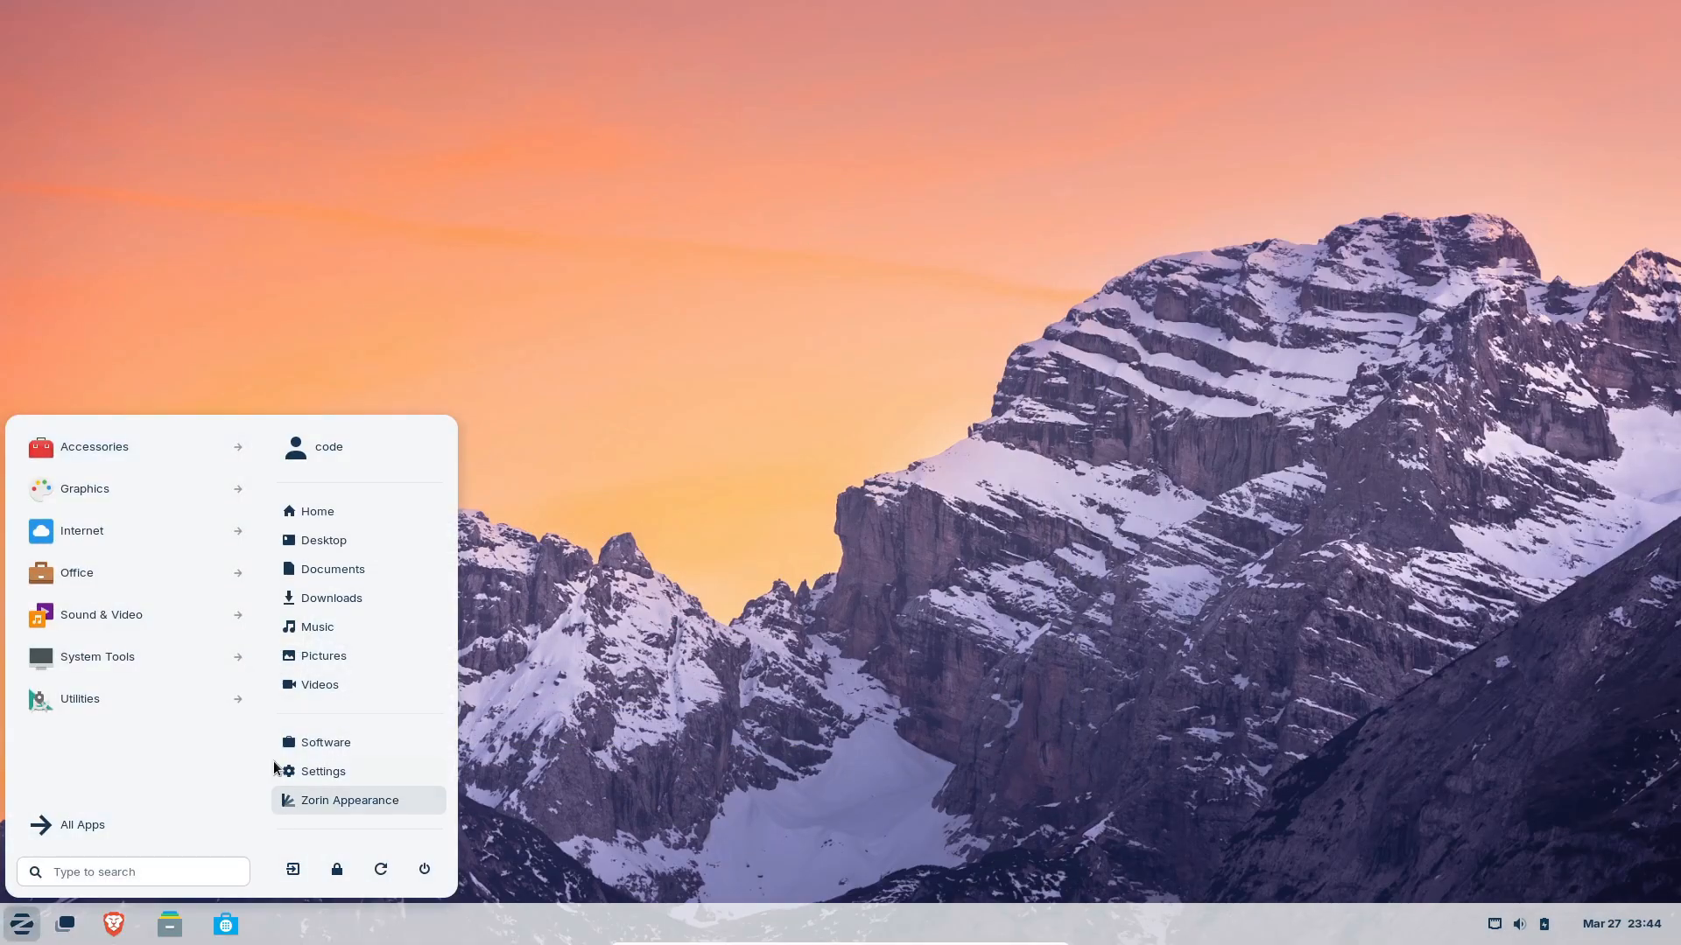
pyautogui.click(113, 923)
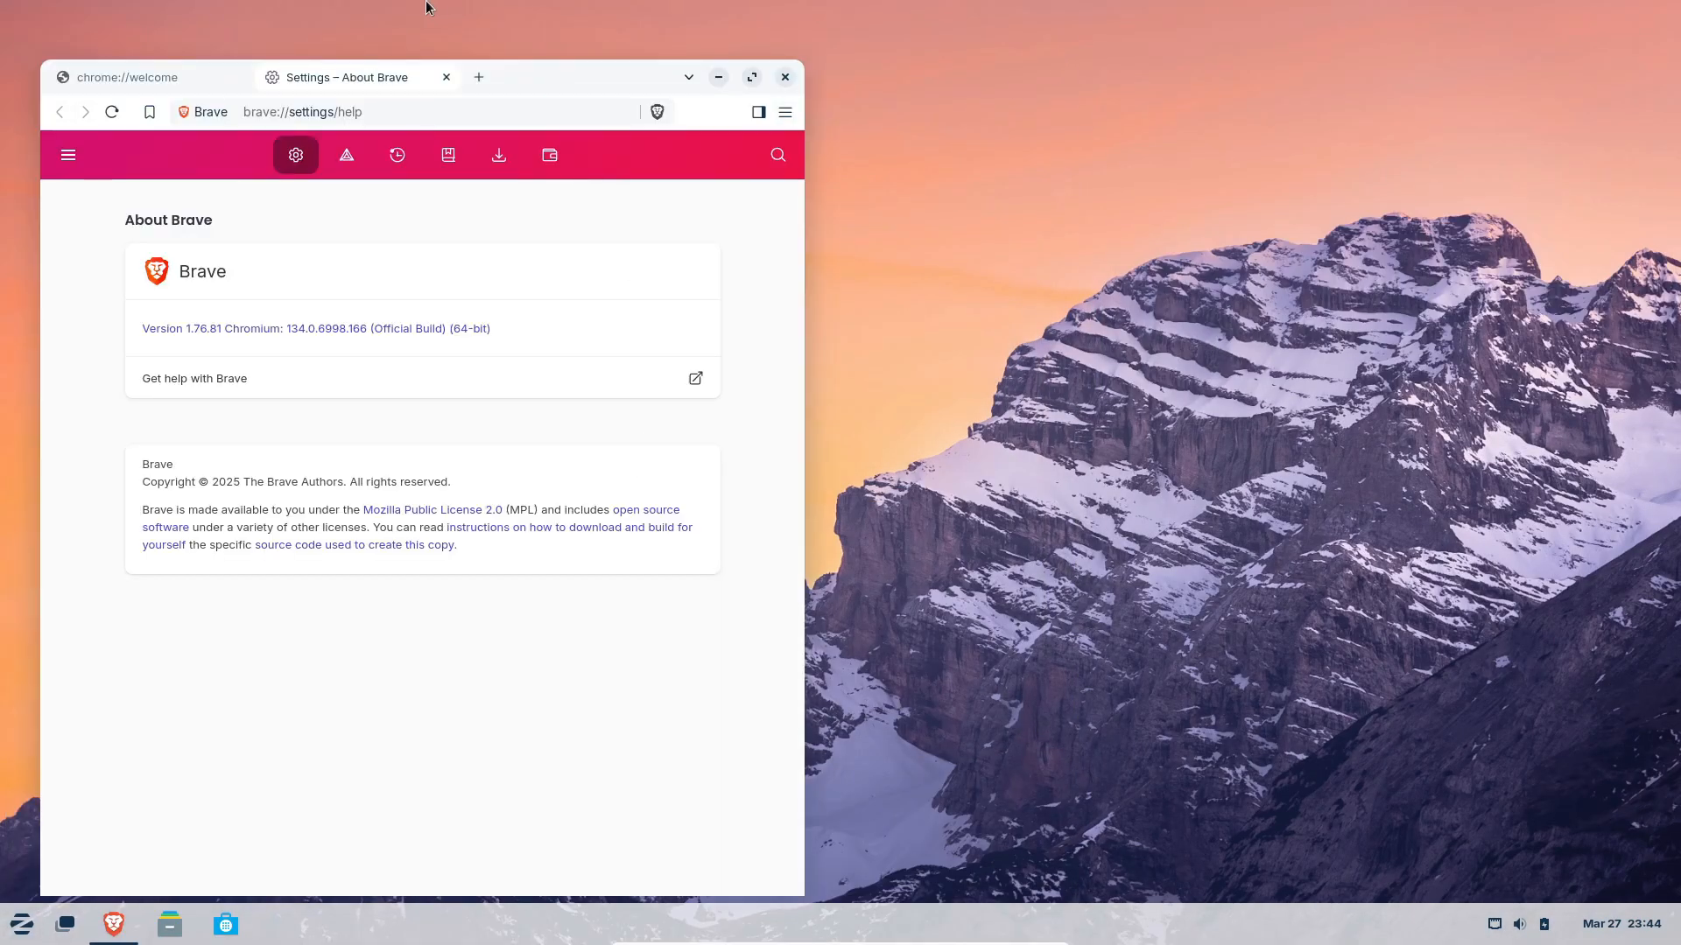
pyautogui.write('zor')
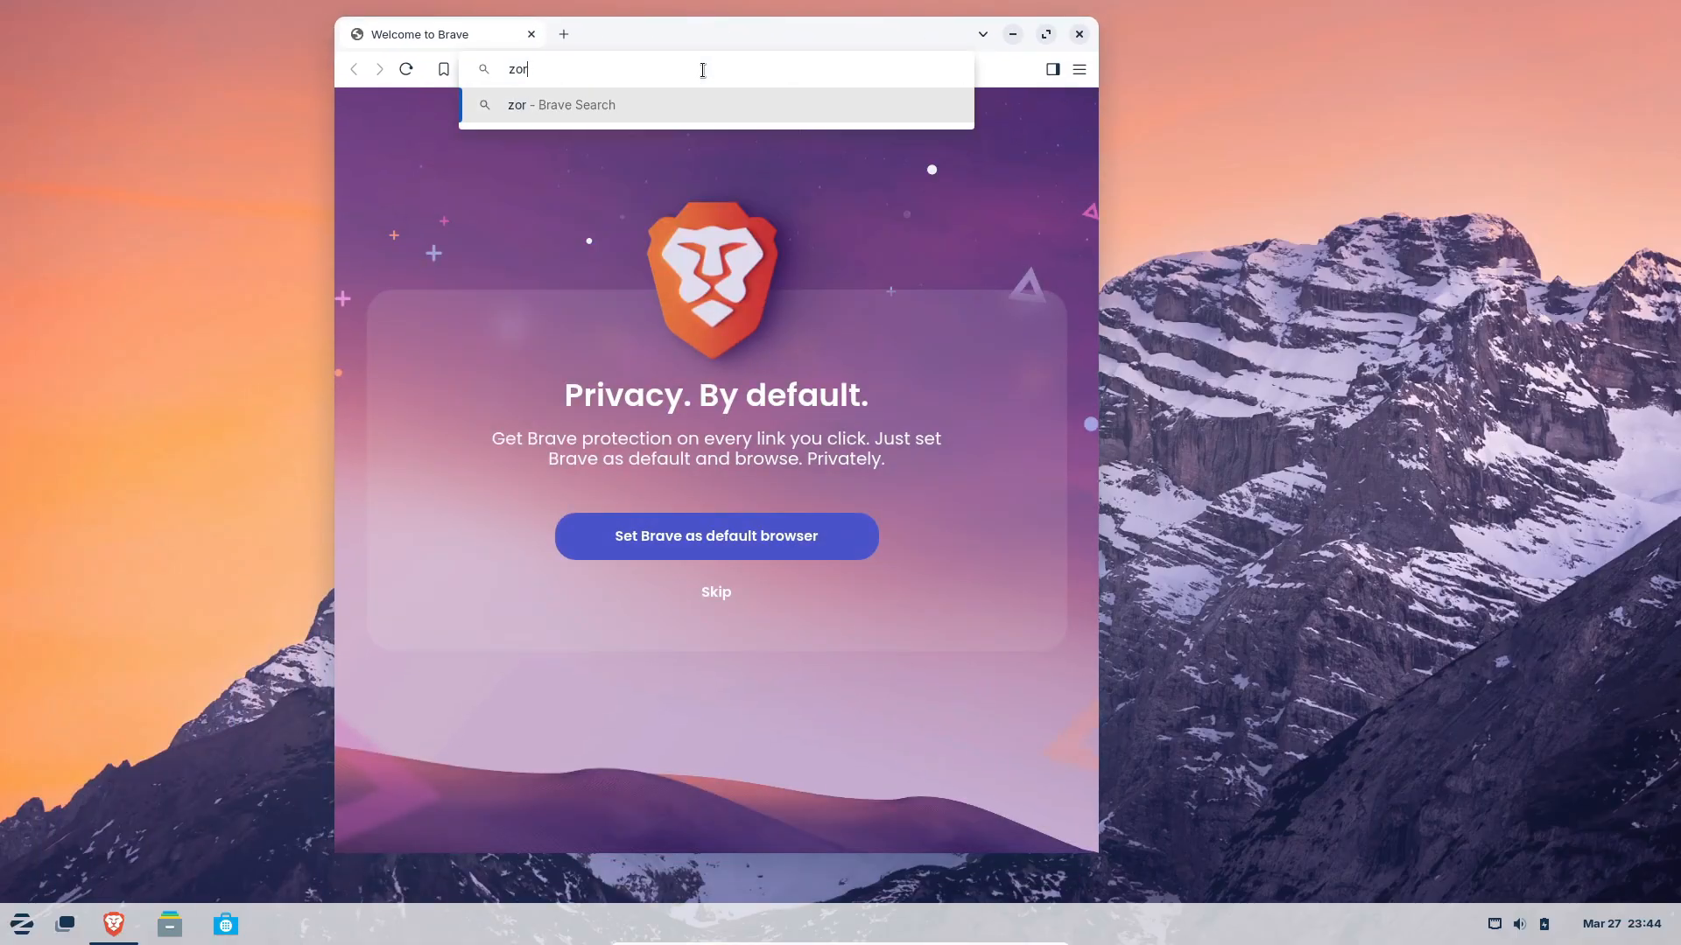
pyautogui.press('Return')
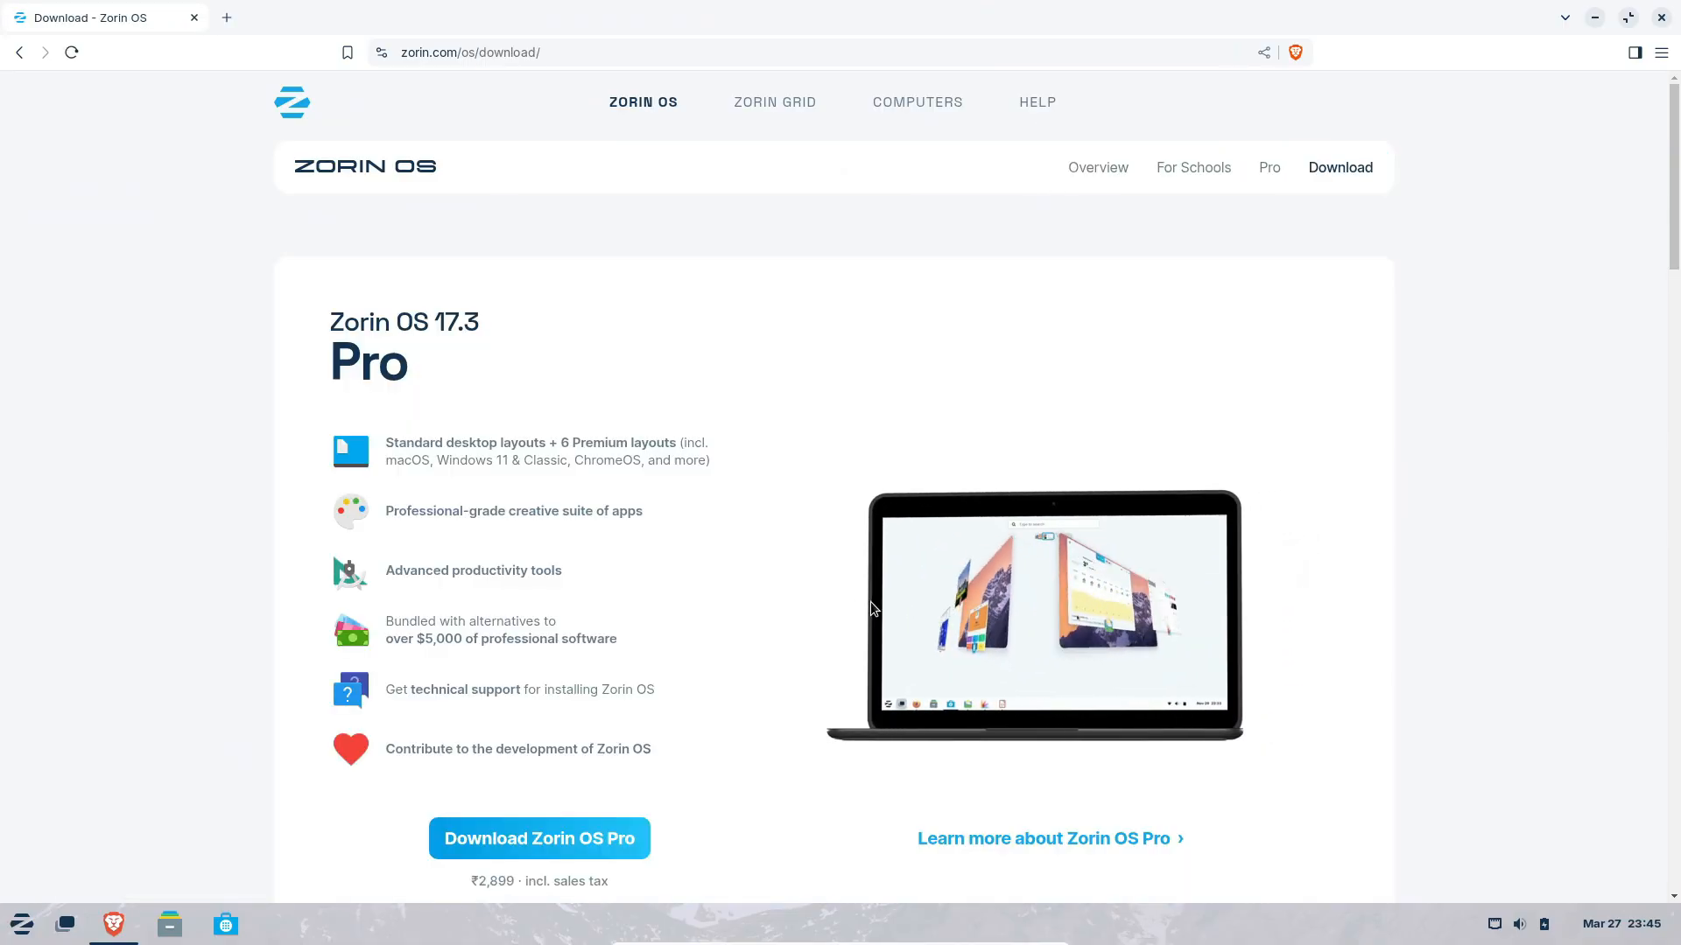
# - Download the free Zorin OS 17.3 Core edition, skipping the newsletter signup
pyautogui.scroll(3)
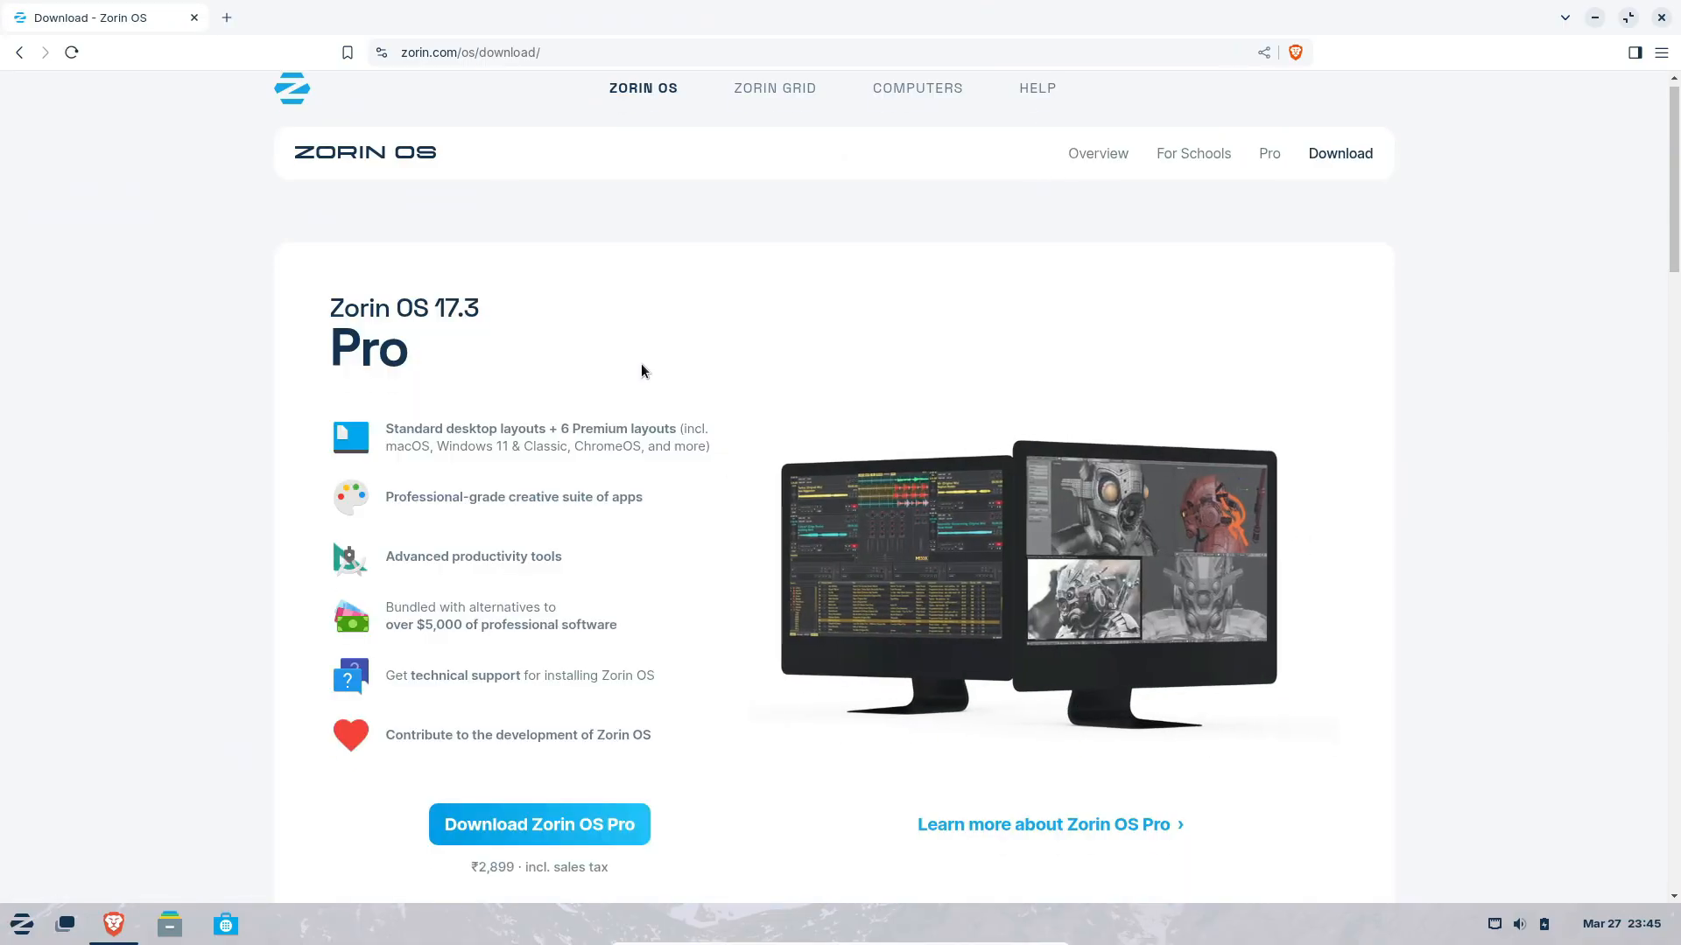
pyautogui.scroll(-3)
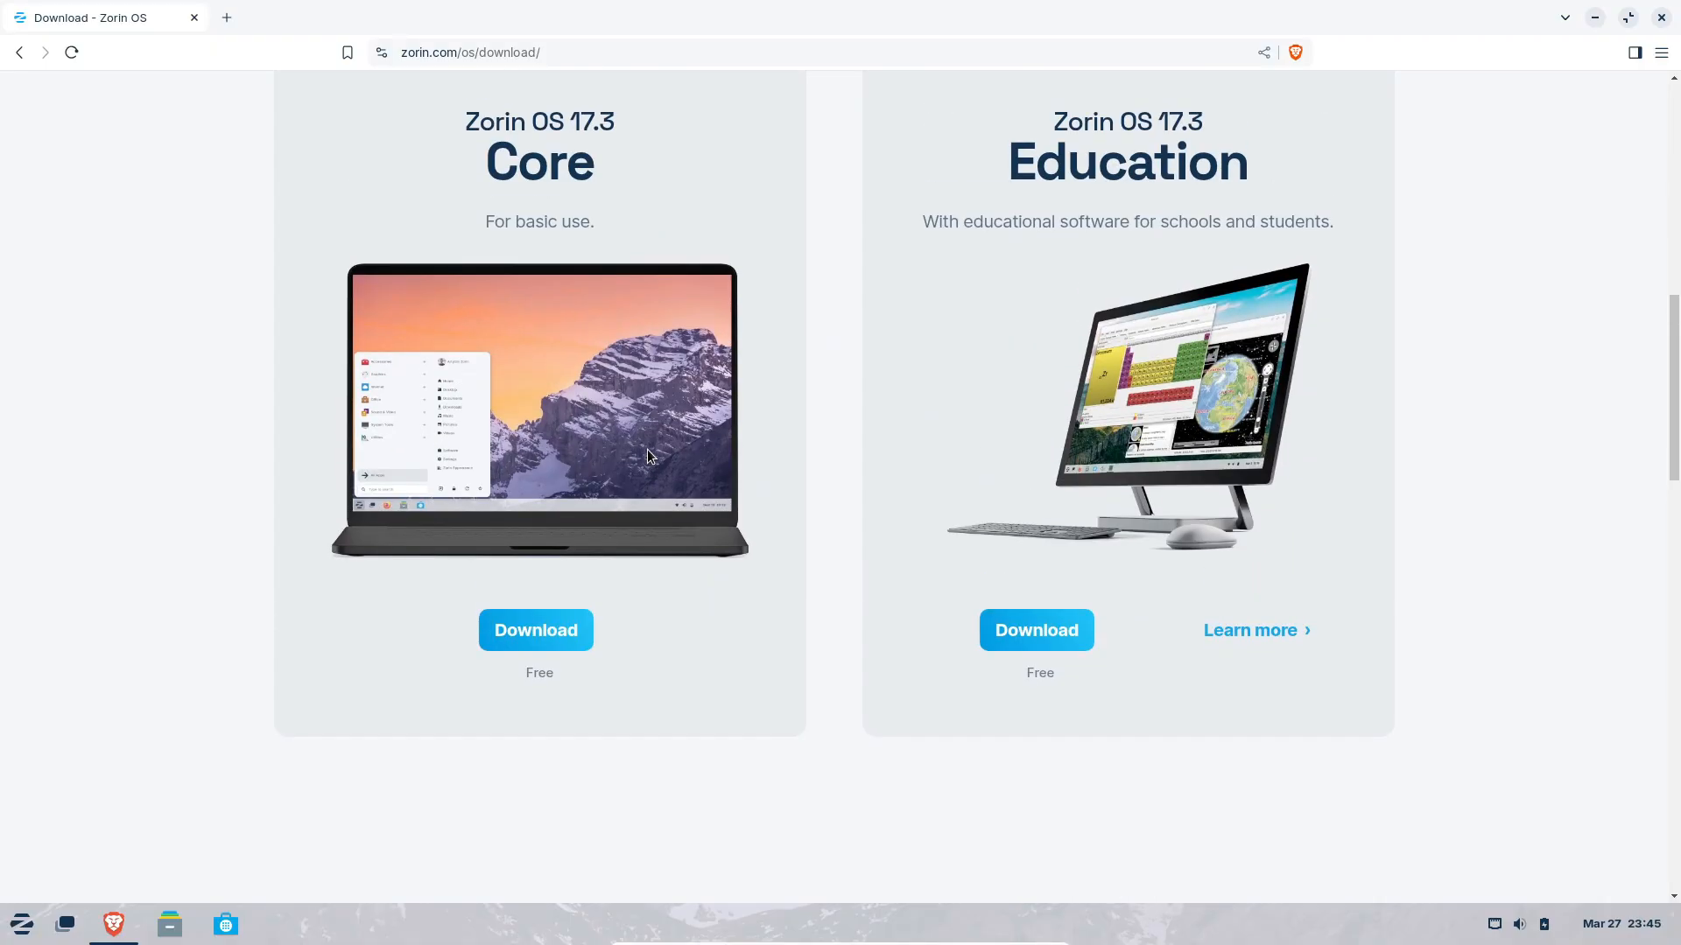
pyautogui.click(534, 630)
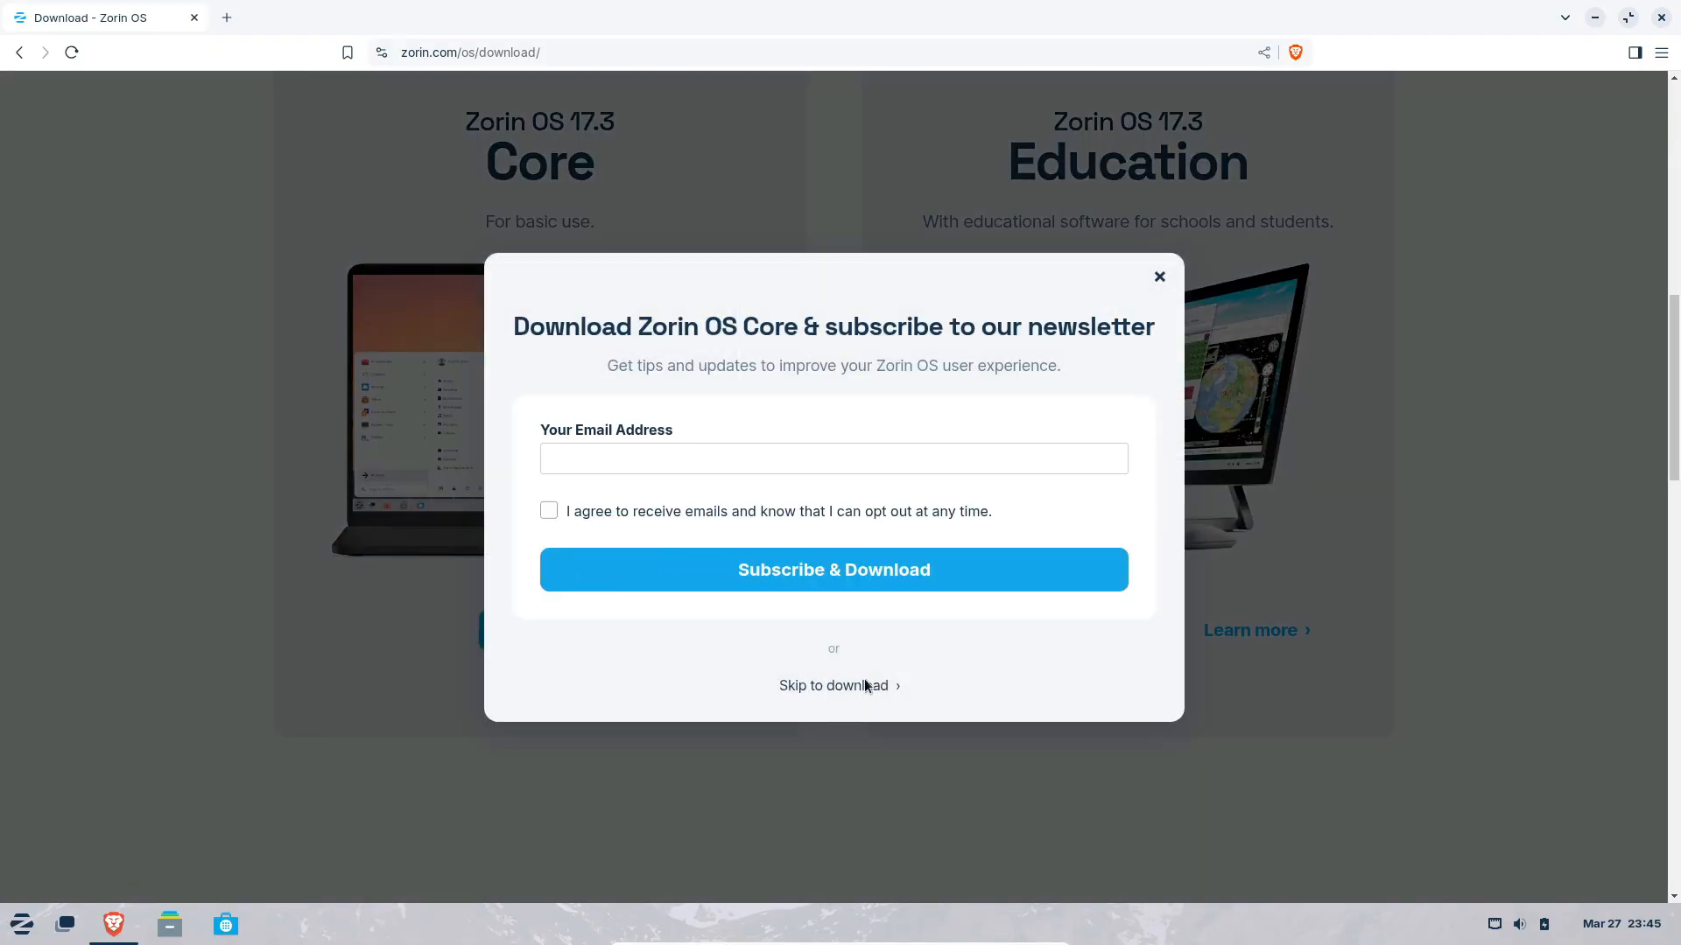
pyautogui.click(832, 684)
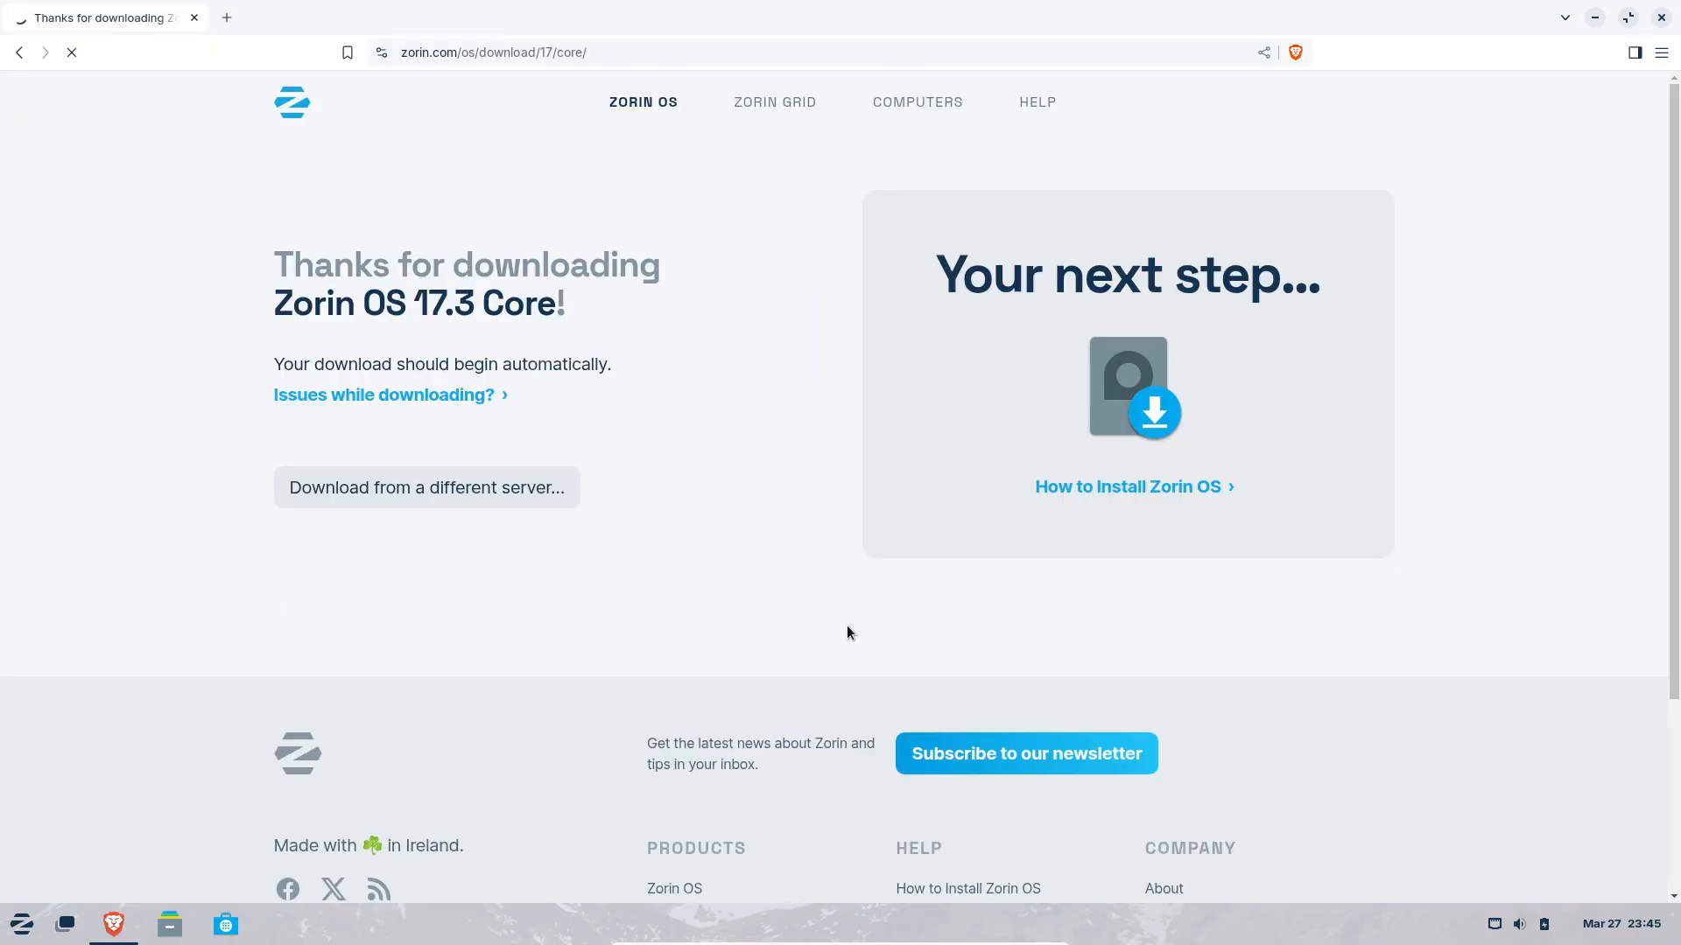